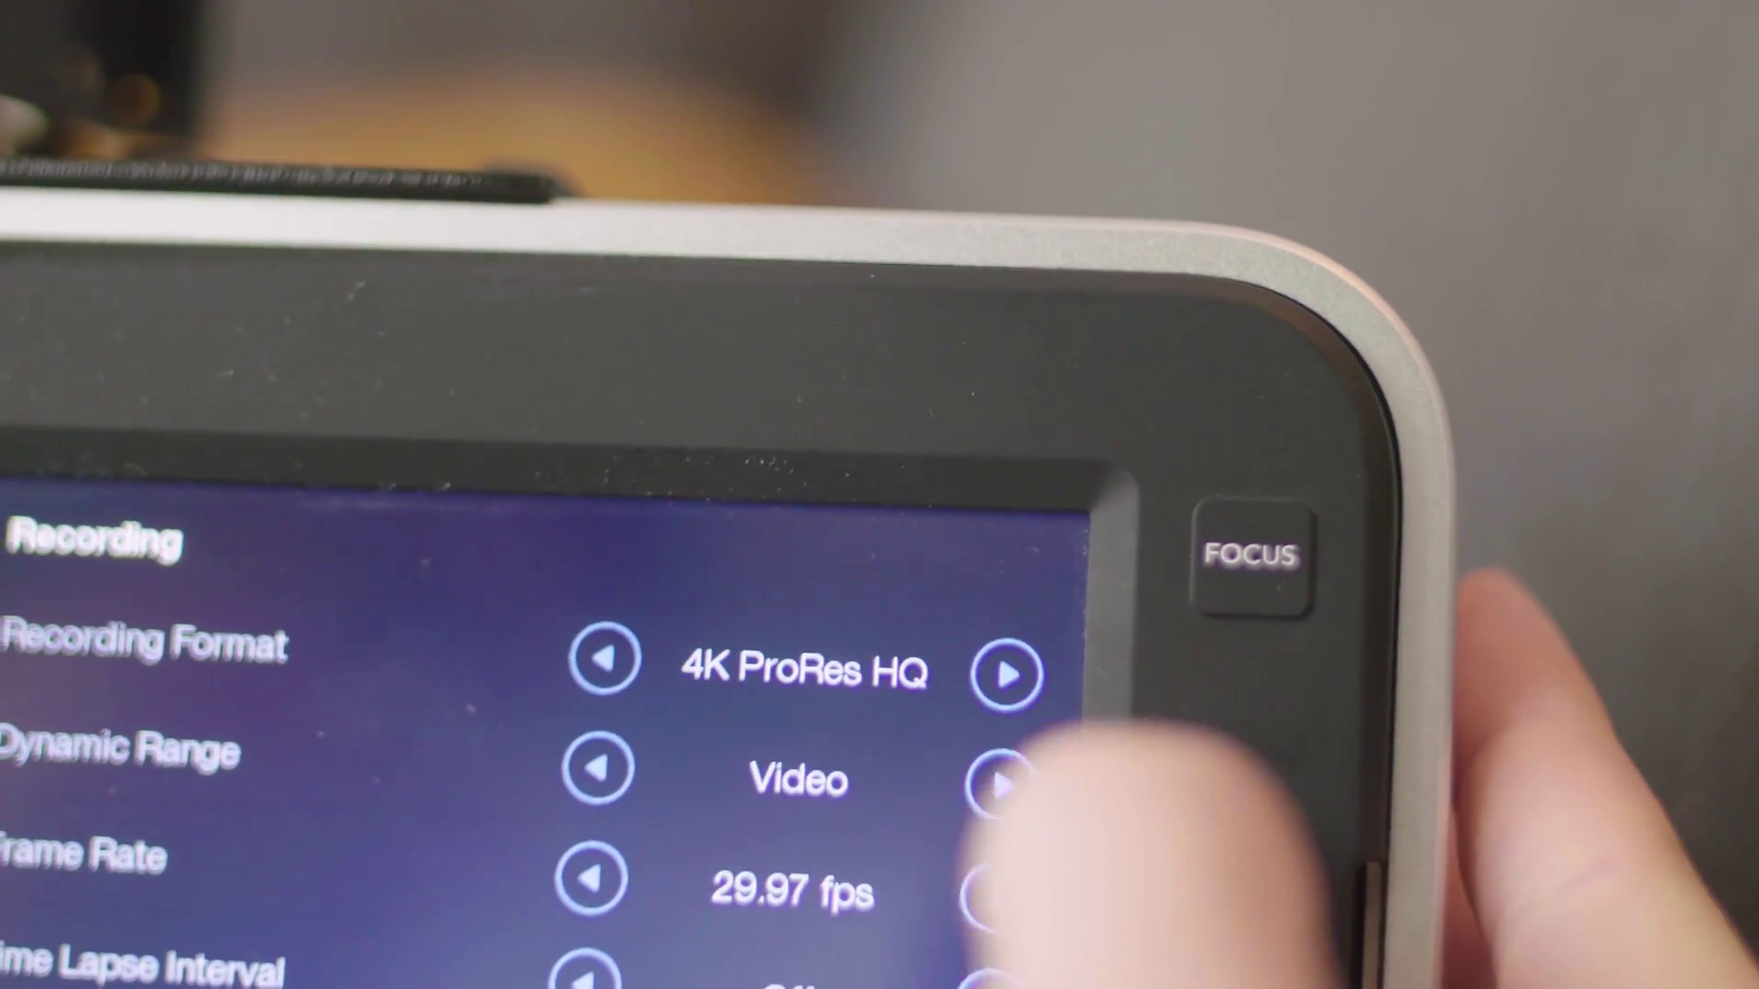
# Cycle the camera's Dynamic Range recording setting away from Video.
pyautogui.click(1005, 672)
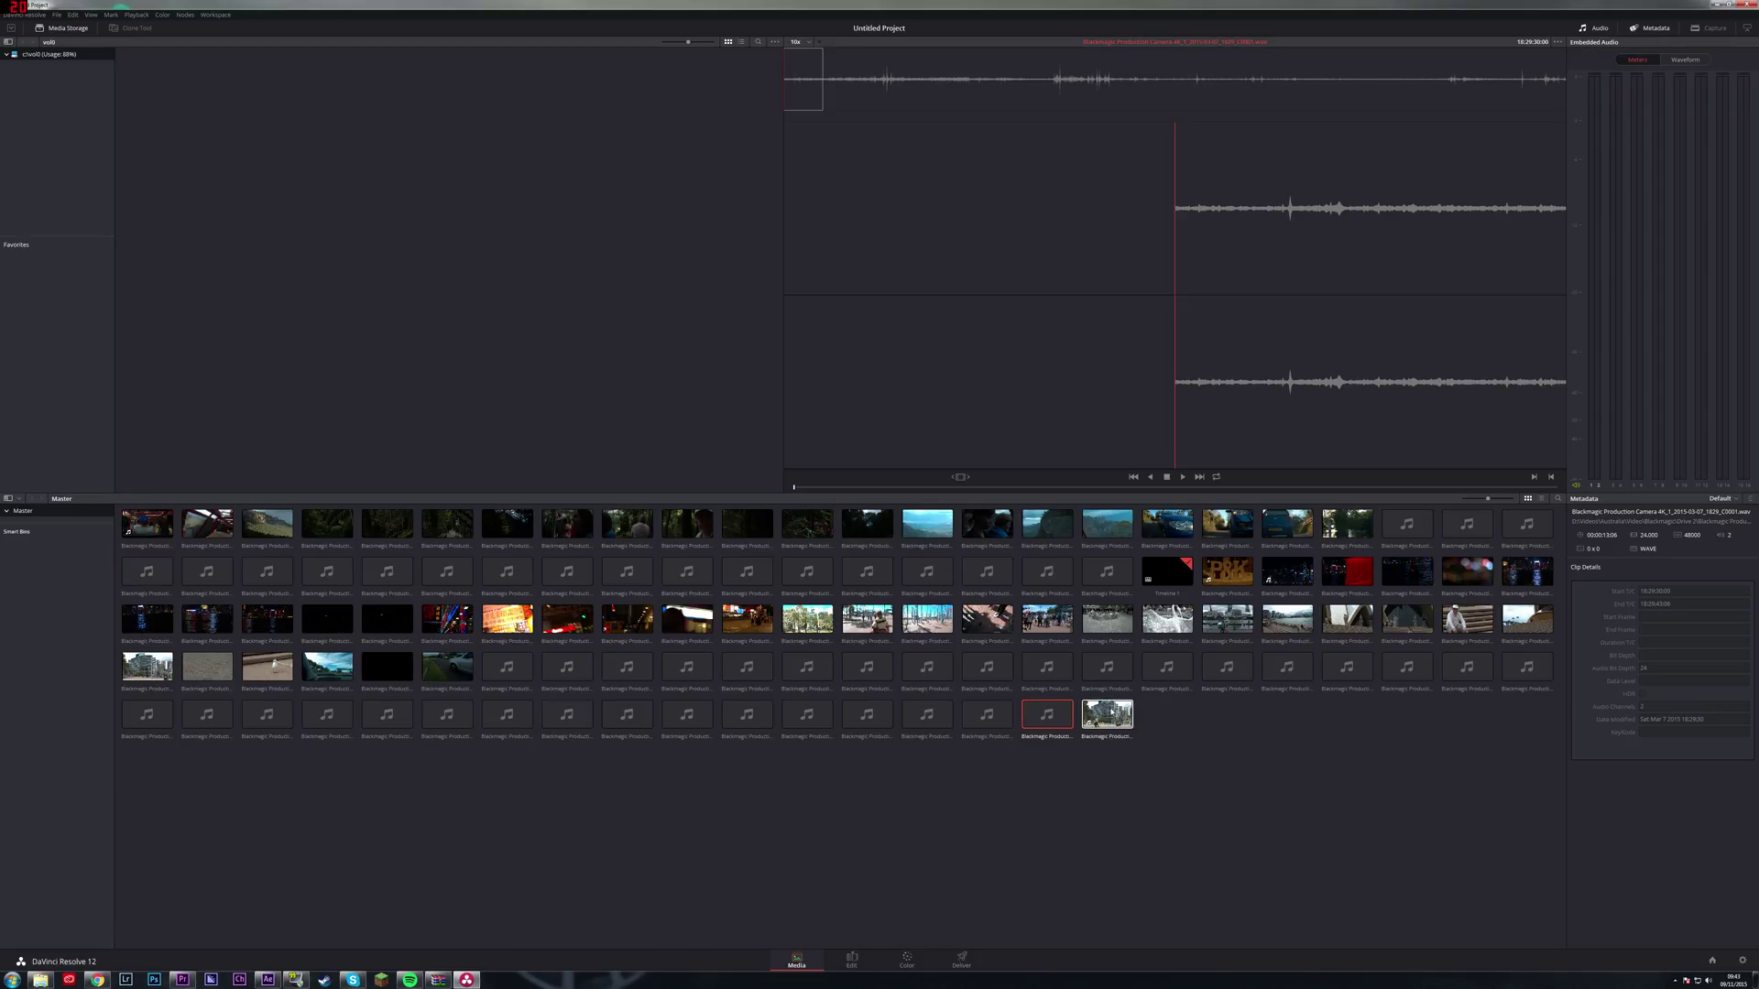
# Preview the plaza, night skyline, red fabric, river and musician clips, ending on the city apartment buildings, then move to Edit.
pyautogui.click(1105, 715)
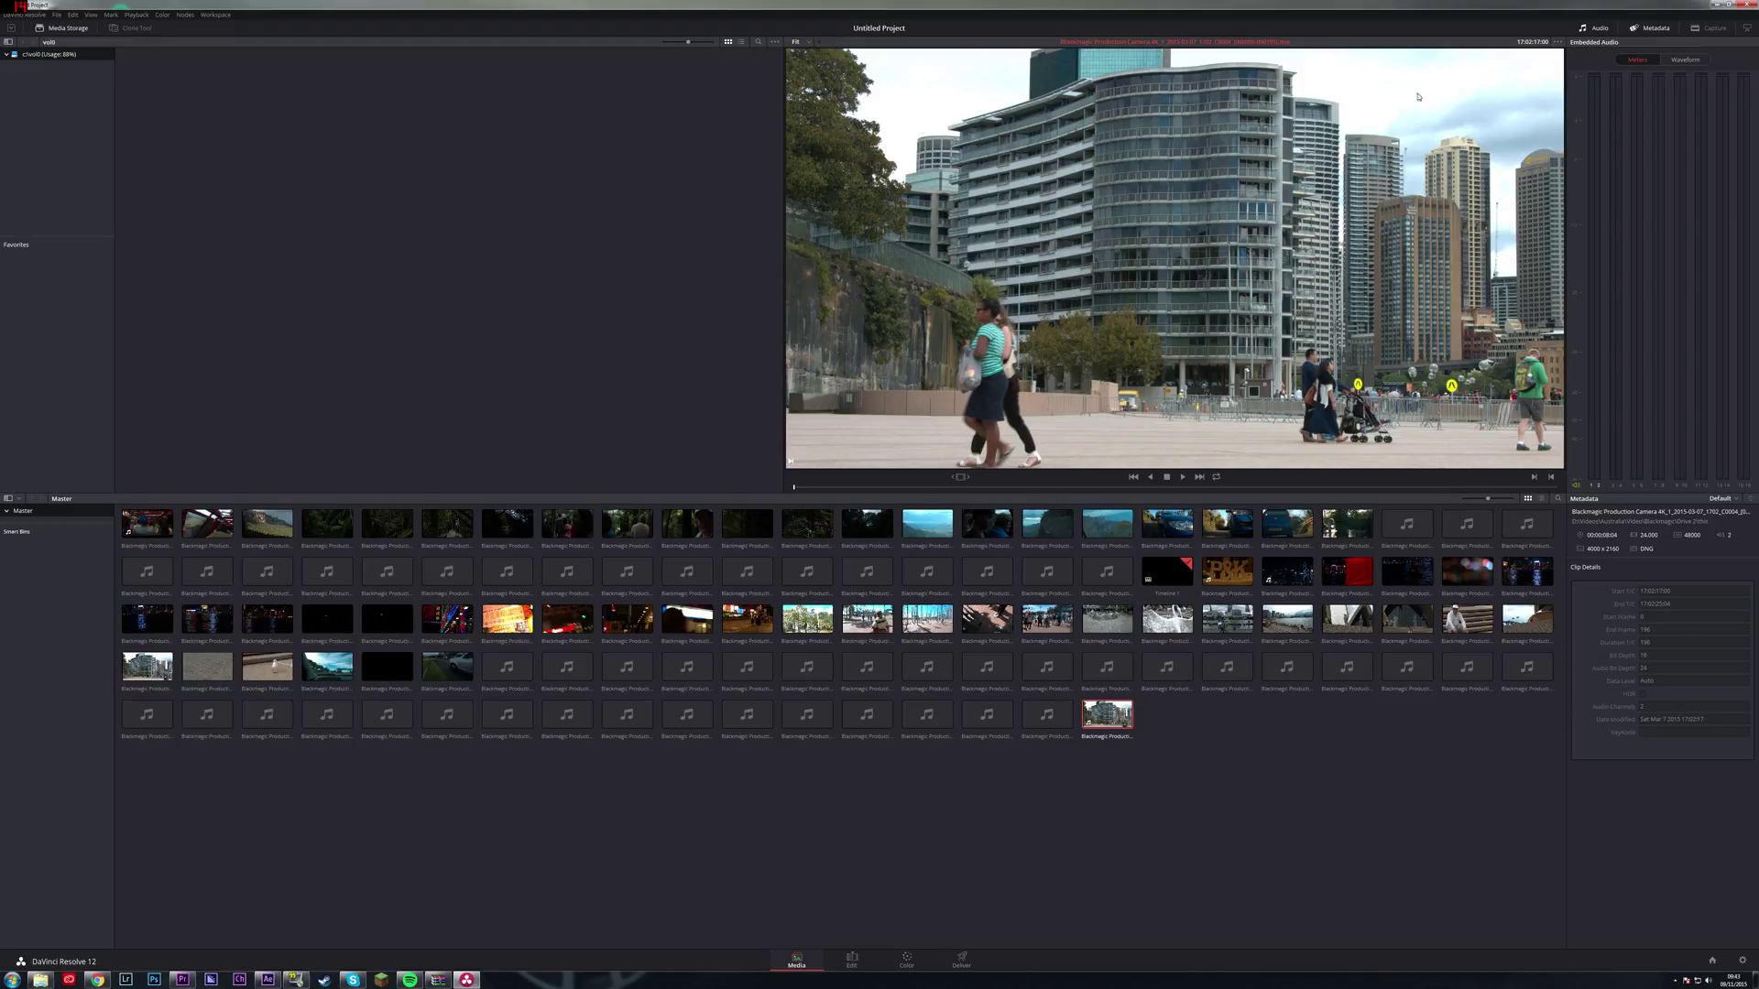
pyautogui.moveTo(935, 320)
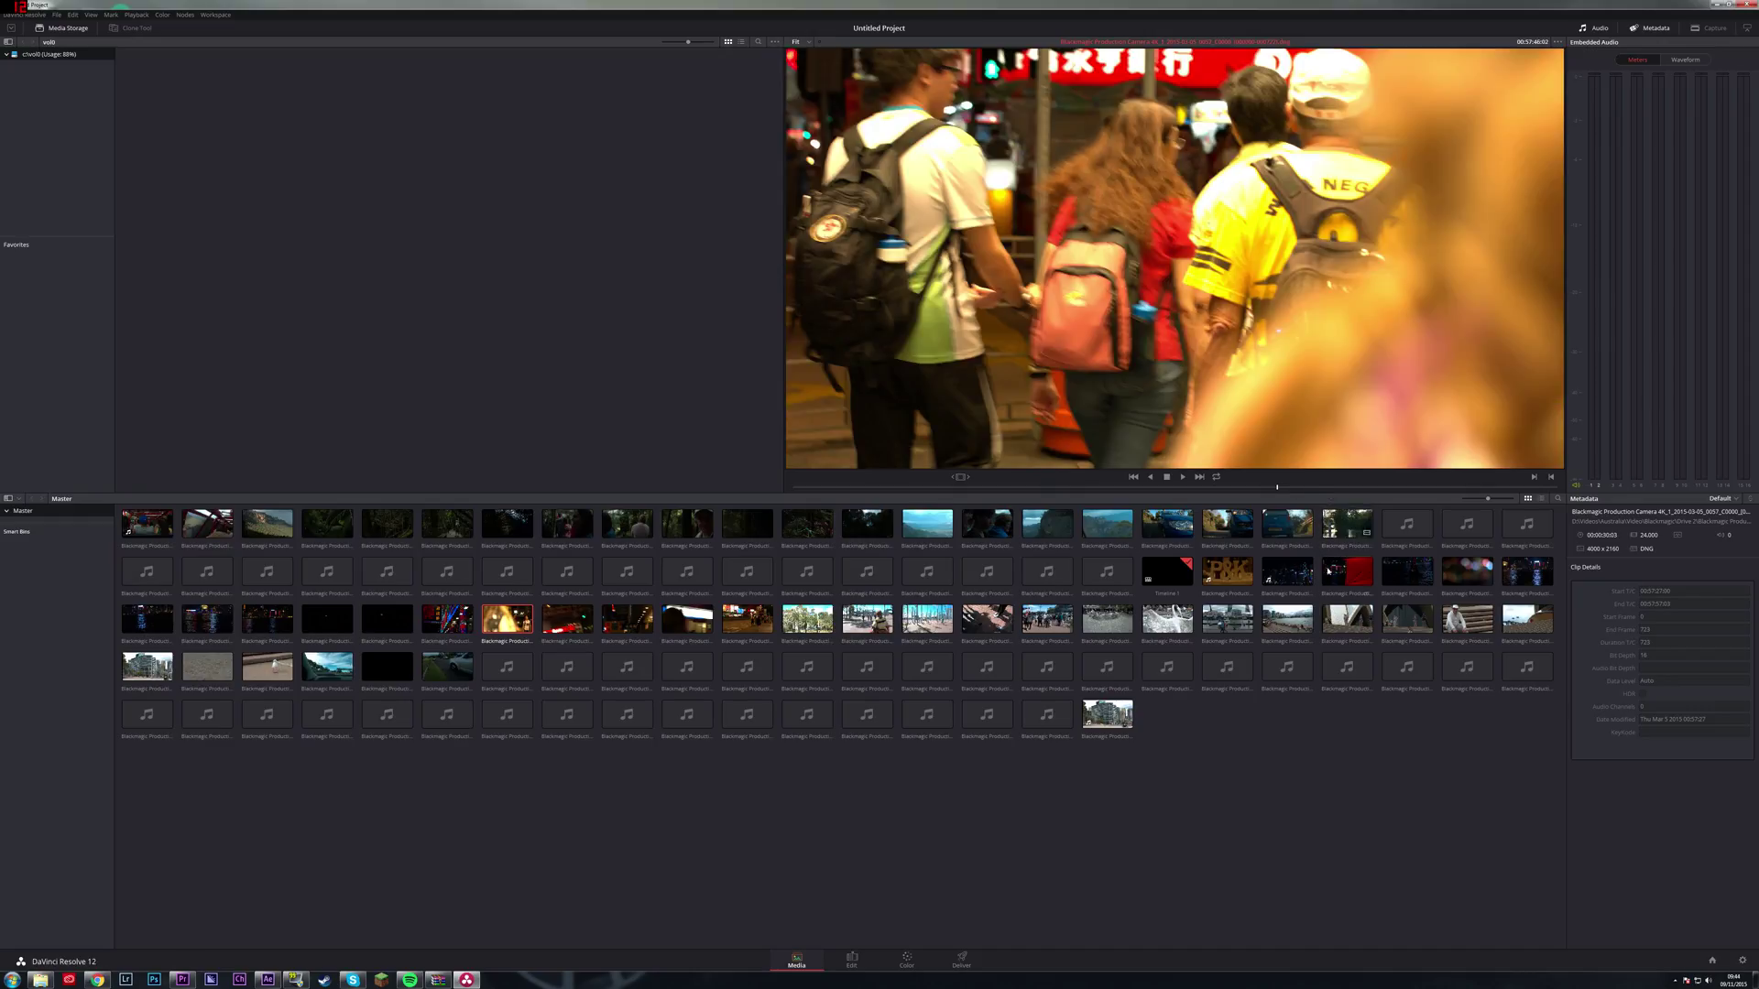
pyautogui.click(1346, 569)
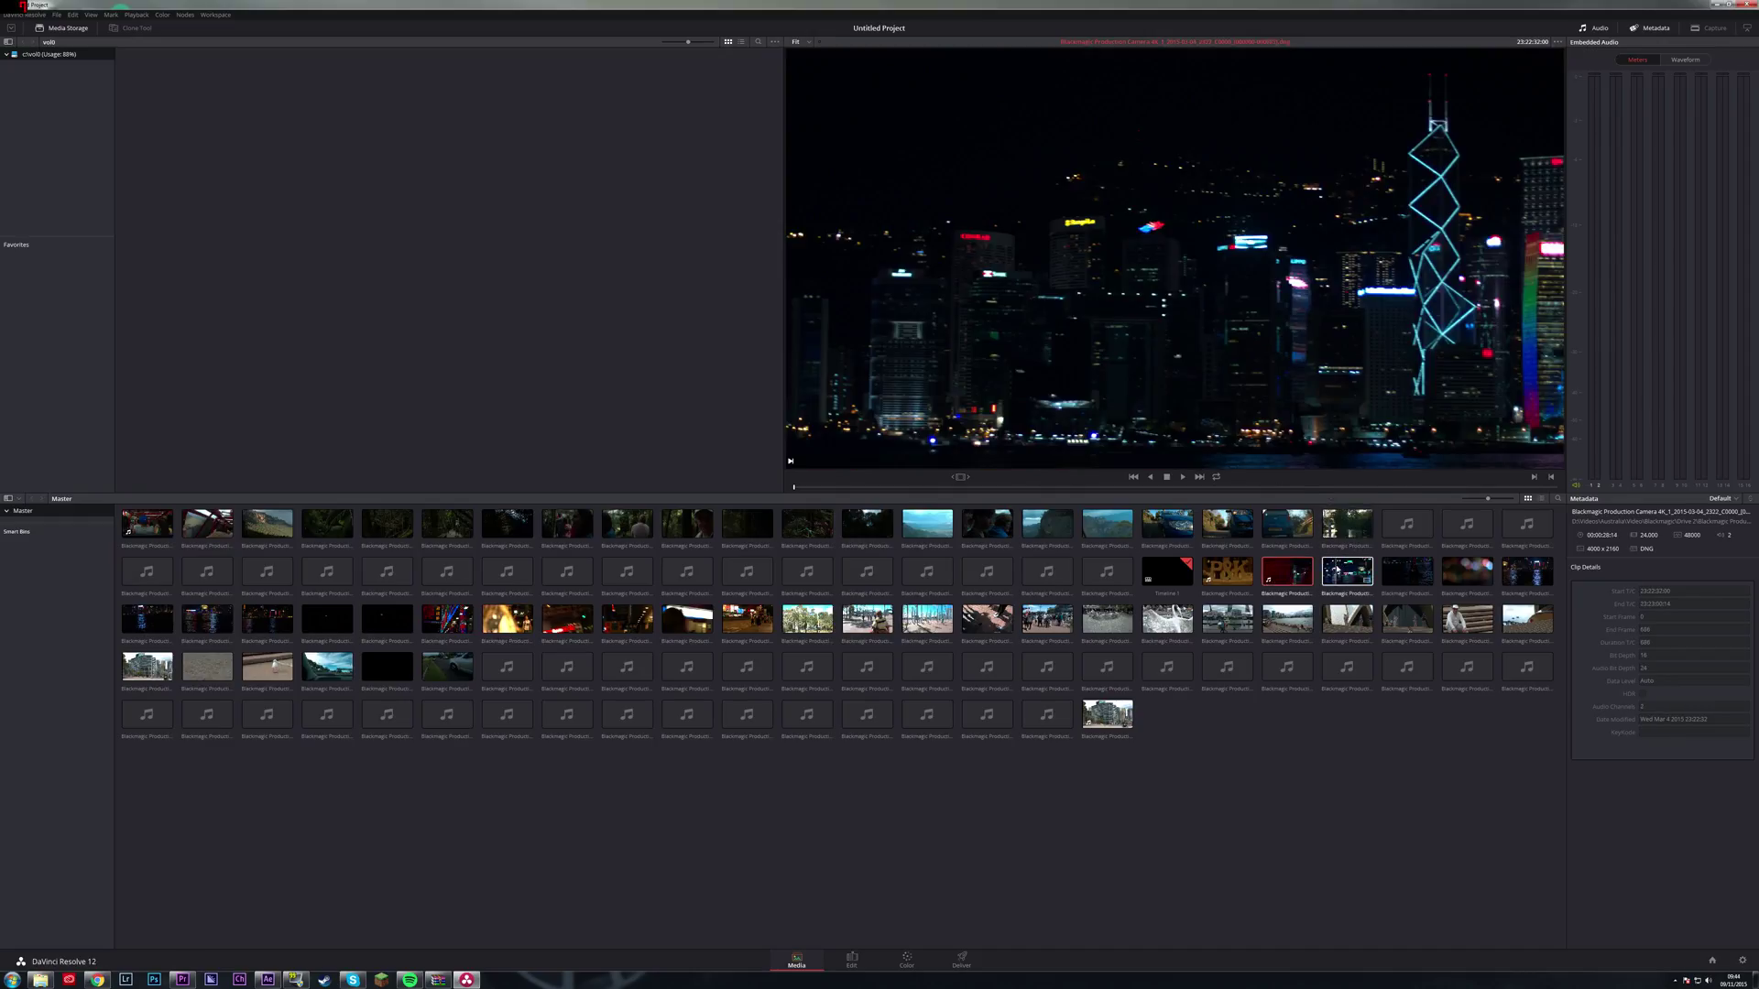
pyautogui.click(1347, 524)
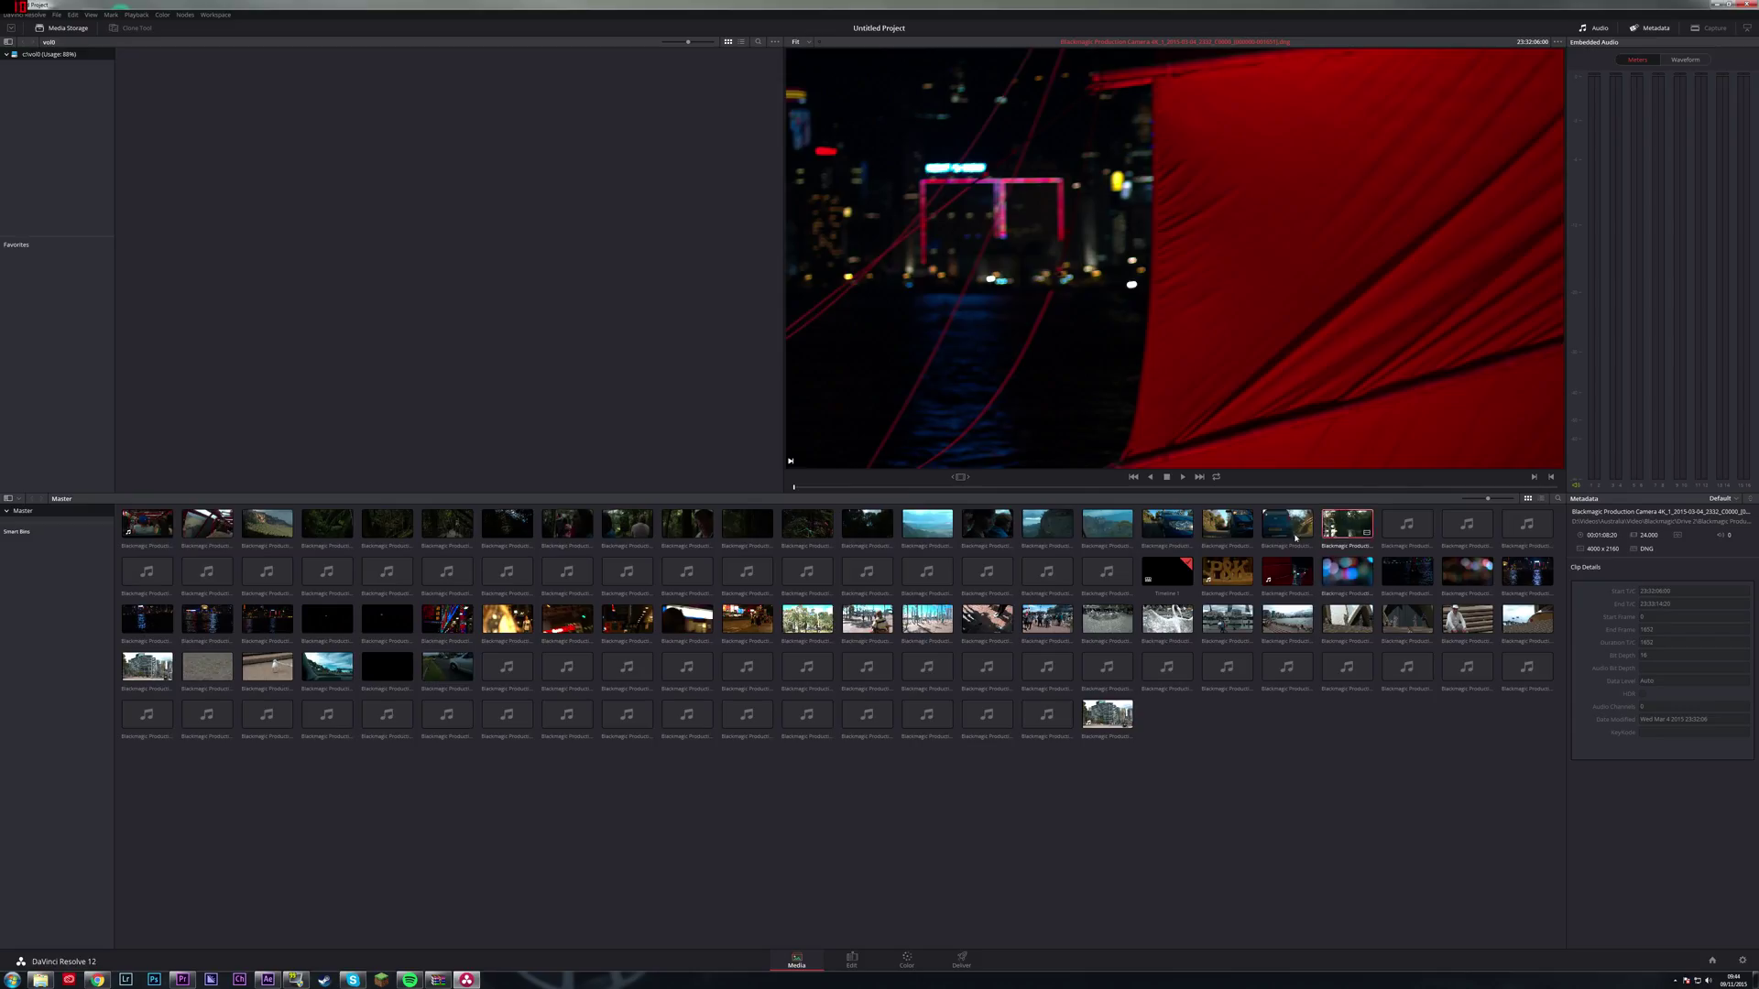
pyautogui.click(687, 617)
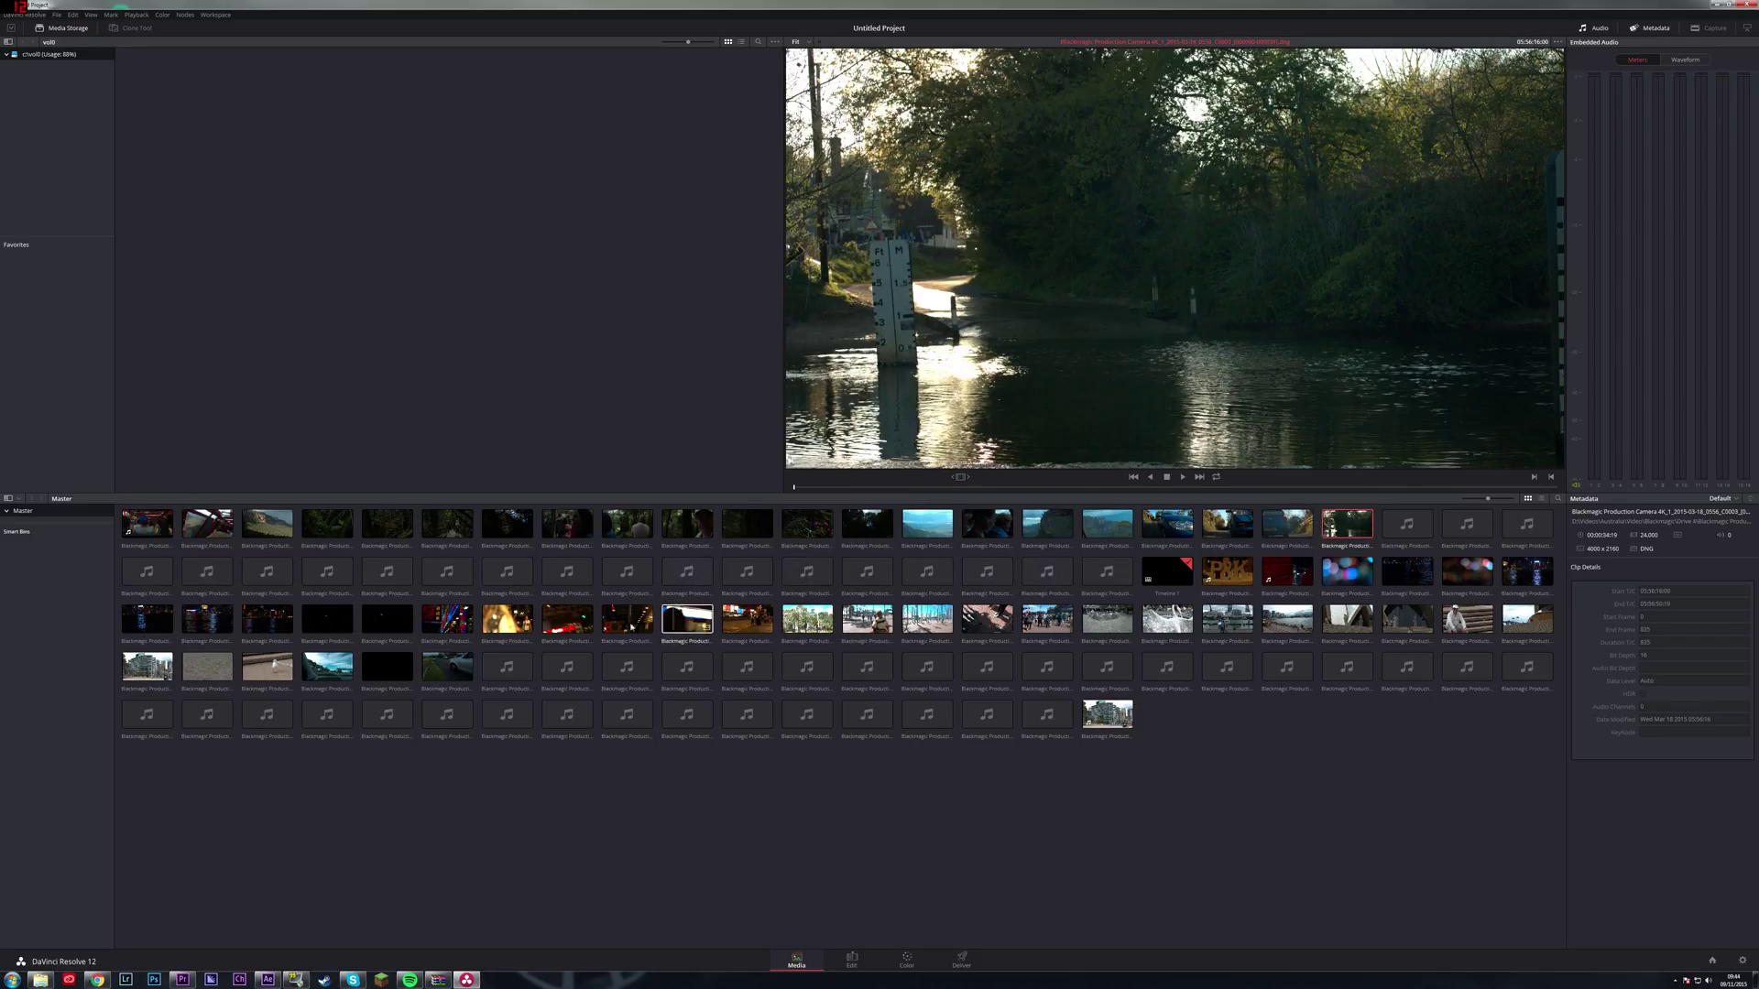
pyautogui.click(447, 617)
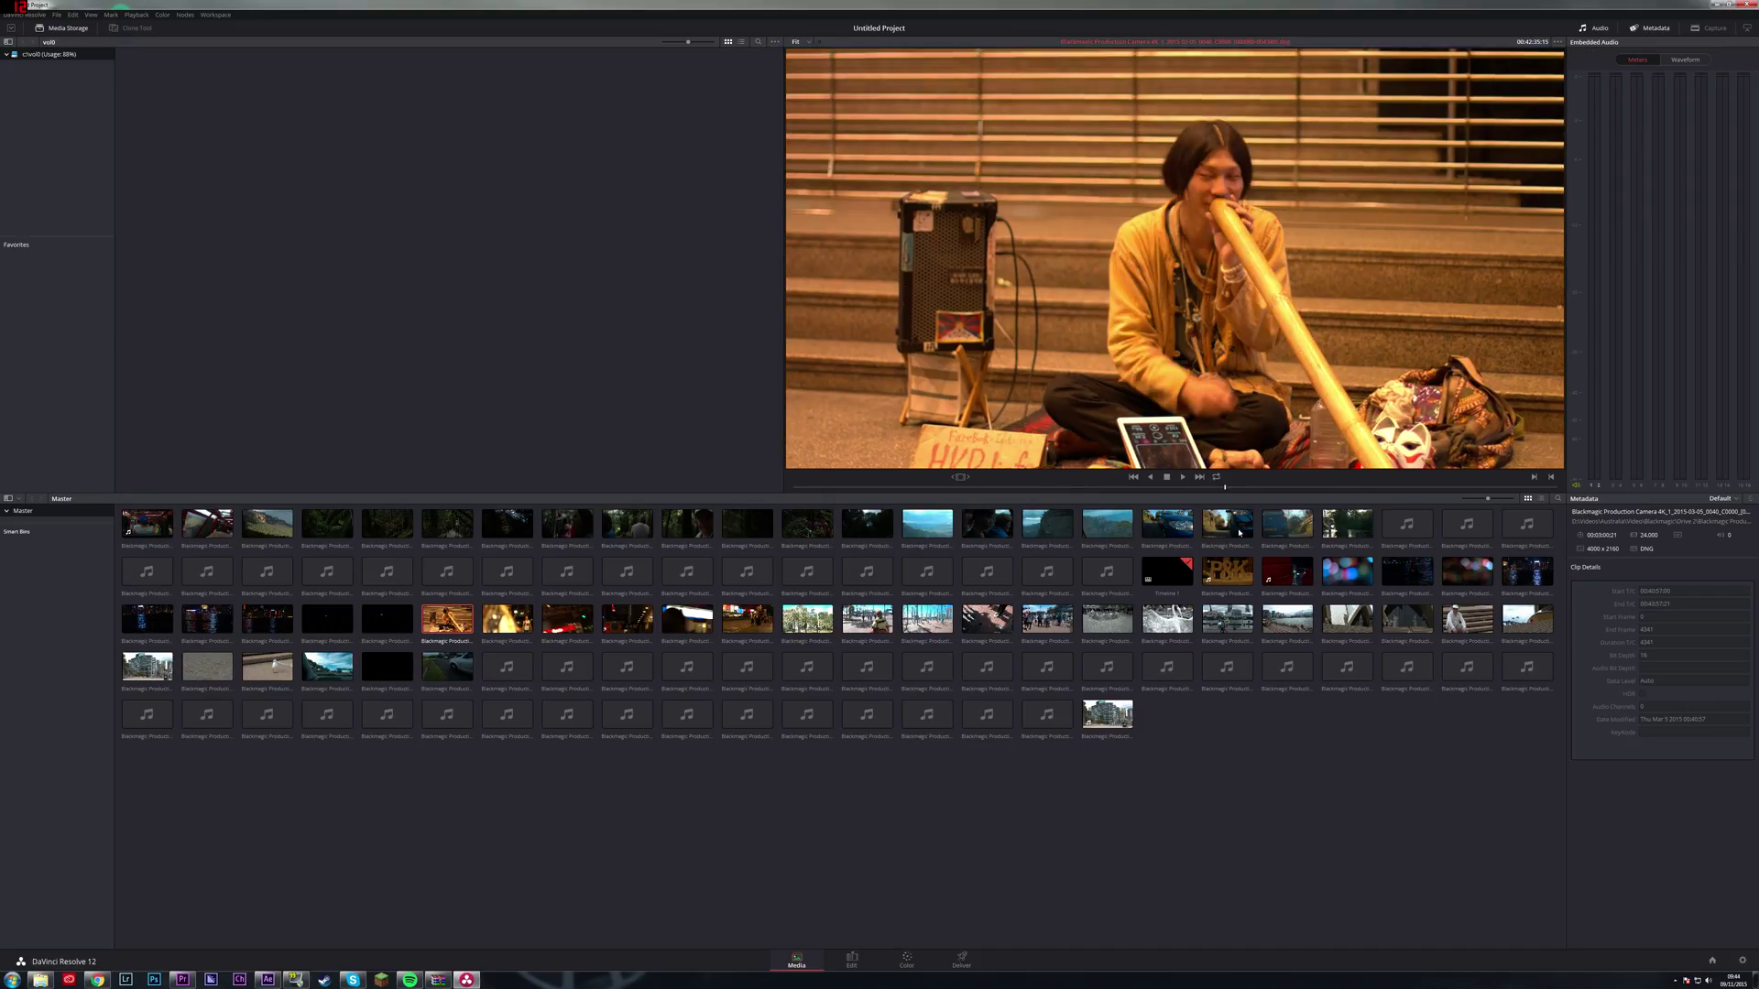
pyautogui.click(1107, 713)
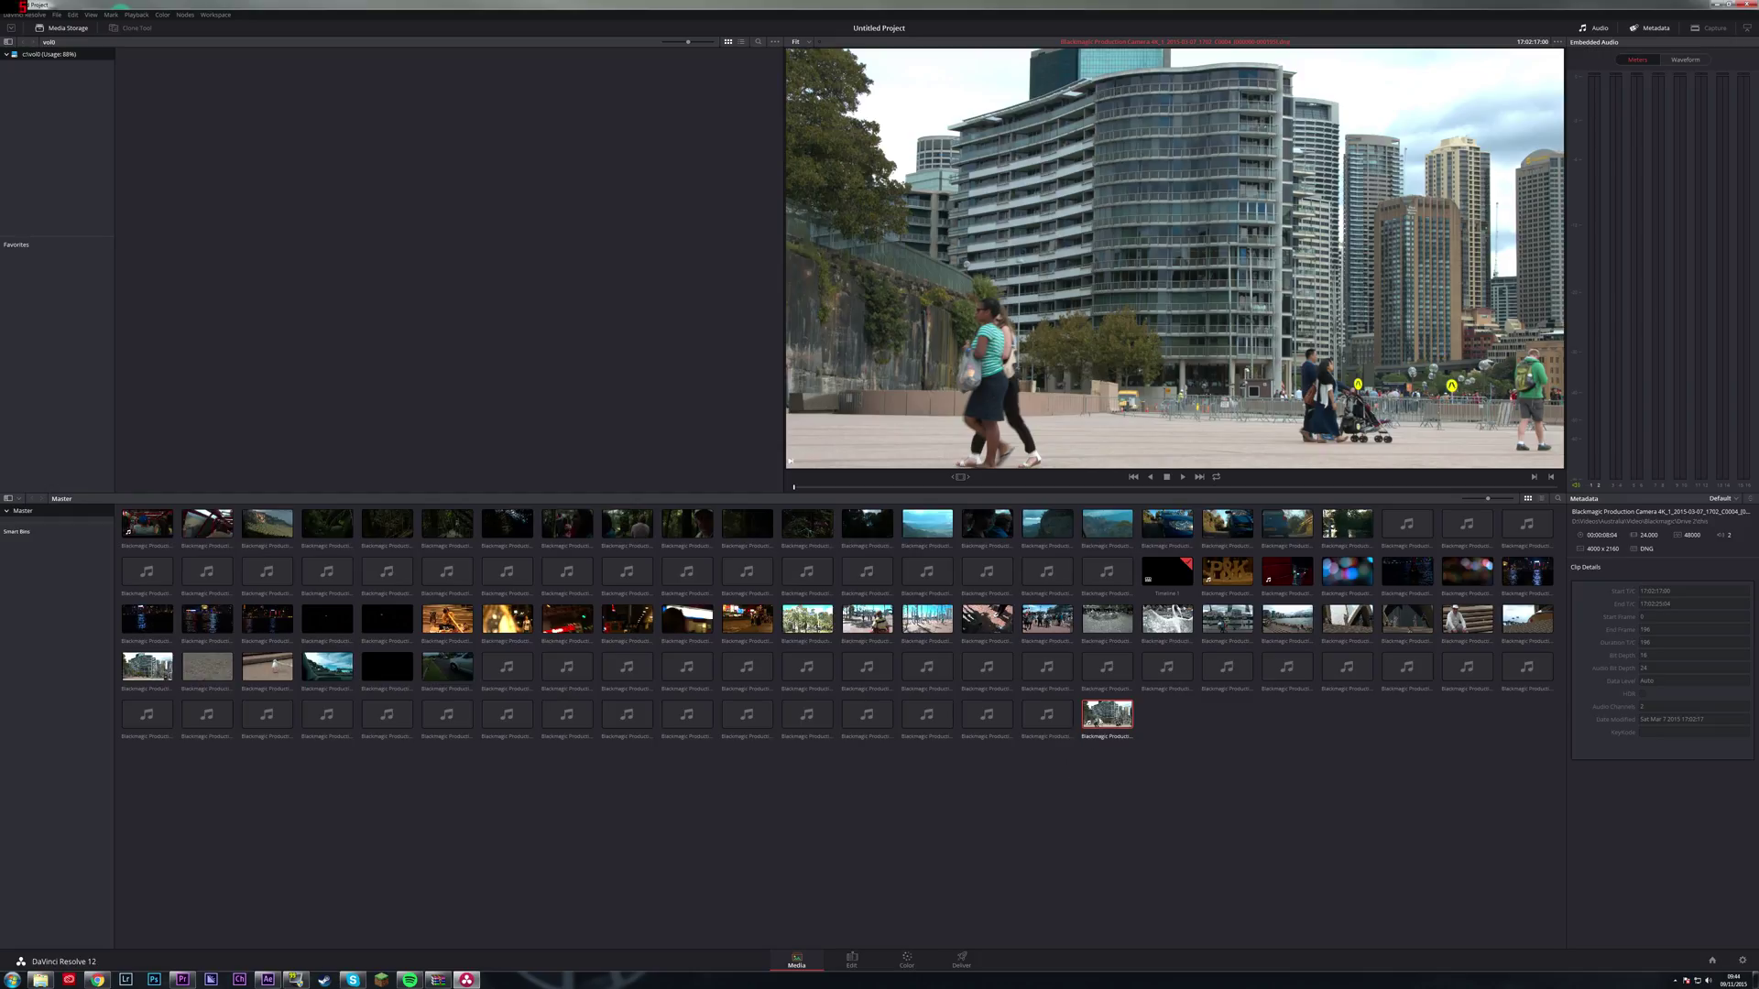
pyautogui.click(851, 960)
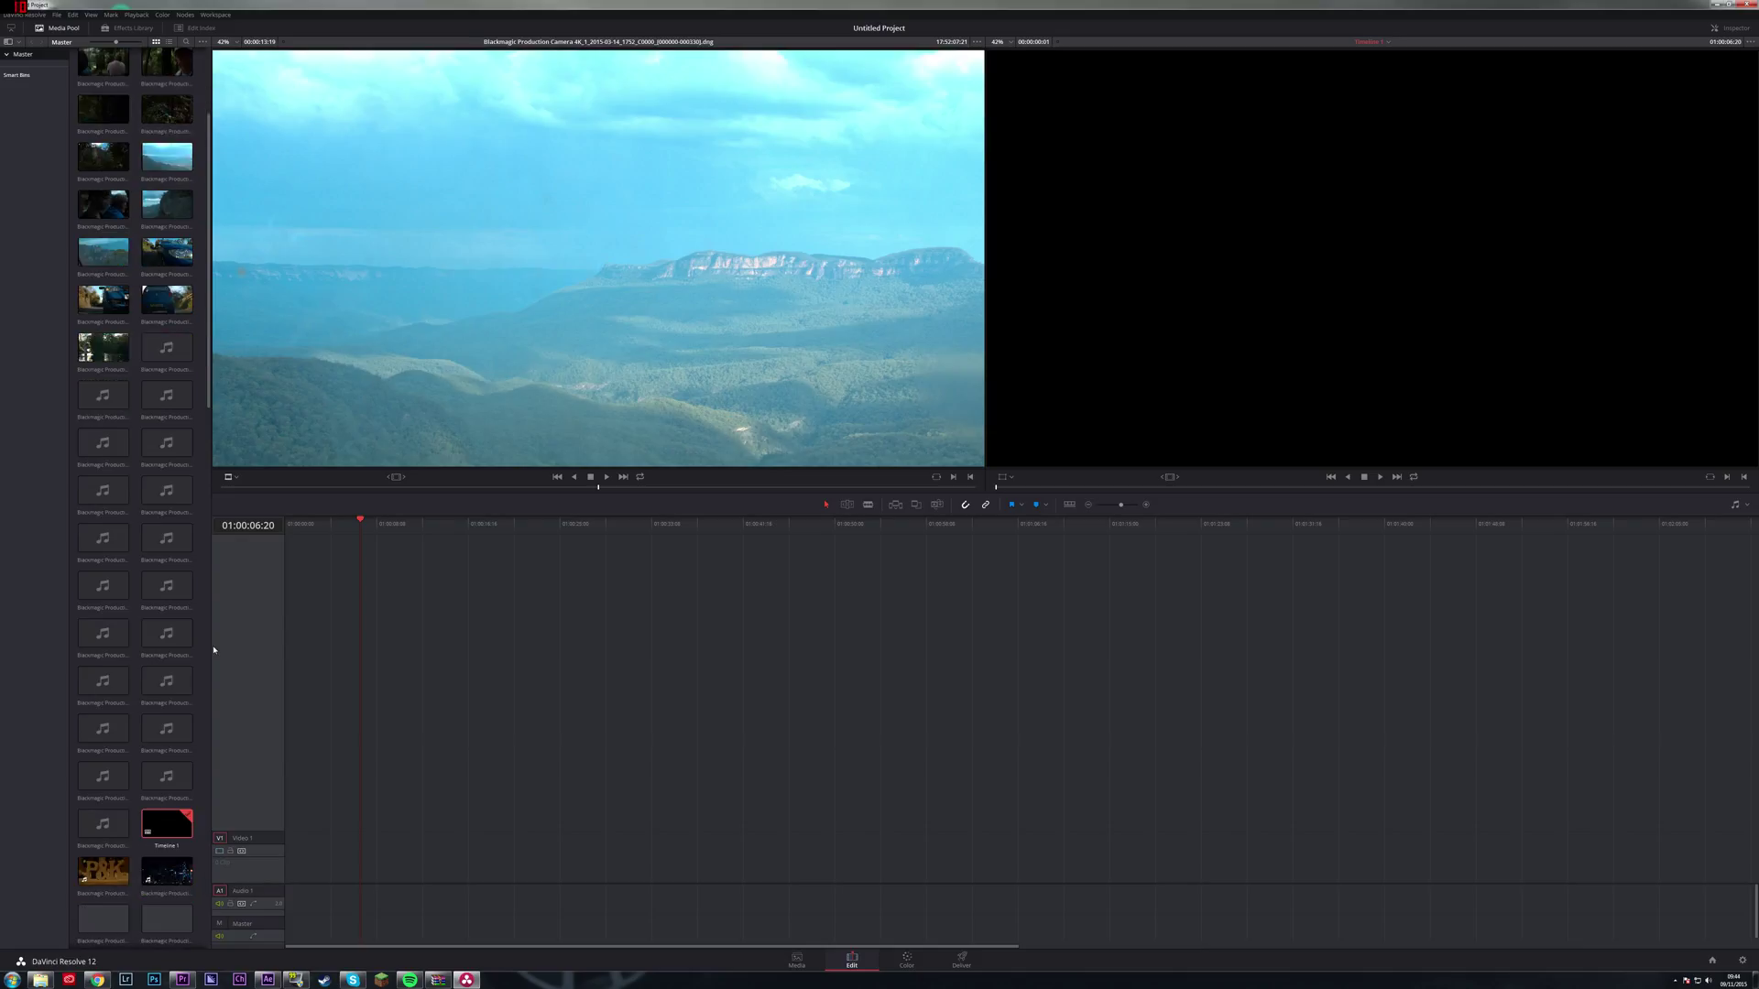
# Place the city apartment buildings clip on V1/A1 of Timeline 1 and move on to Color.
pyautogui.scroll(-3)
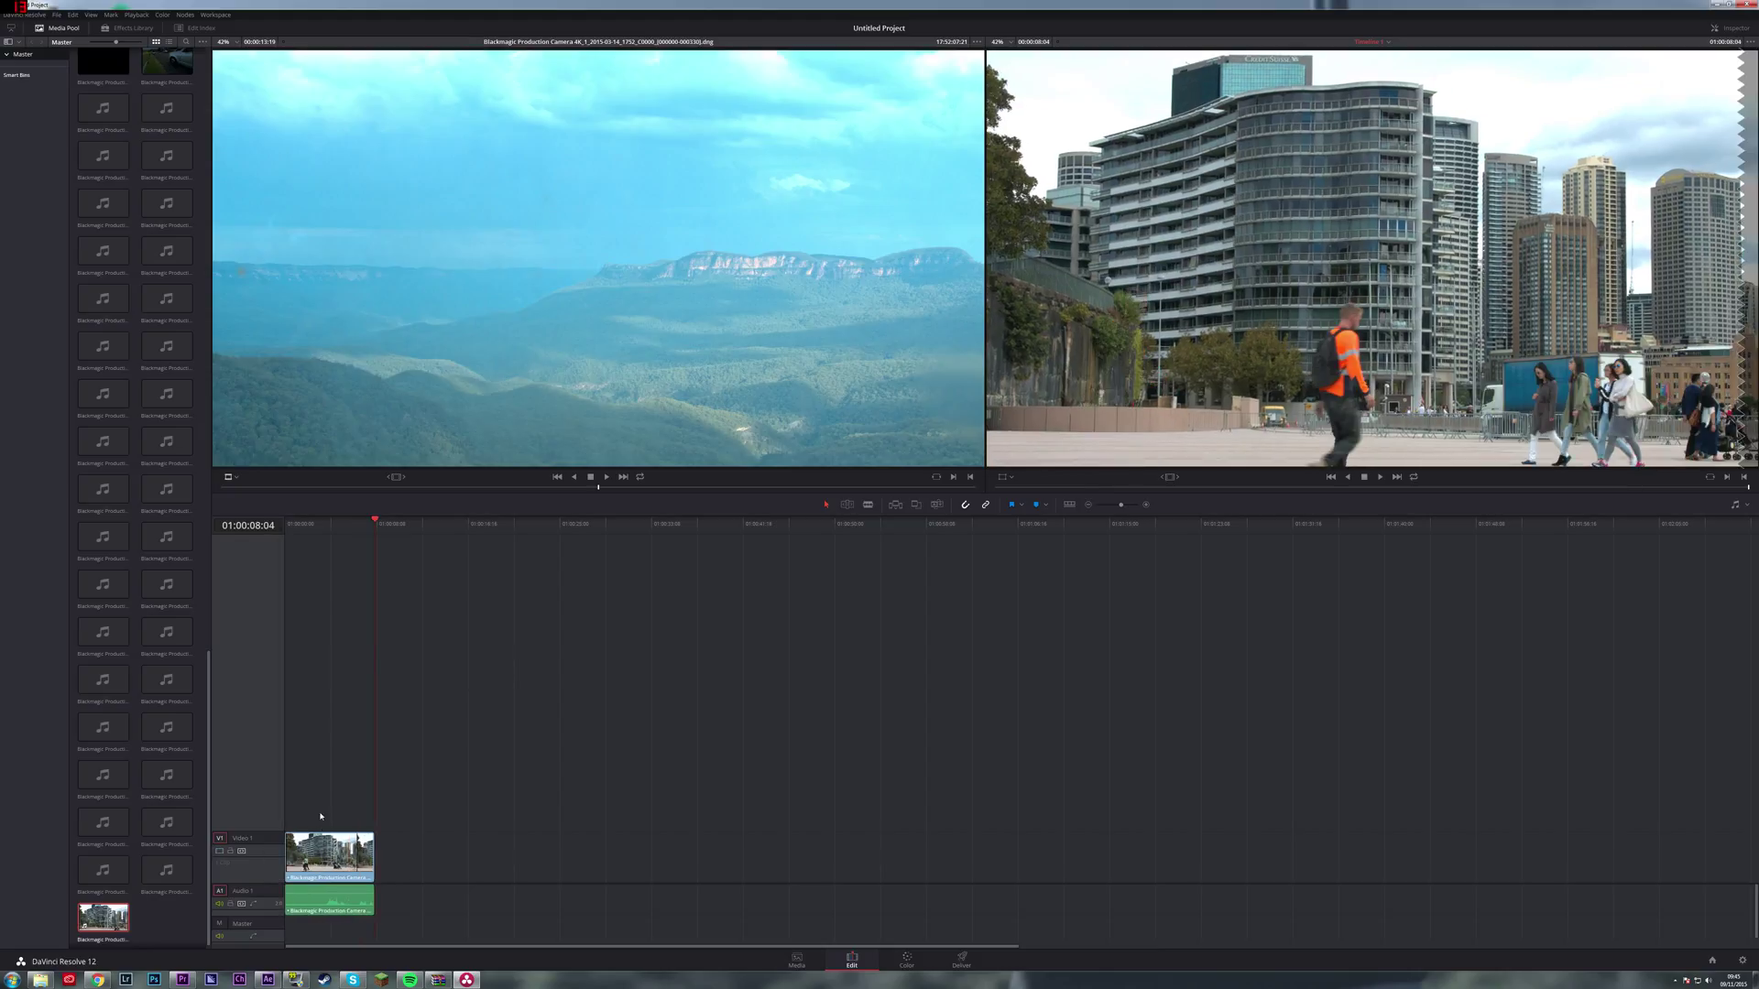
pyautogui.moveTo(363, 634)
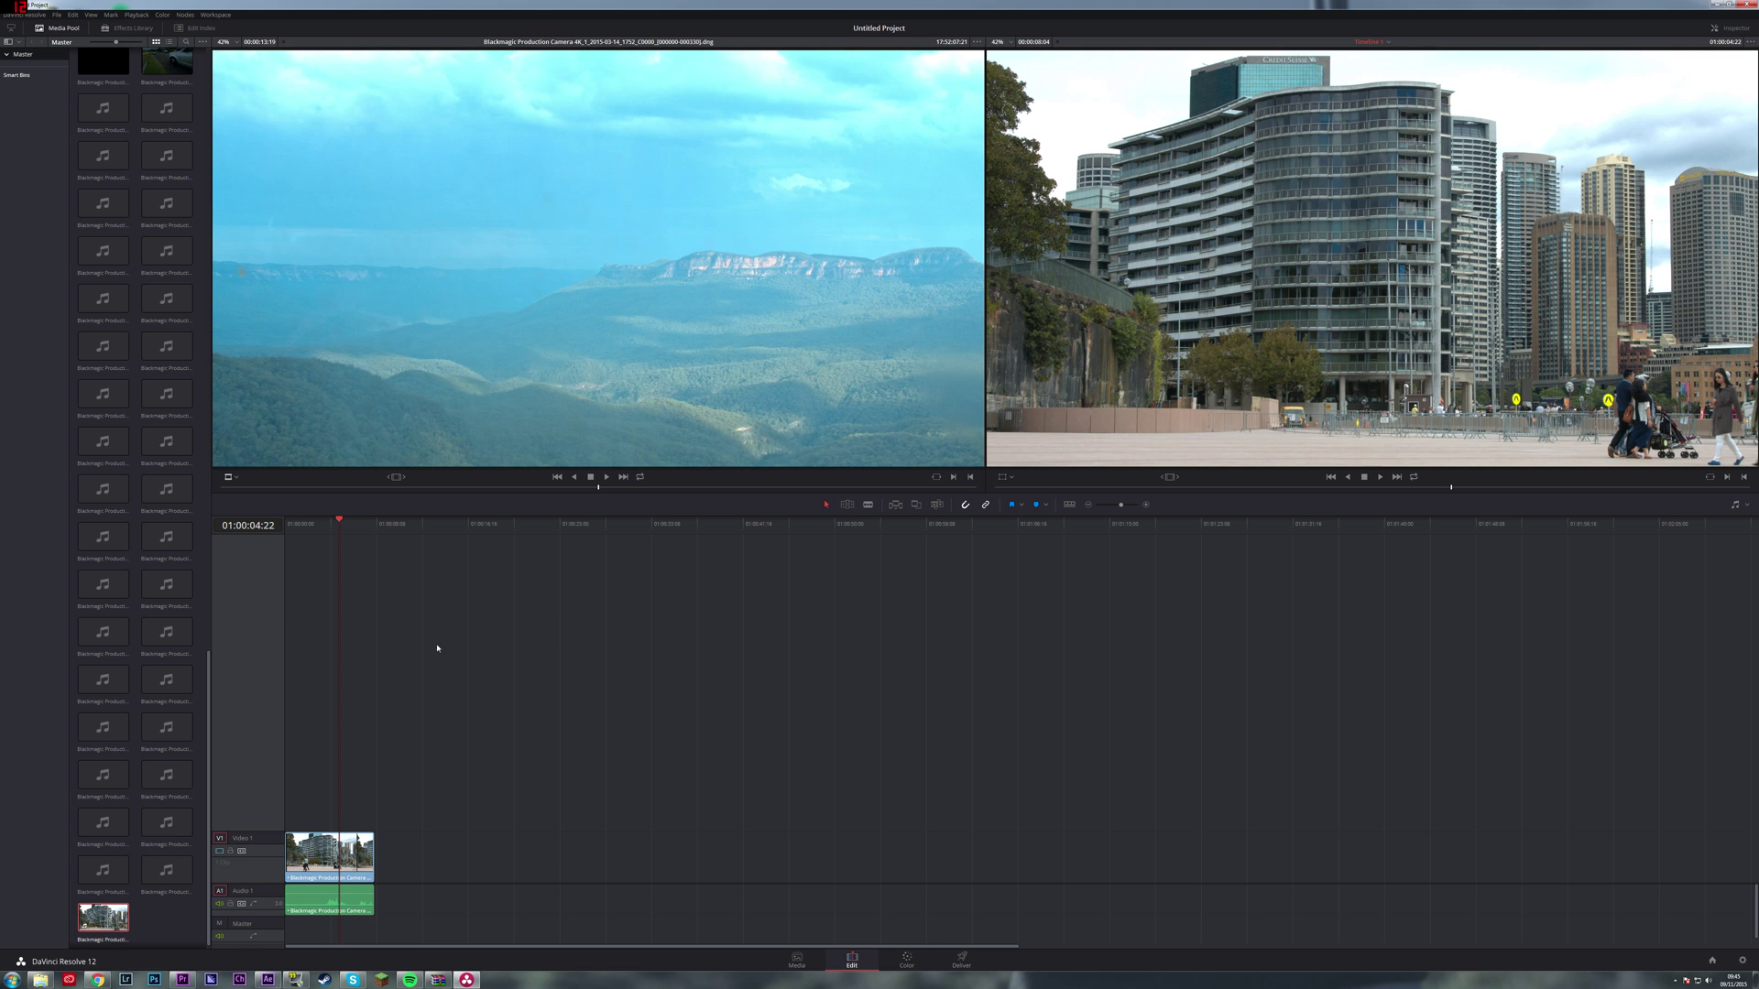
pyautogui.click(905, 962)
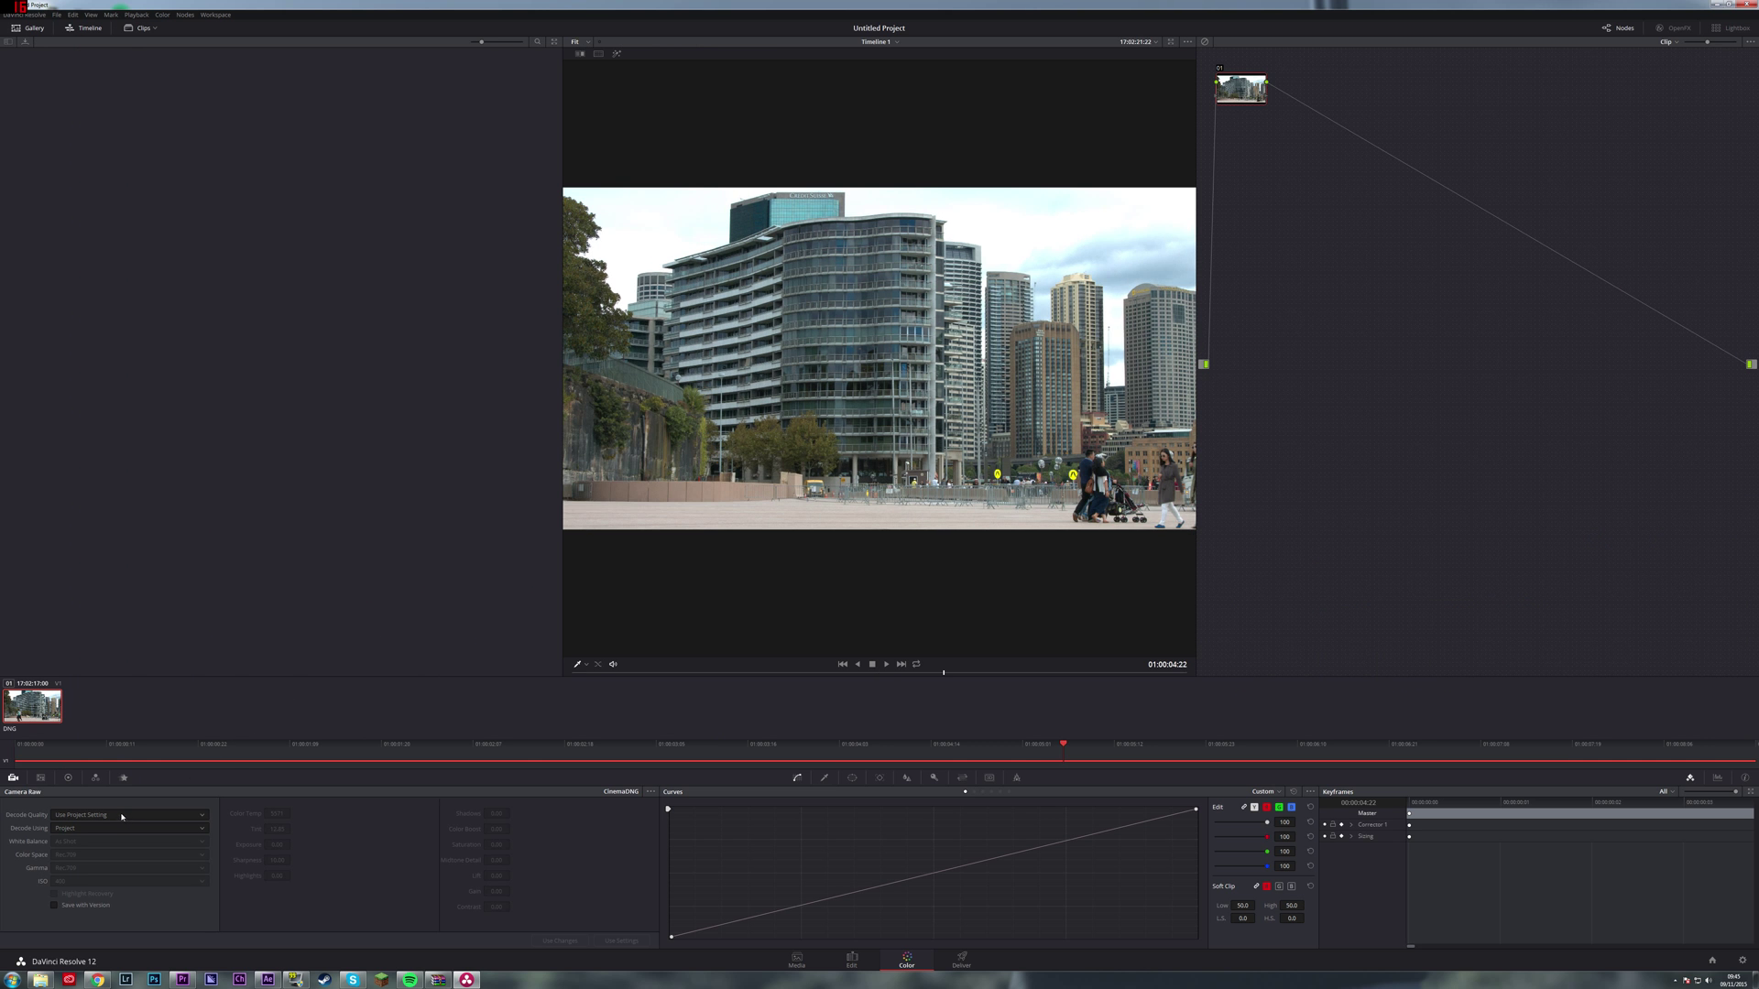
# Set Camera Raw decode quality to full resolution and Decode Using to Clip.
pyautogui.click(128, 813)
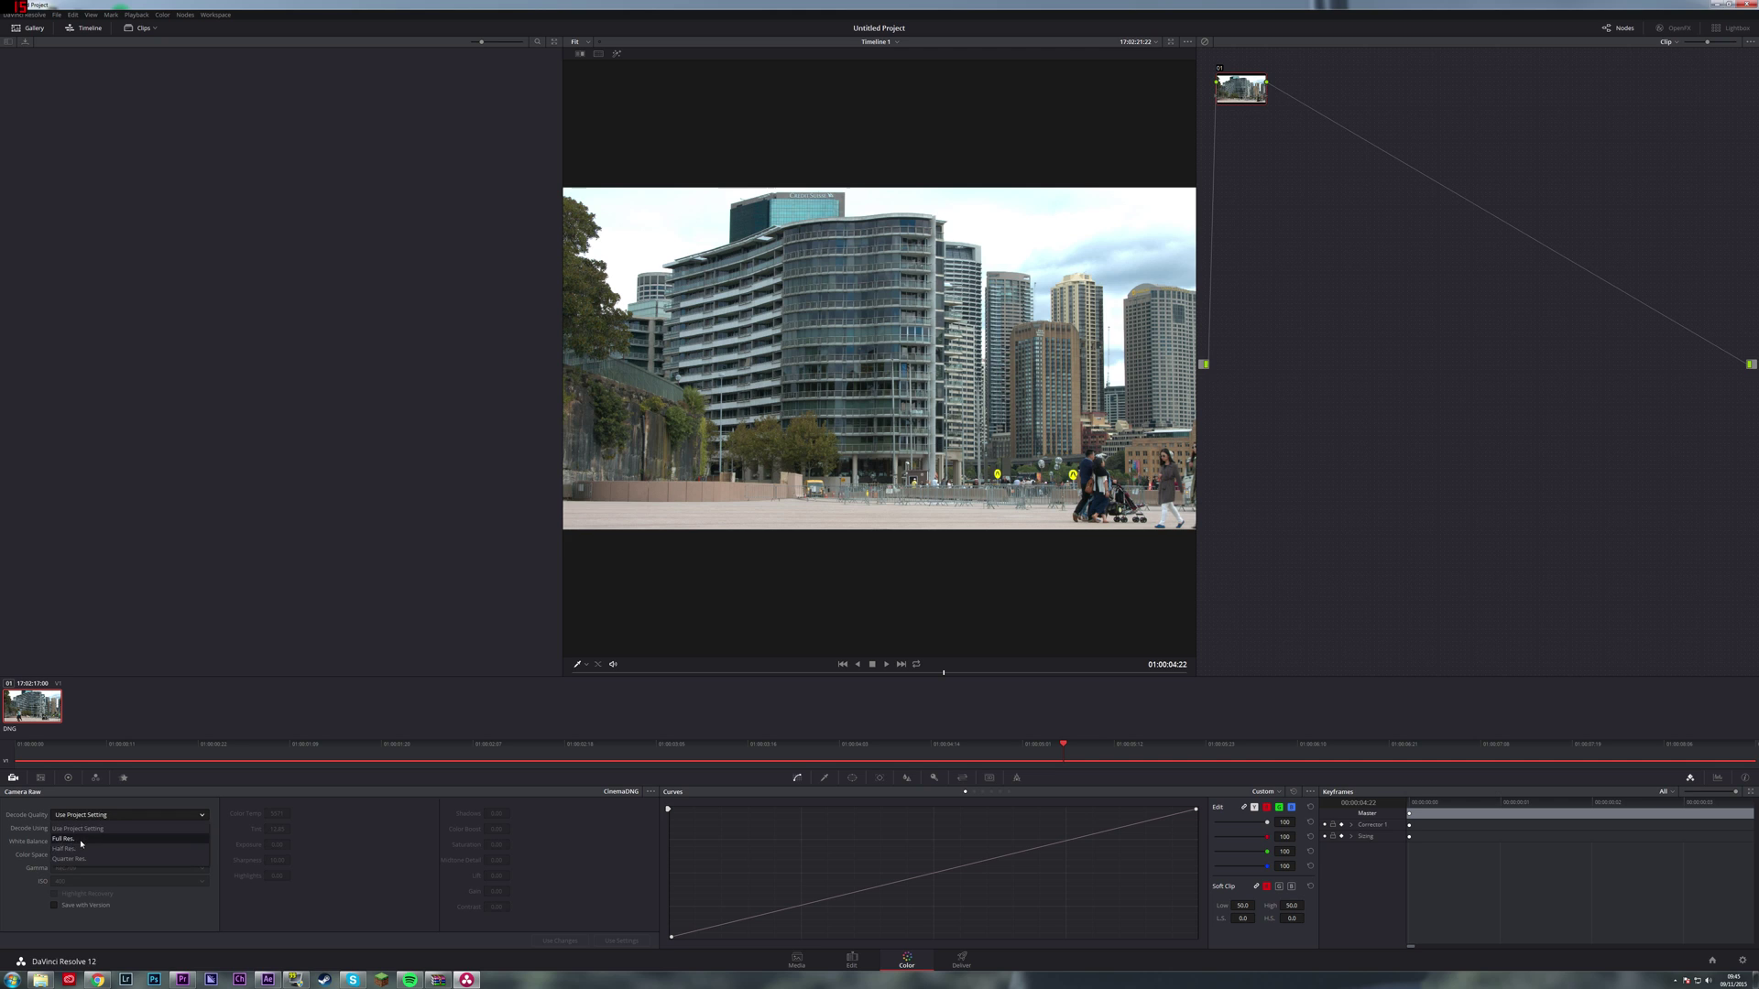
pyautogui.click(64, 838)
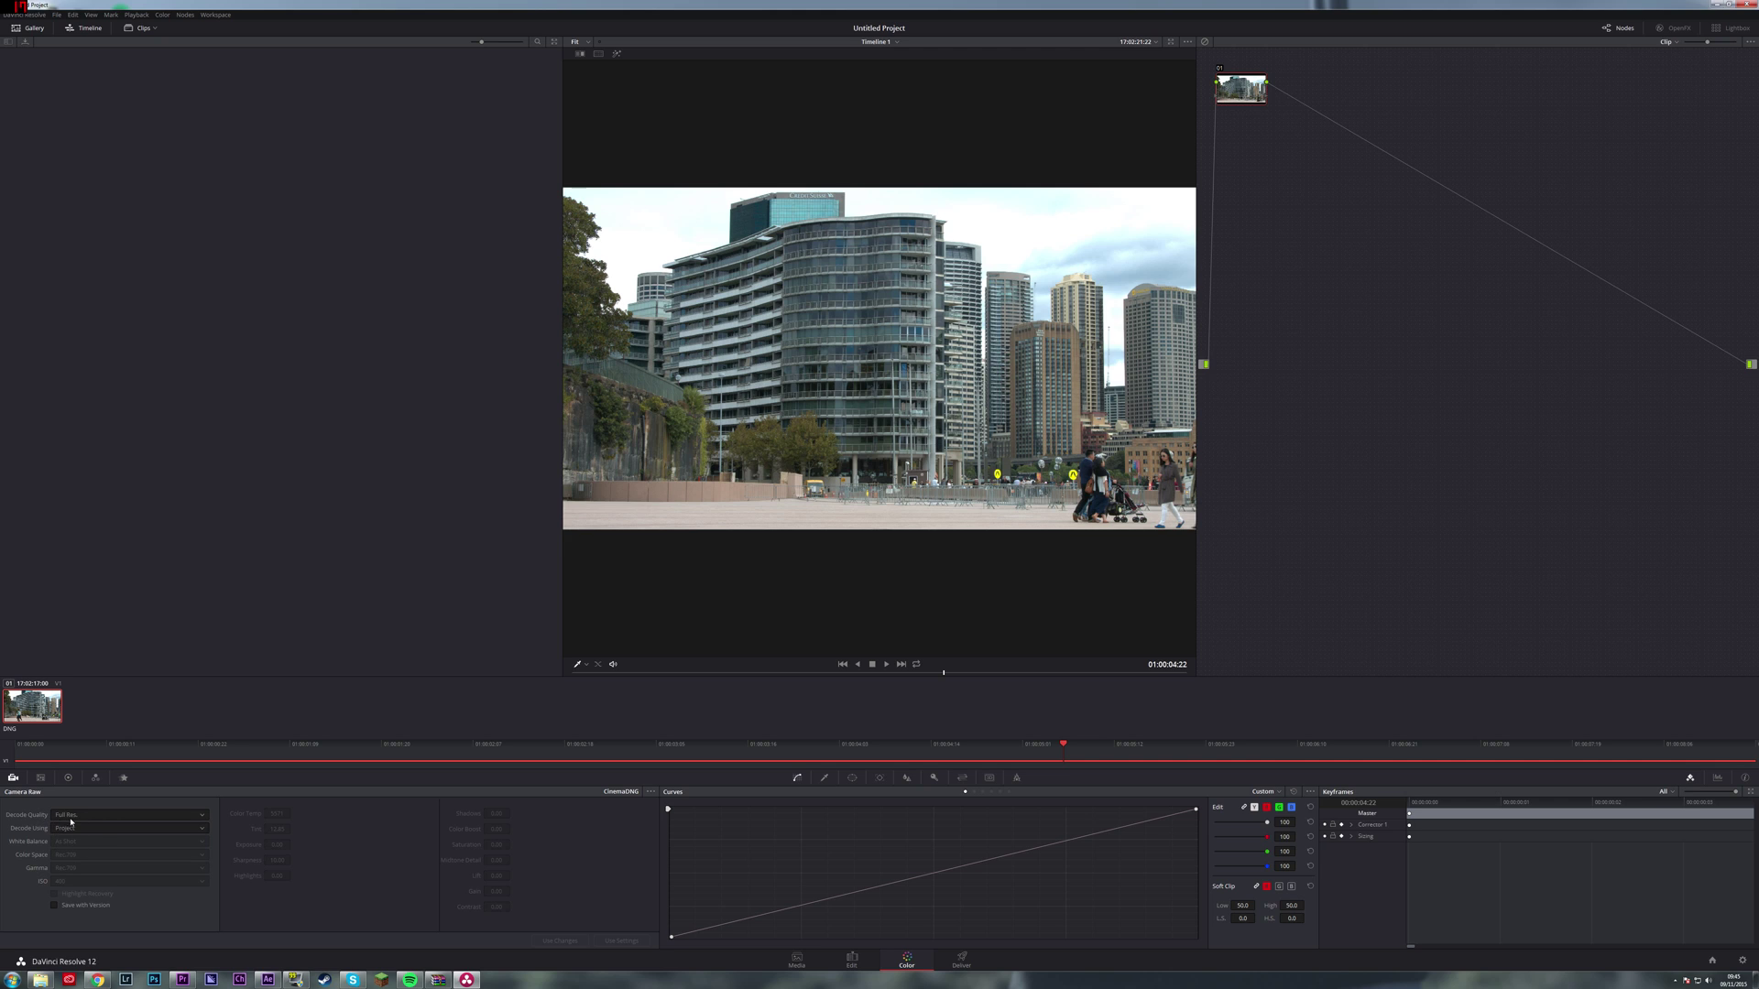
pyautogui.click(128, 828)
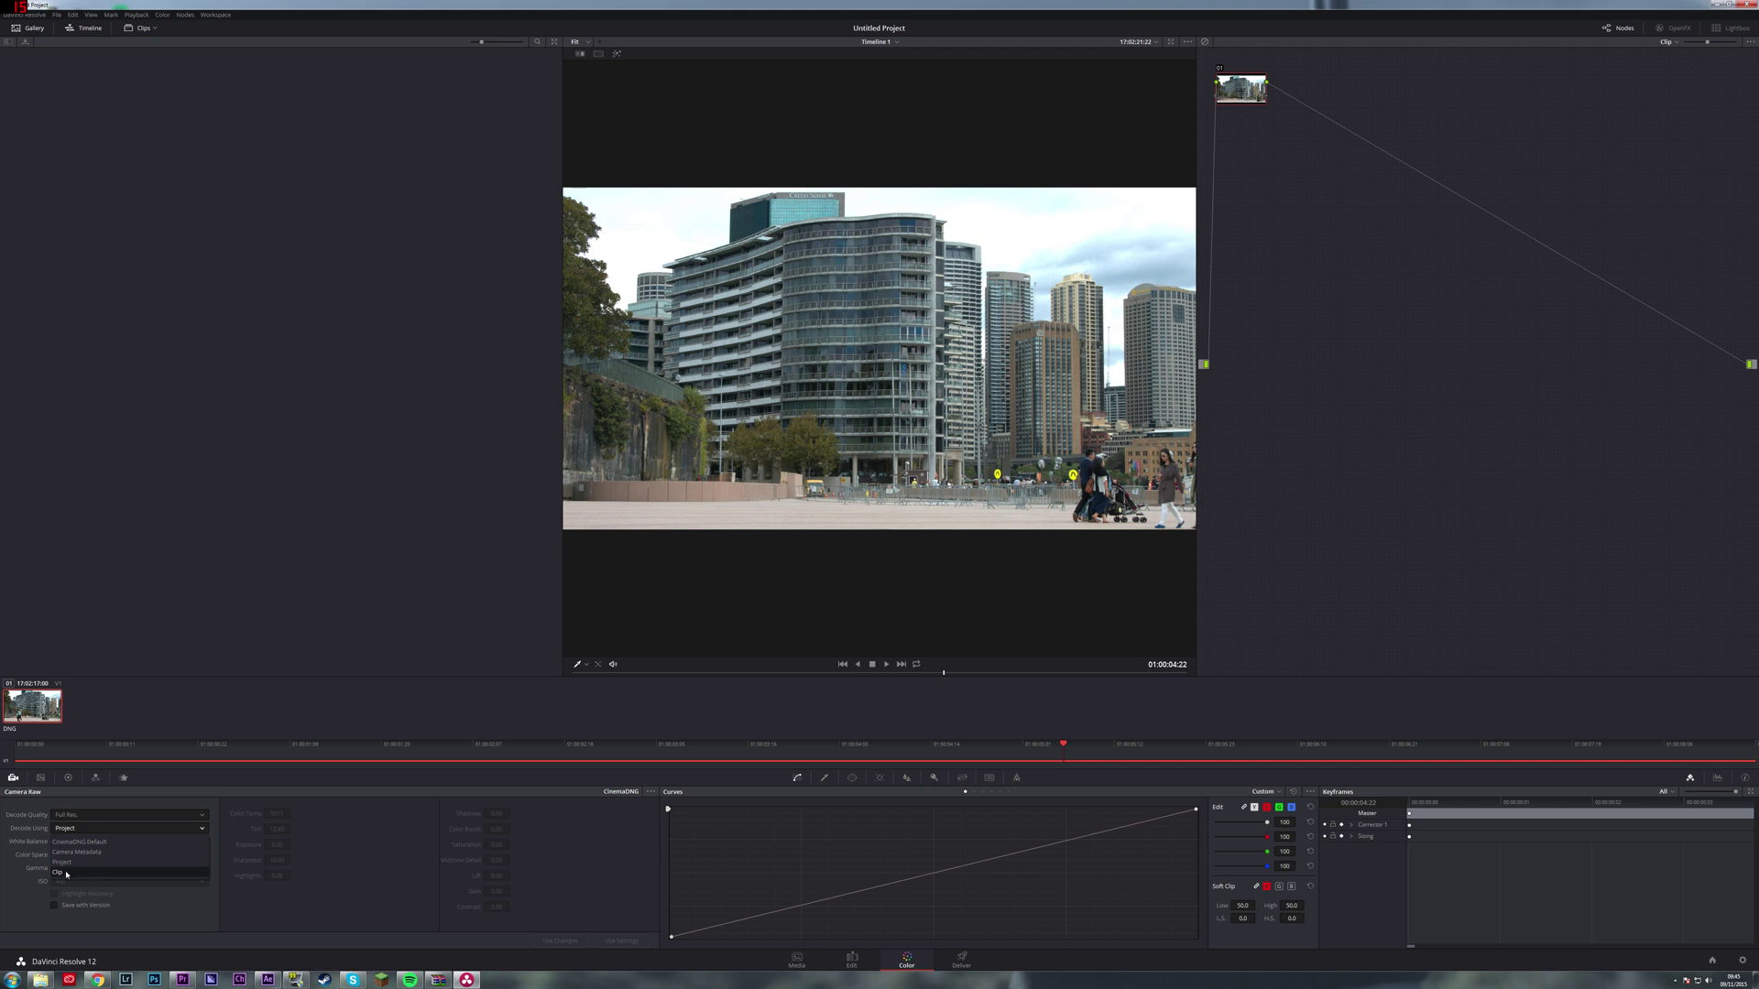
pyautogui.click(57, 872)
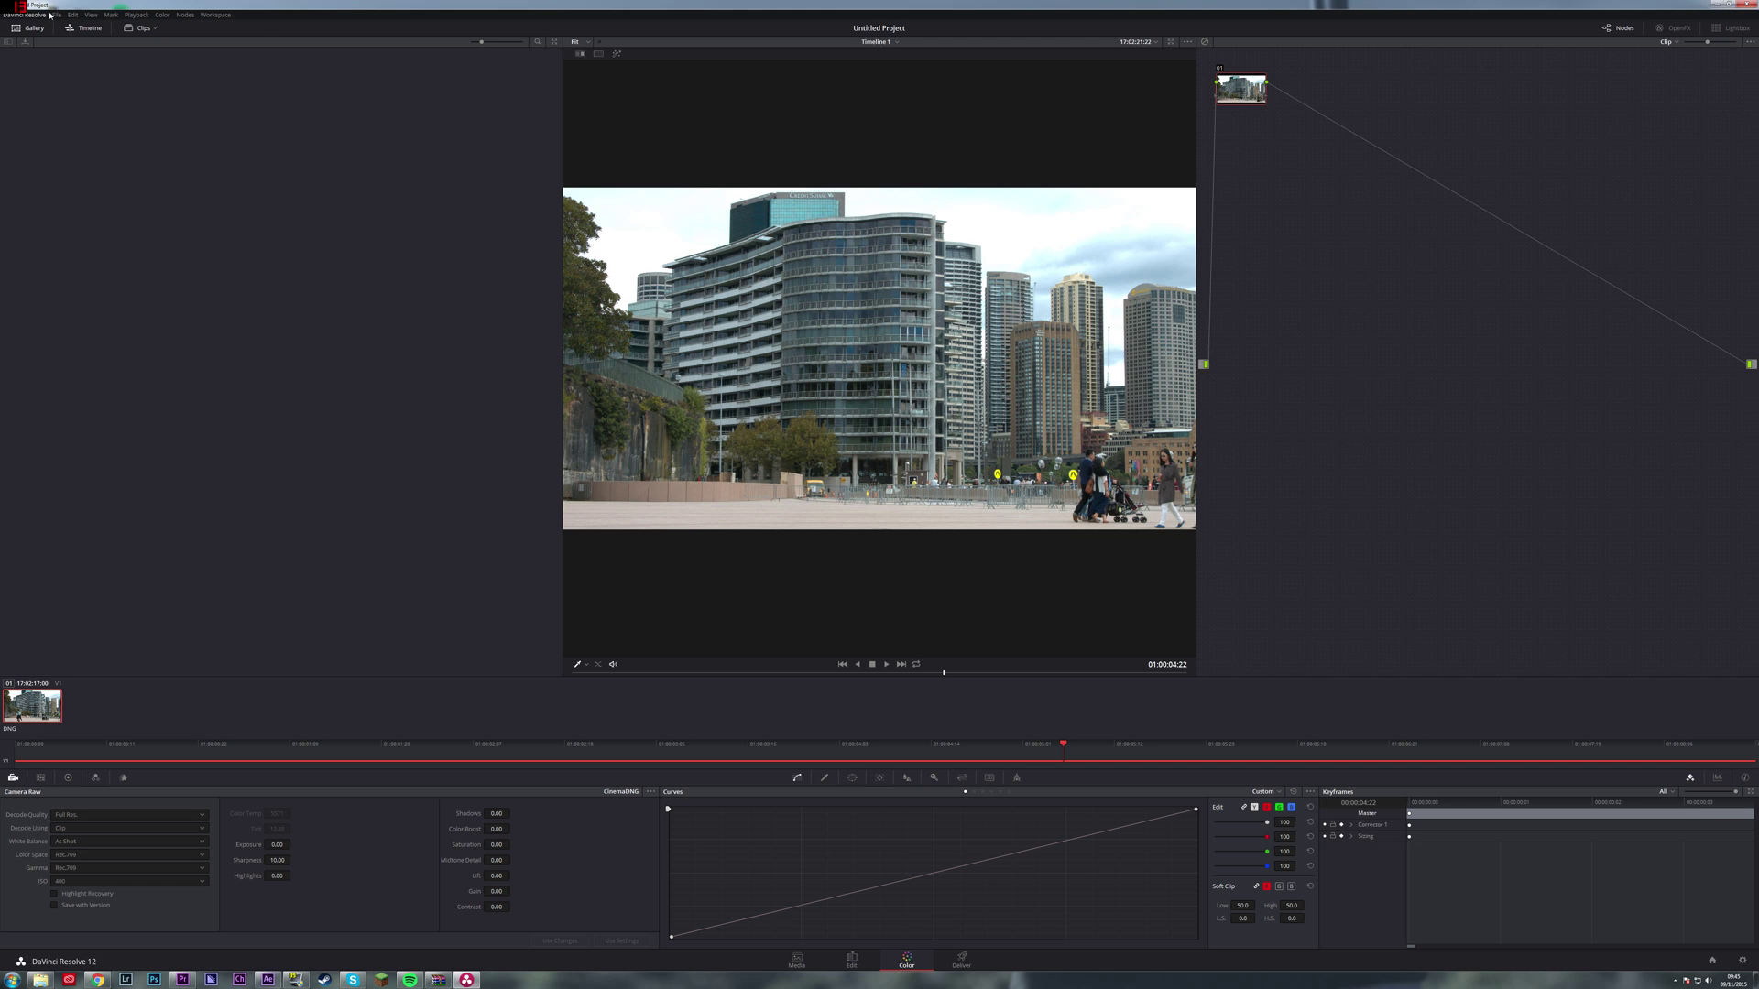
pyautogui.click(55, 12)
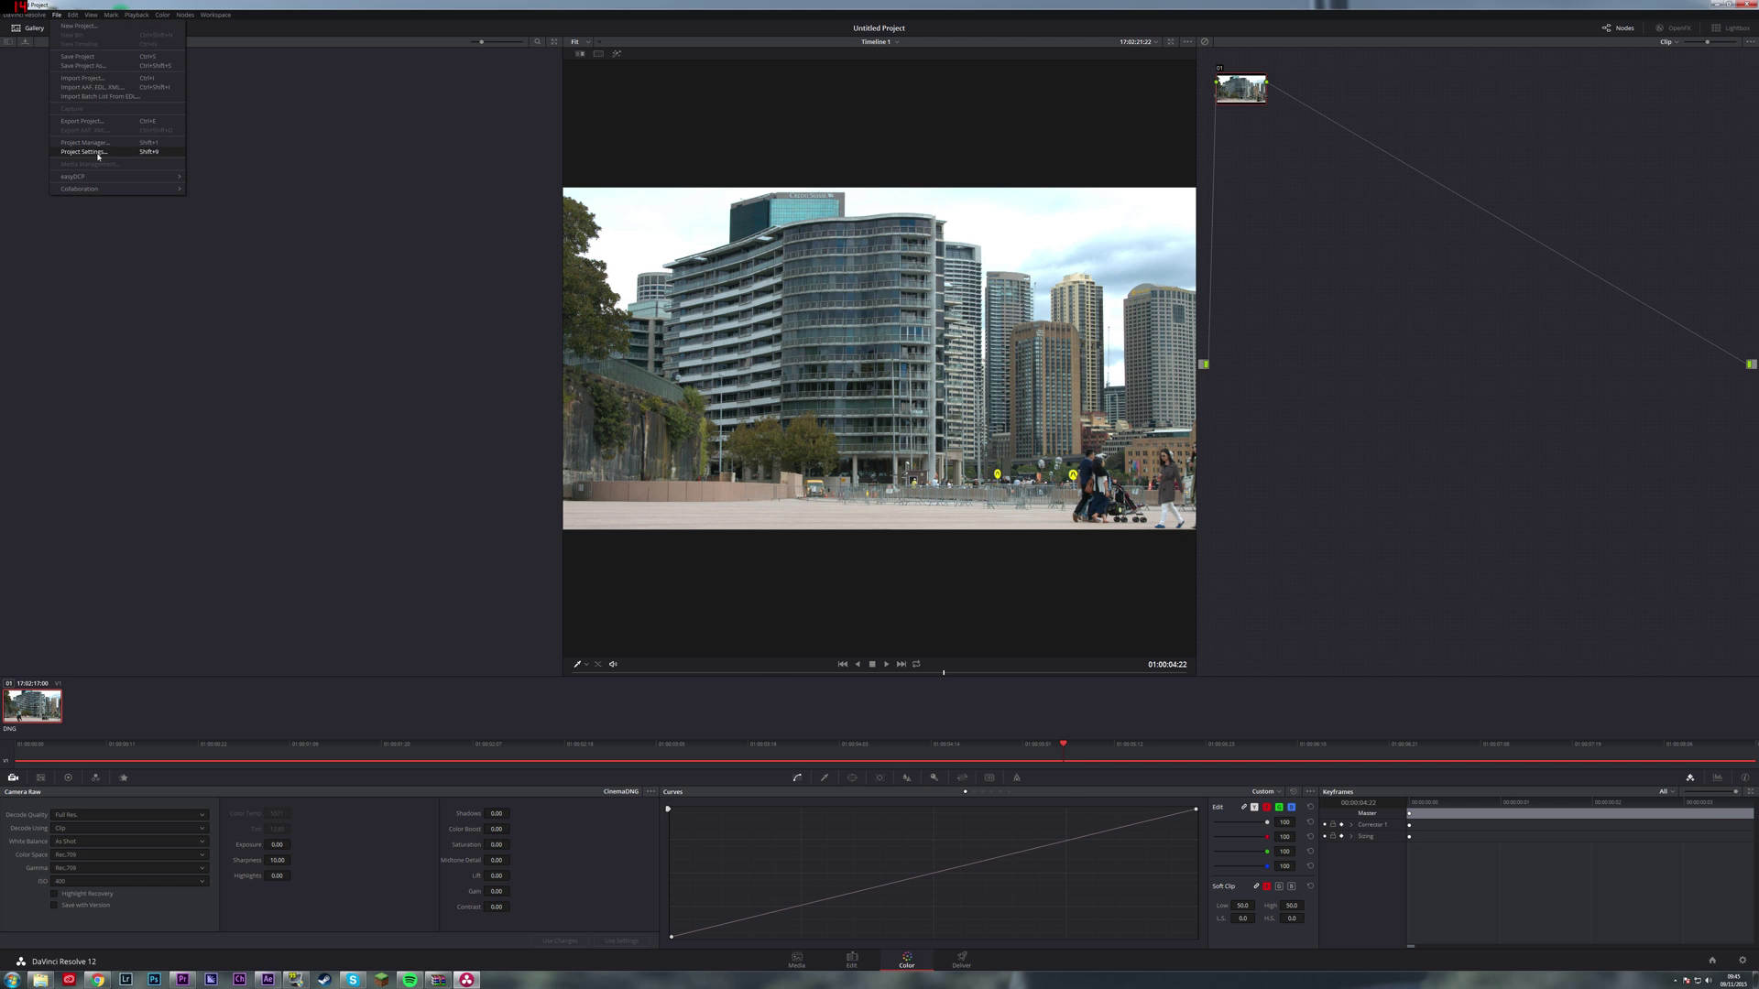
pyautogui.click(81, 152)
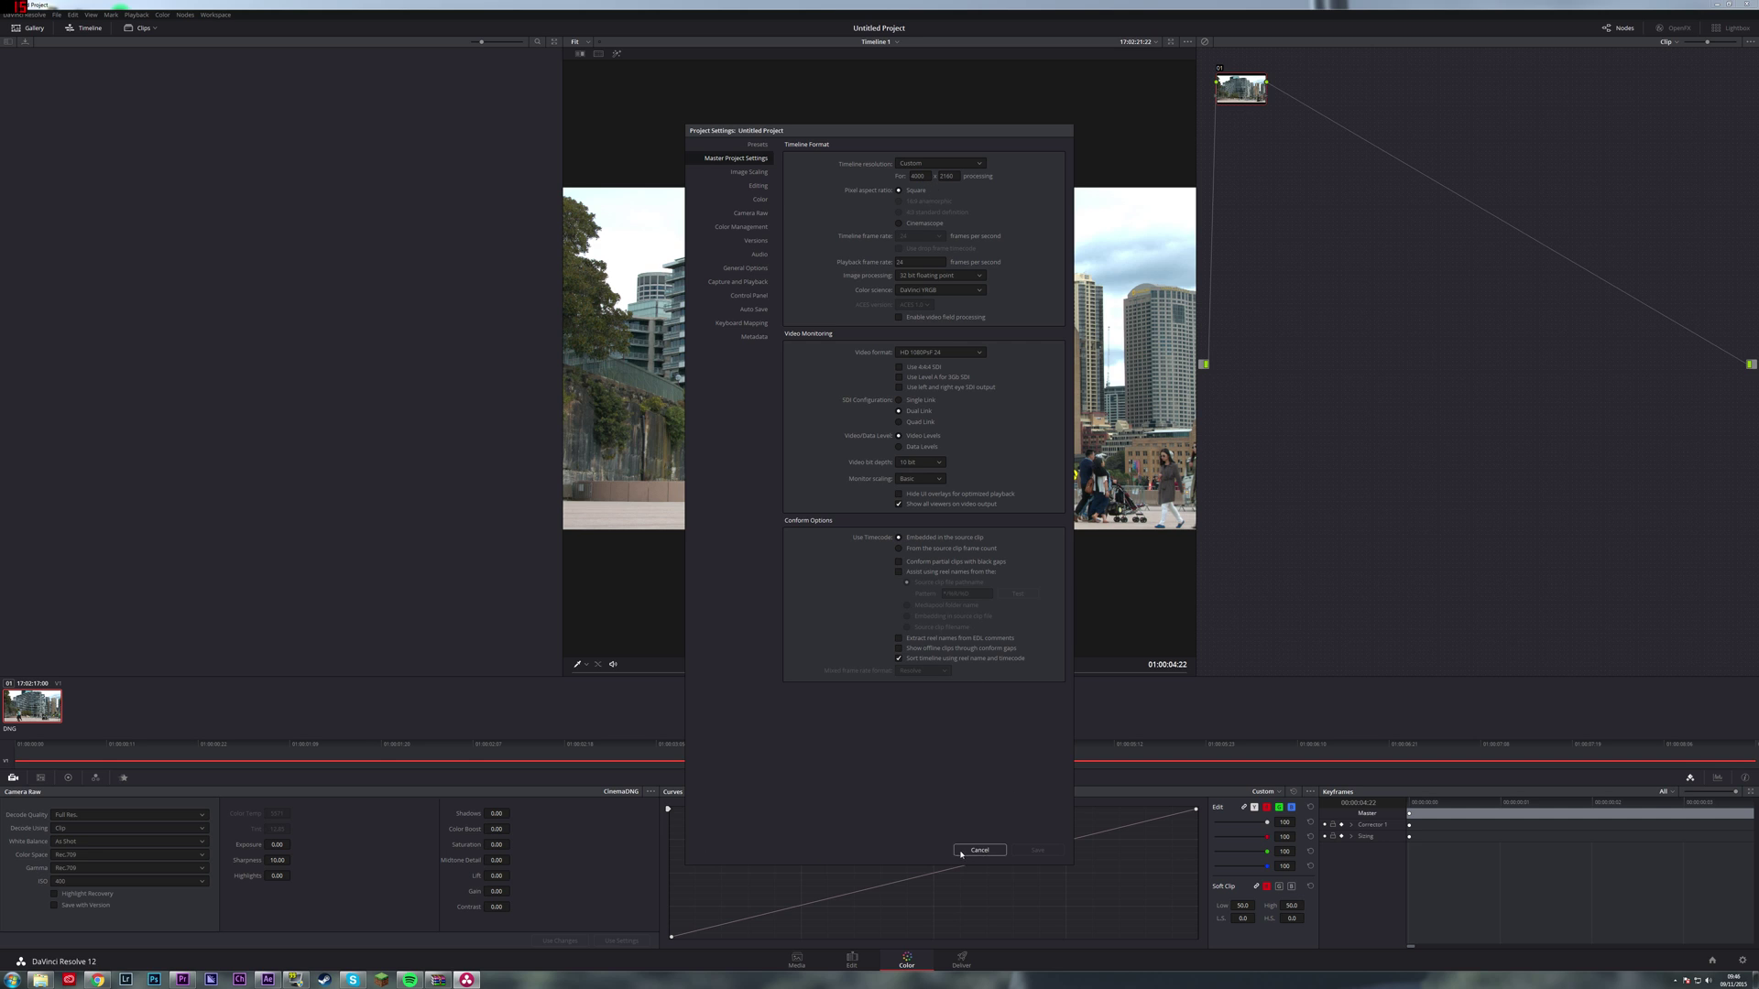
pyautogui.click(978, 850)
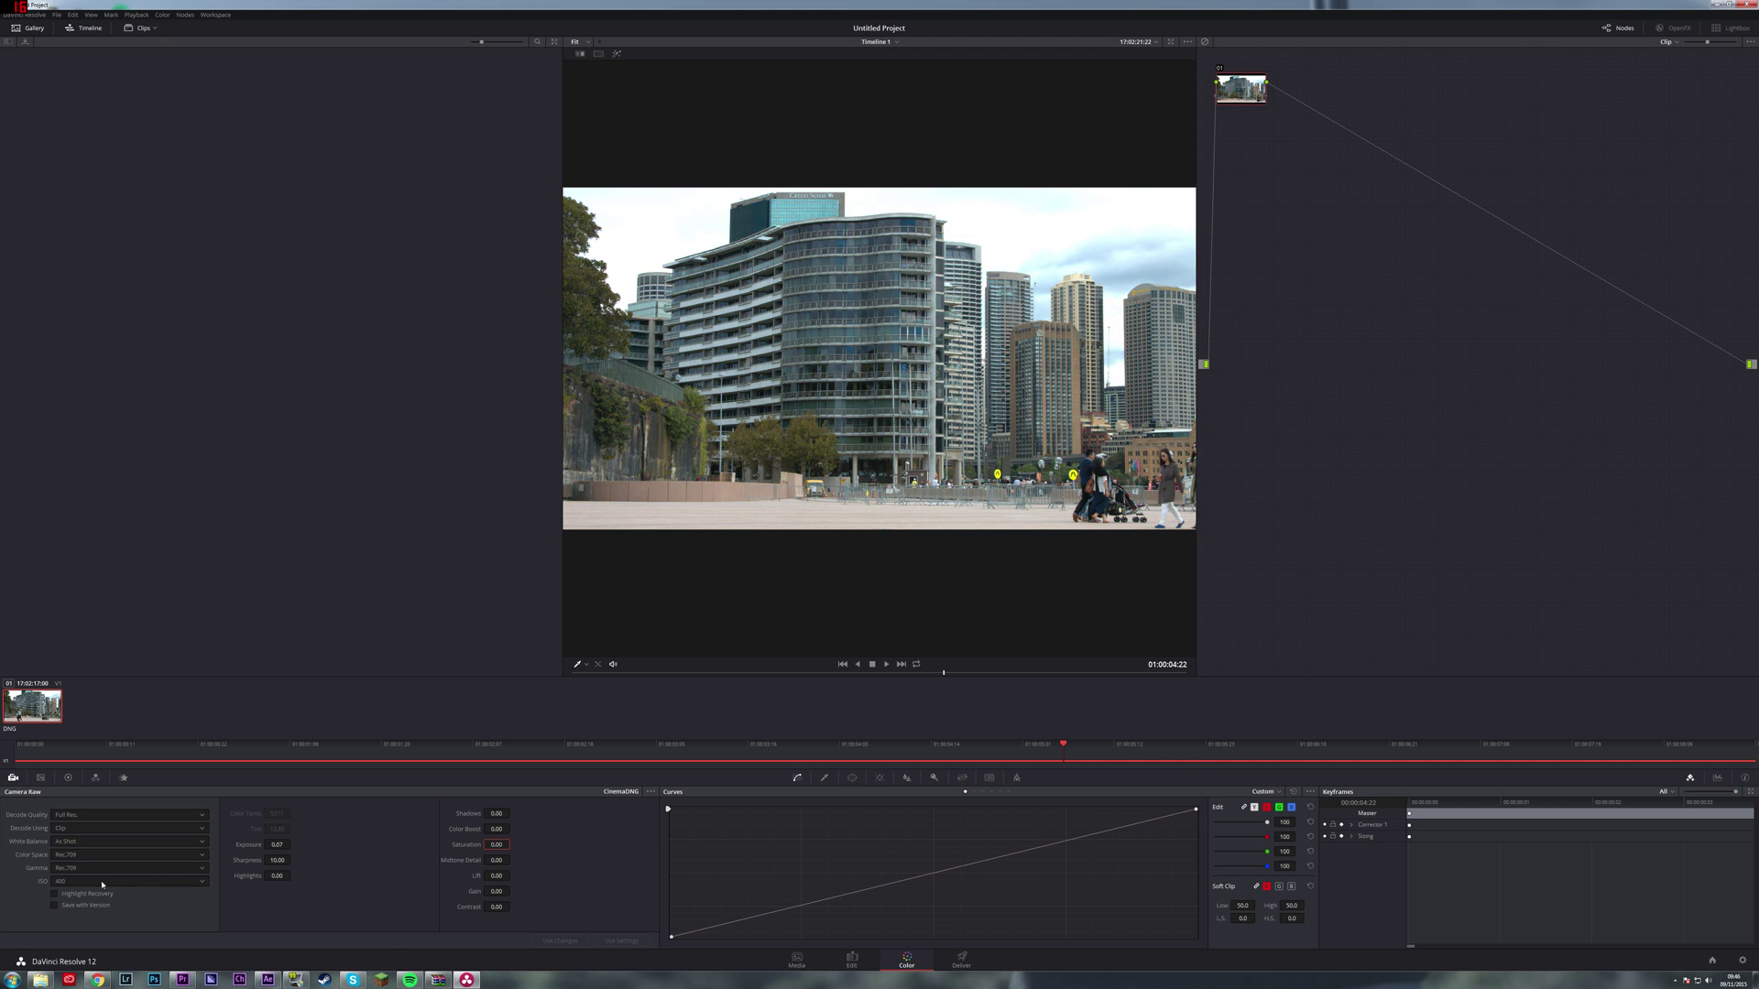
# Try BMD Film colour space, return to Rec.709, then raise contrast on the city clip.
pyautogui.click(128, 867)
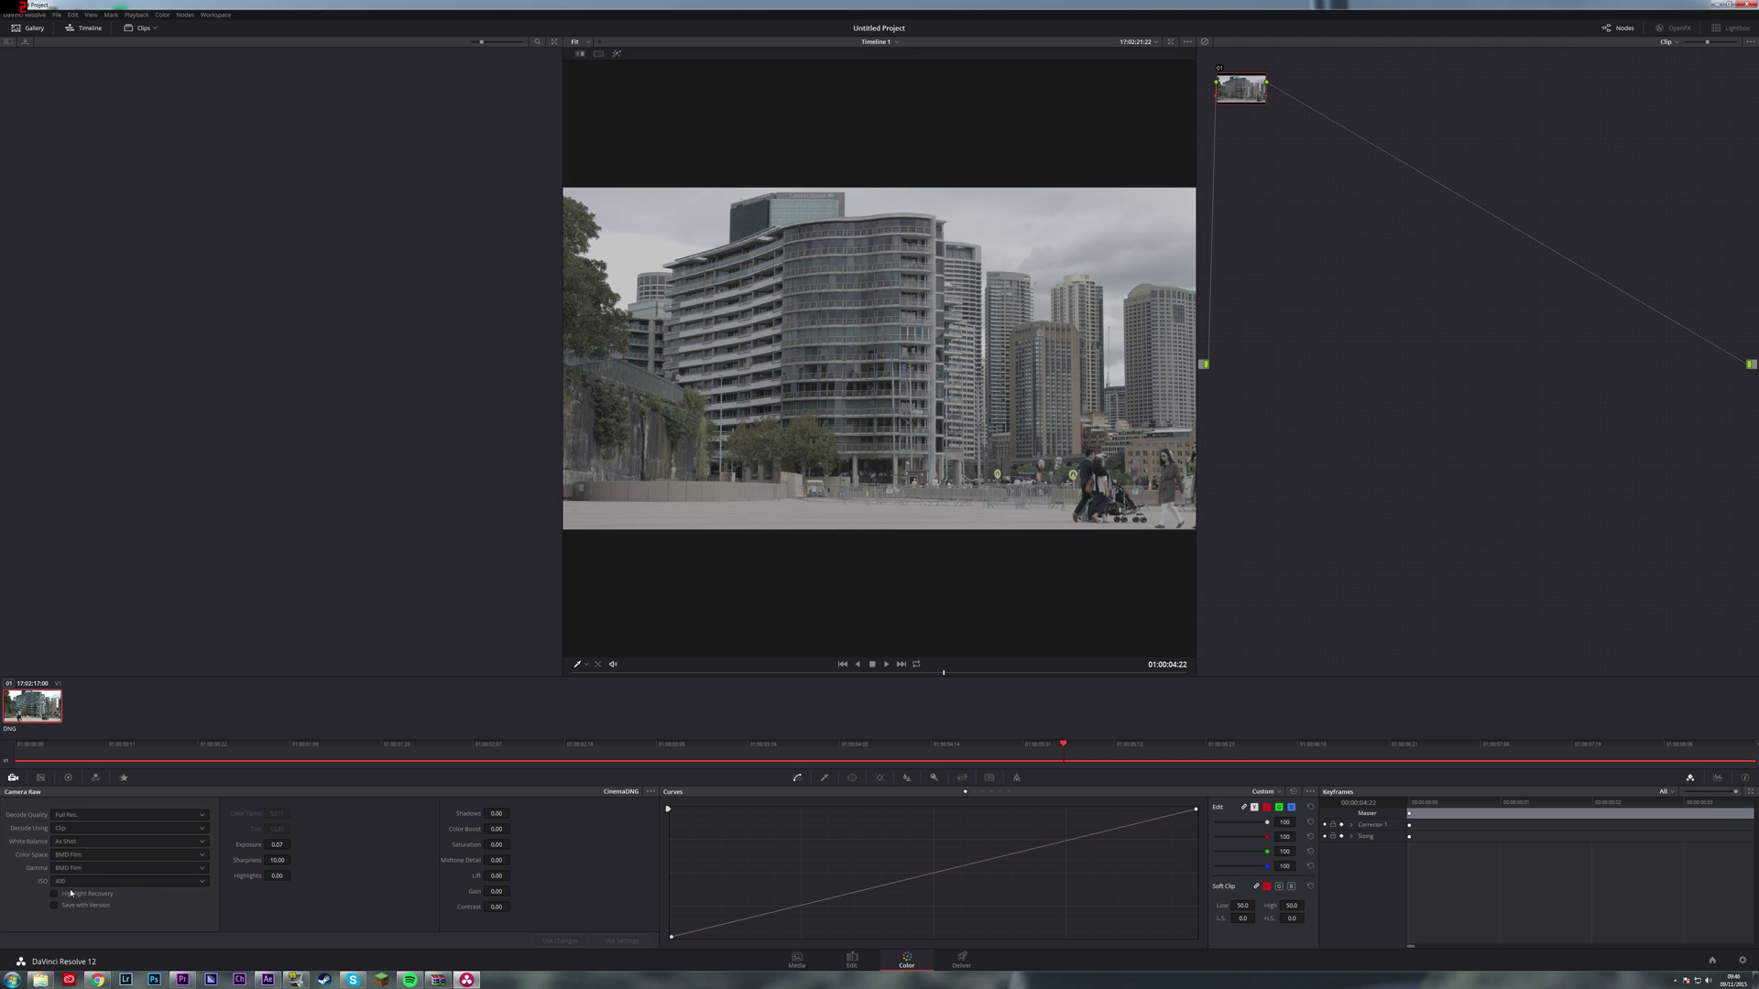
pyautogui.click(128, 854)
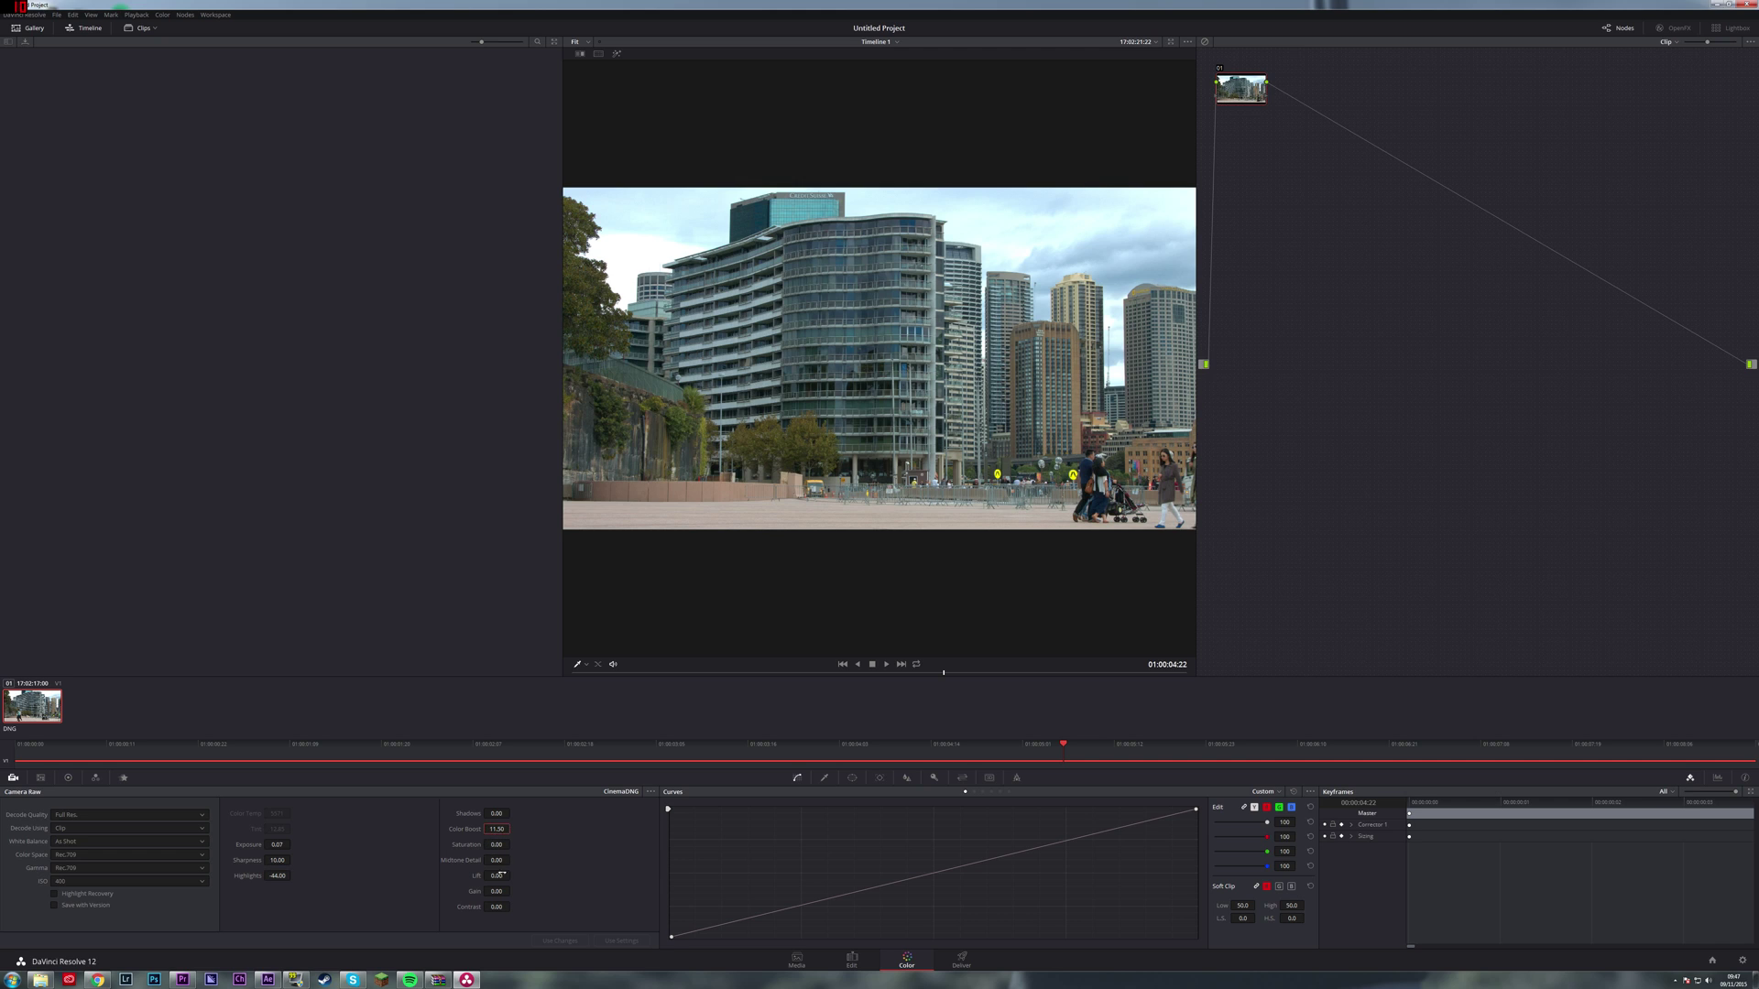
pyautogui.click(495, 907)
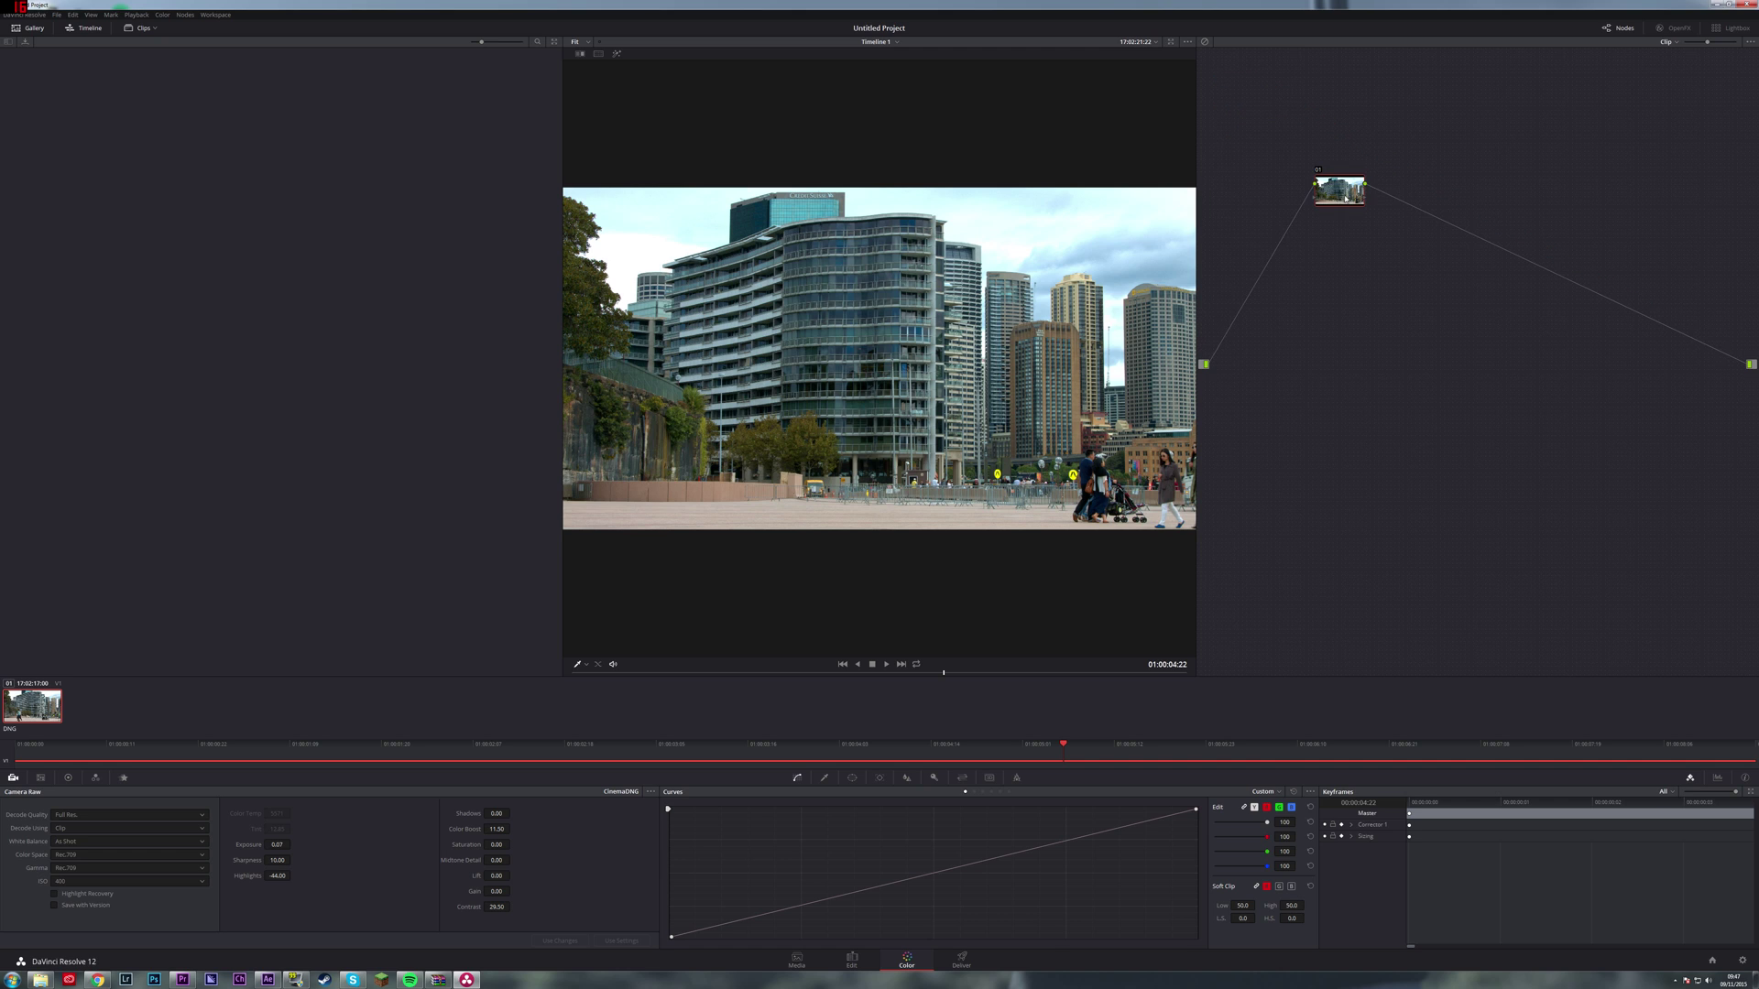
pyautogui.moveTo(1525, 234)
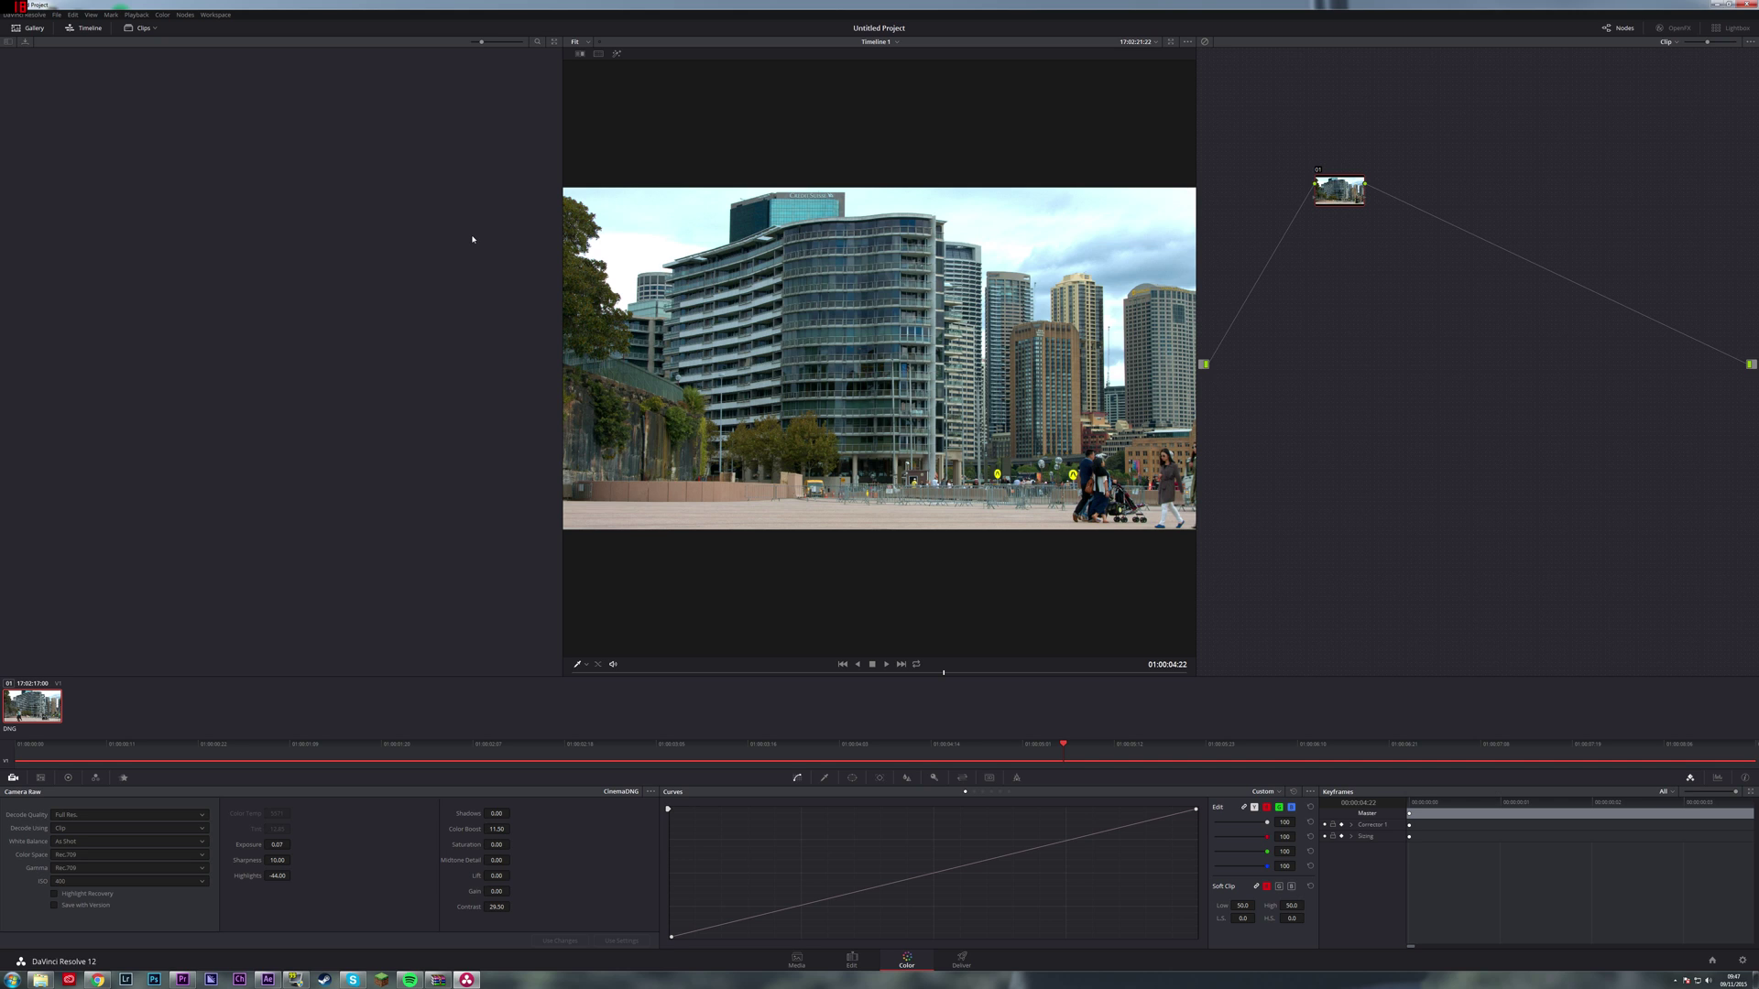
pyautogui.moveTo(476, 231)
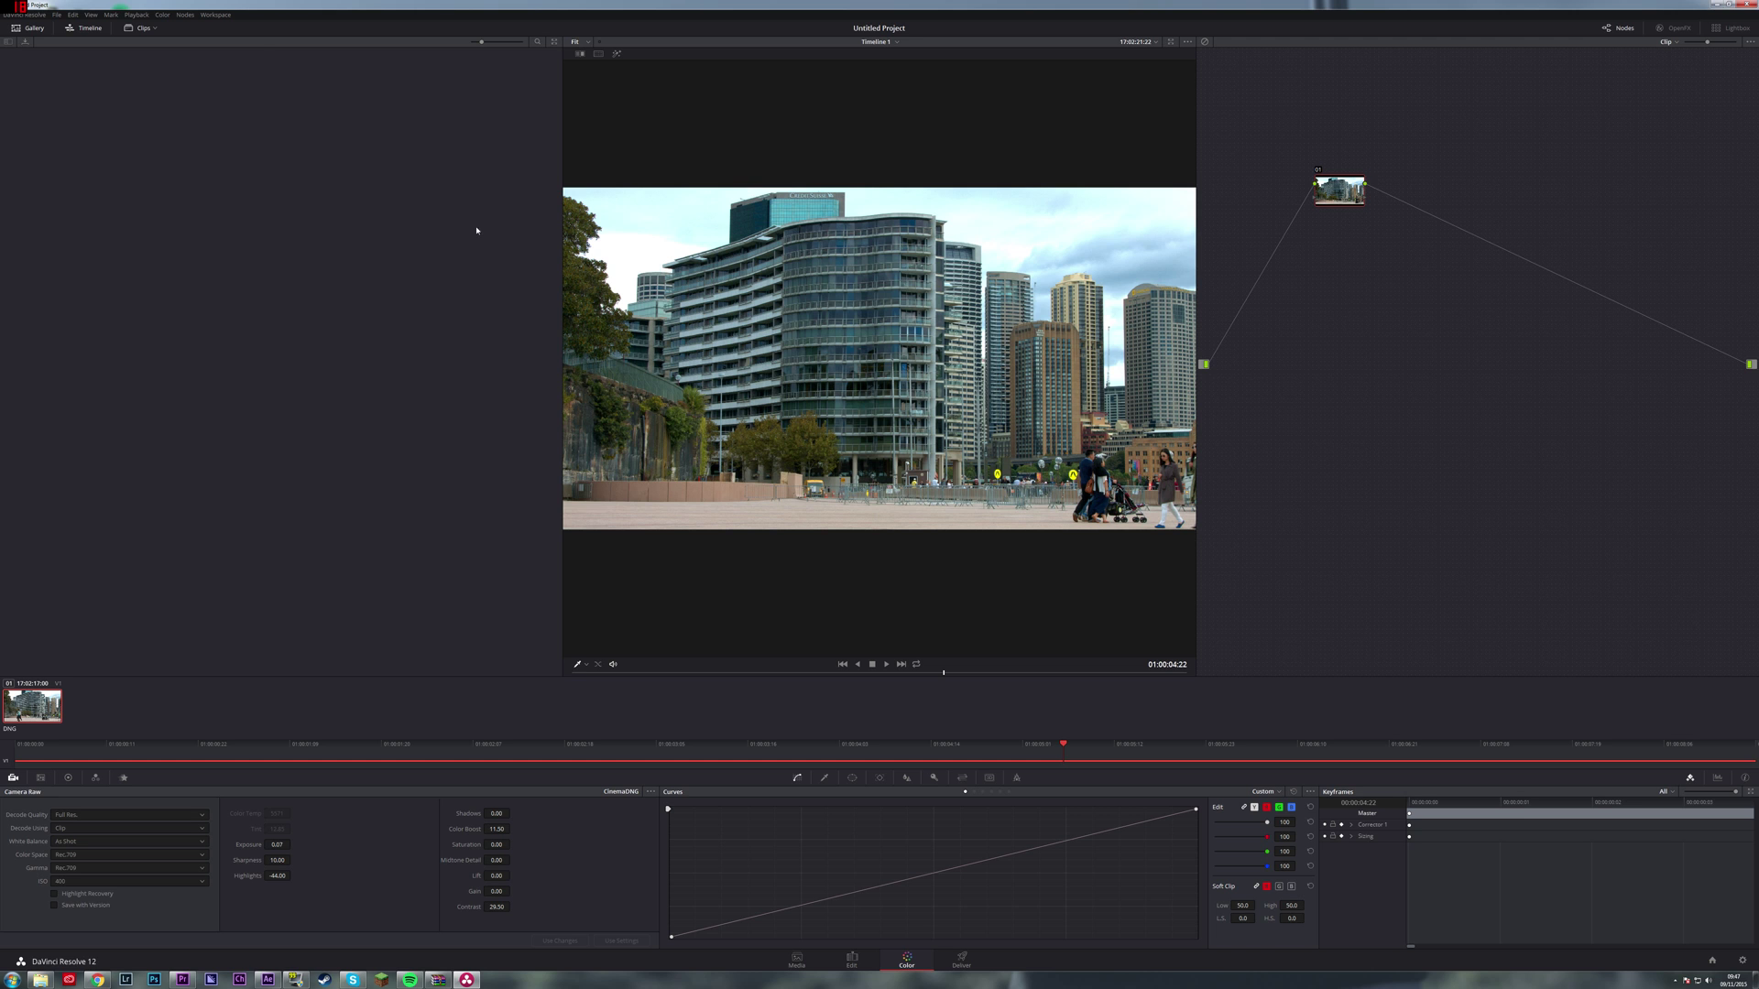
pyautogui.moveTo(1705, 11)
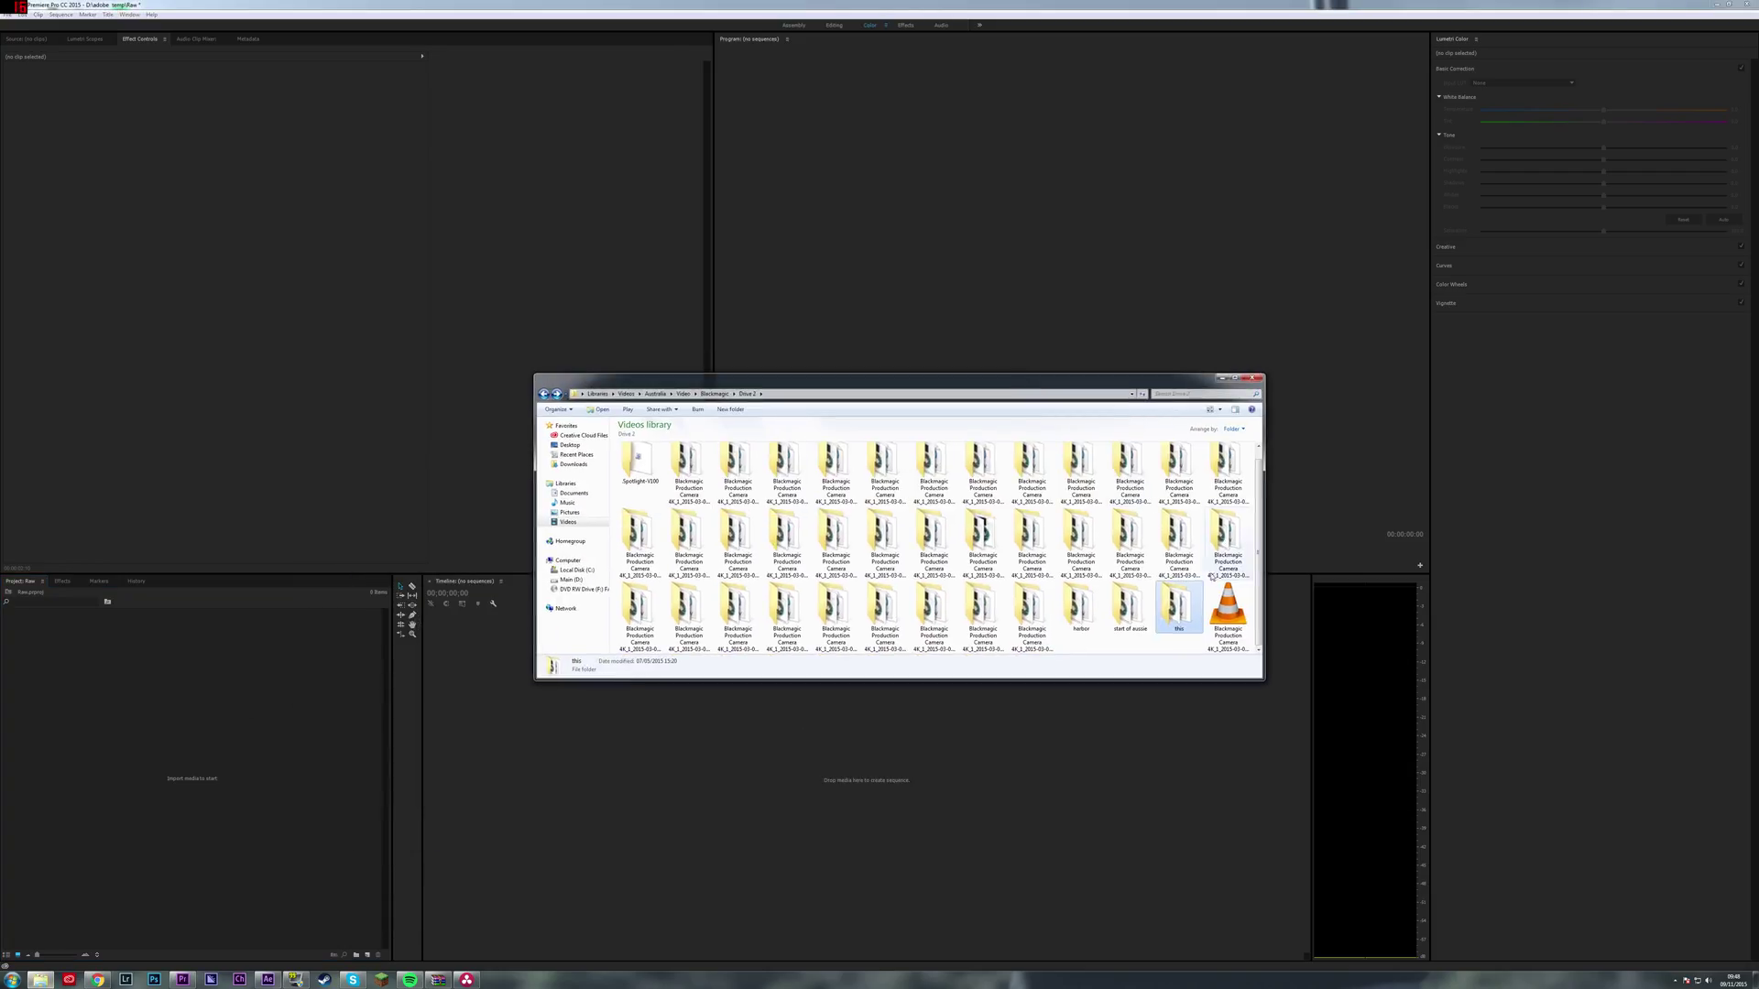
# Drag a DNG frame from its Explorer folder into the Project panel and close Explorer.
pyautogui.doubleClick(1178, 606)
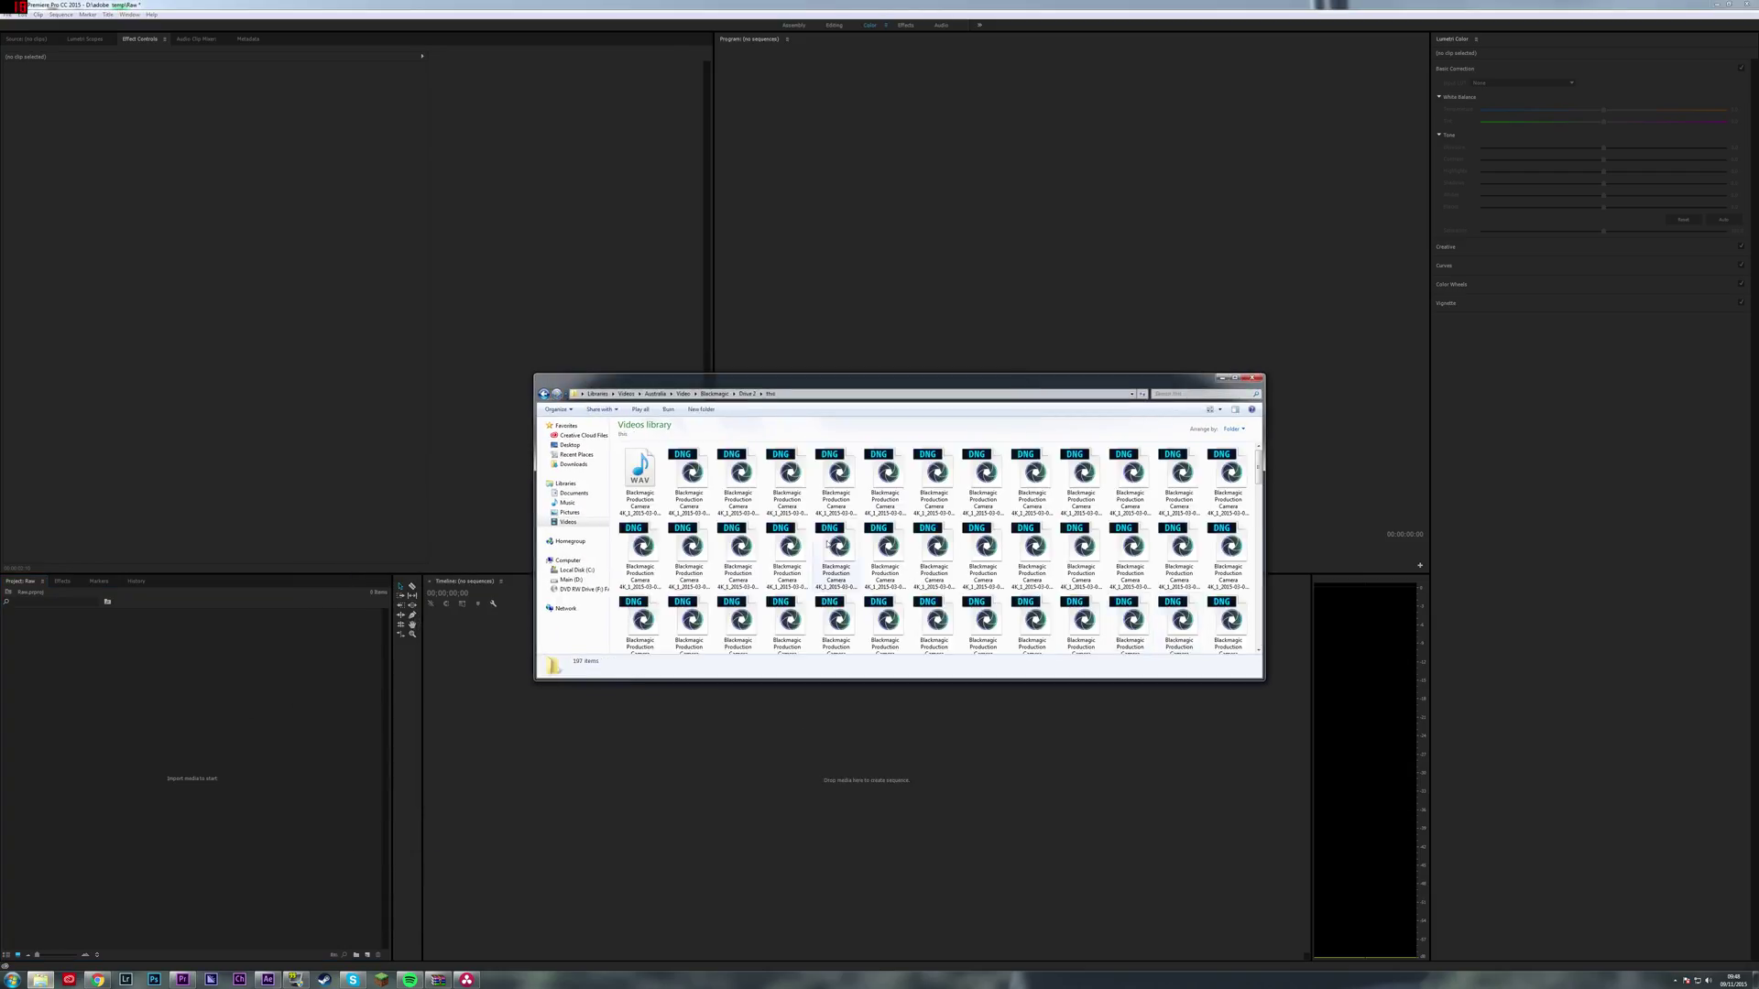
pyautogui.click(689, 471)
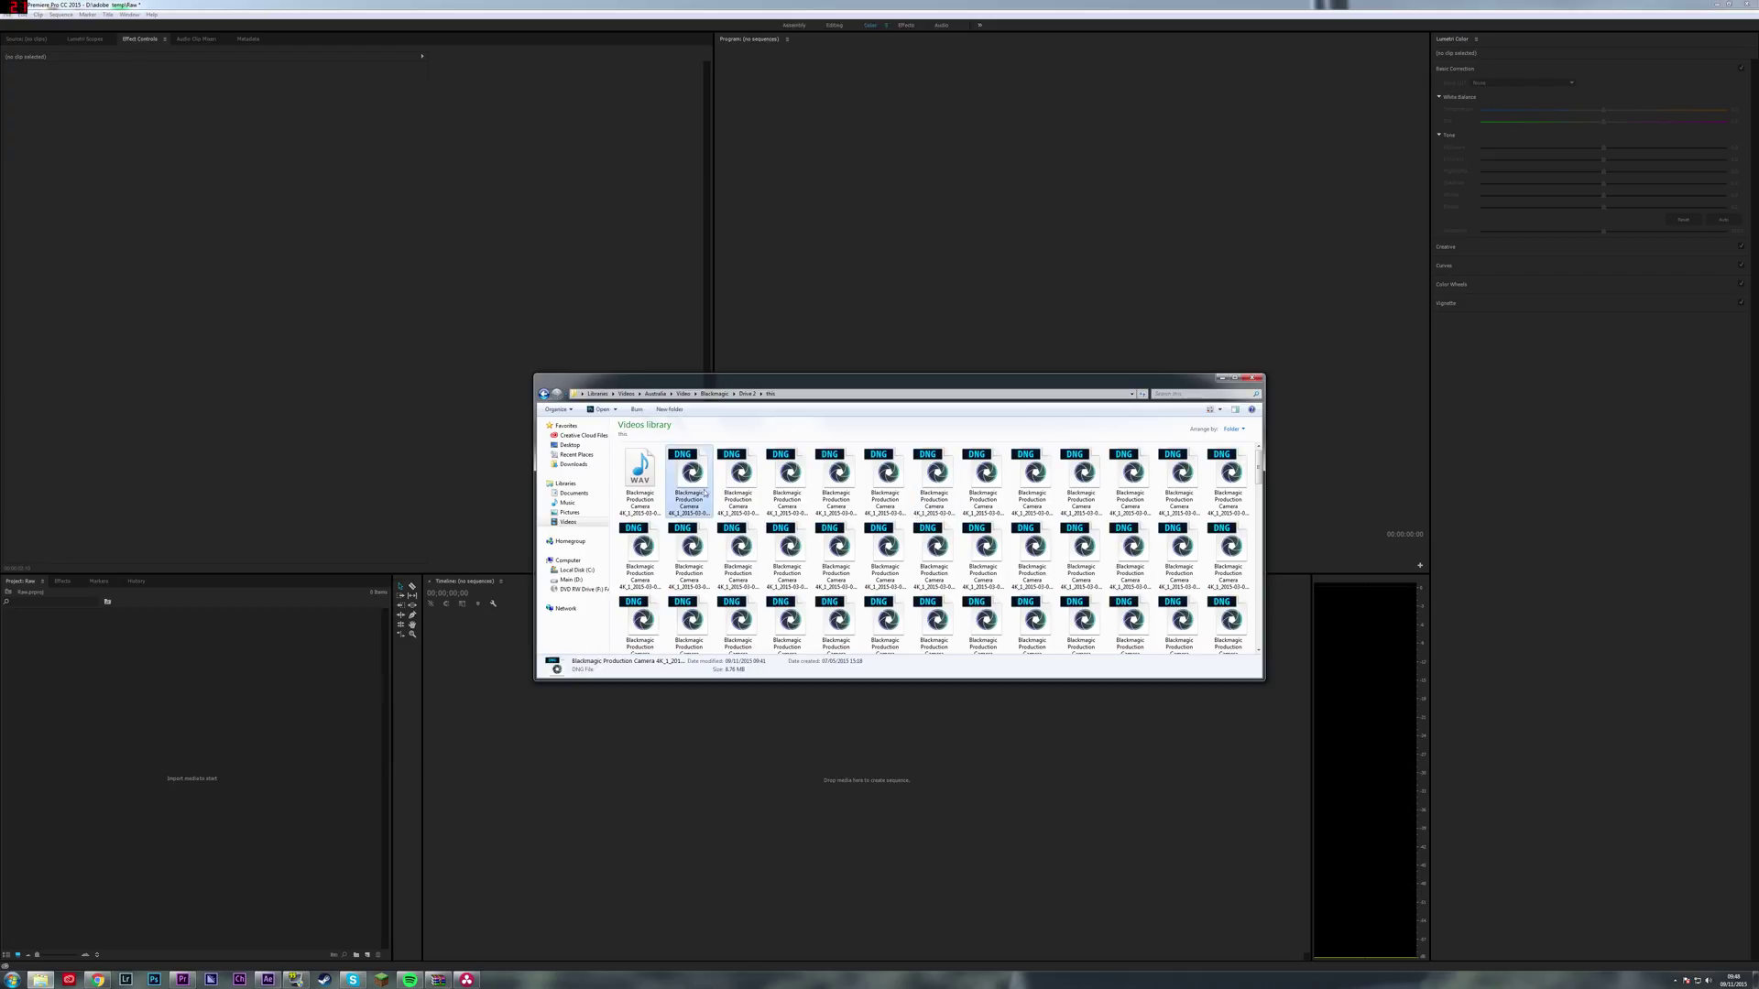
pyautogui.moveTo(693, 475)
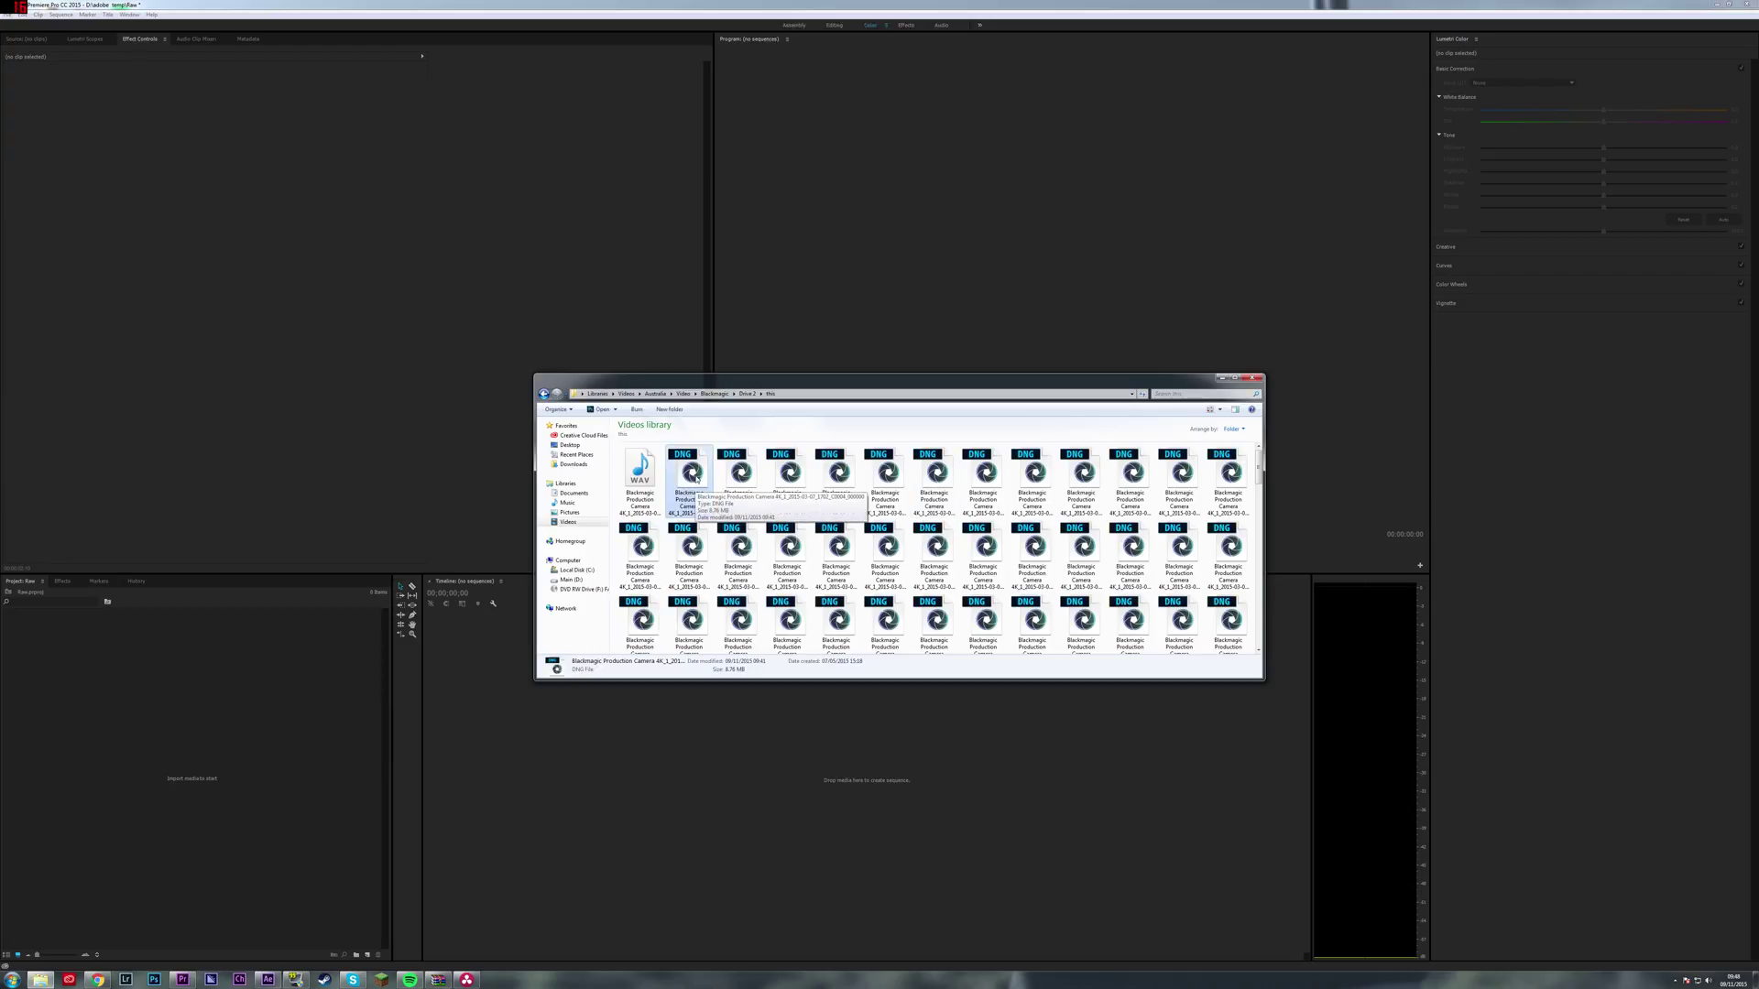
pyautogui.moveTo(691, 470); pyautogui.dragTo(192, 703)
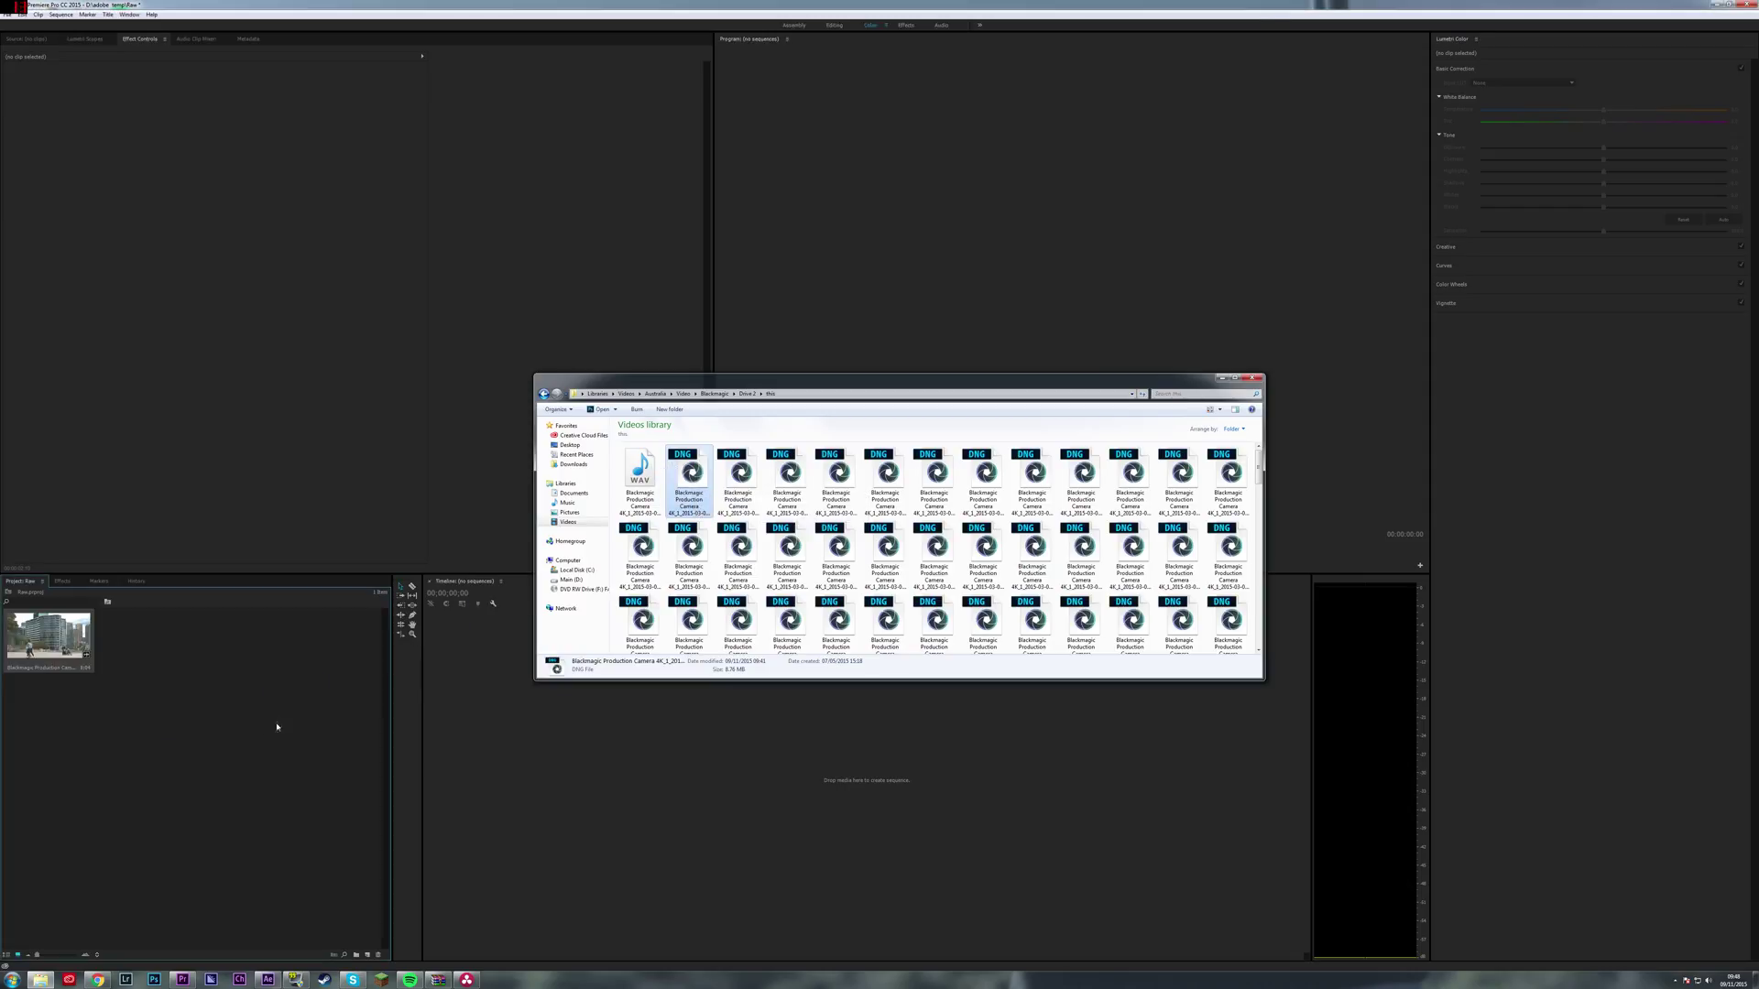
pyautogui.click(1257, 377)
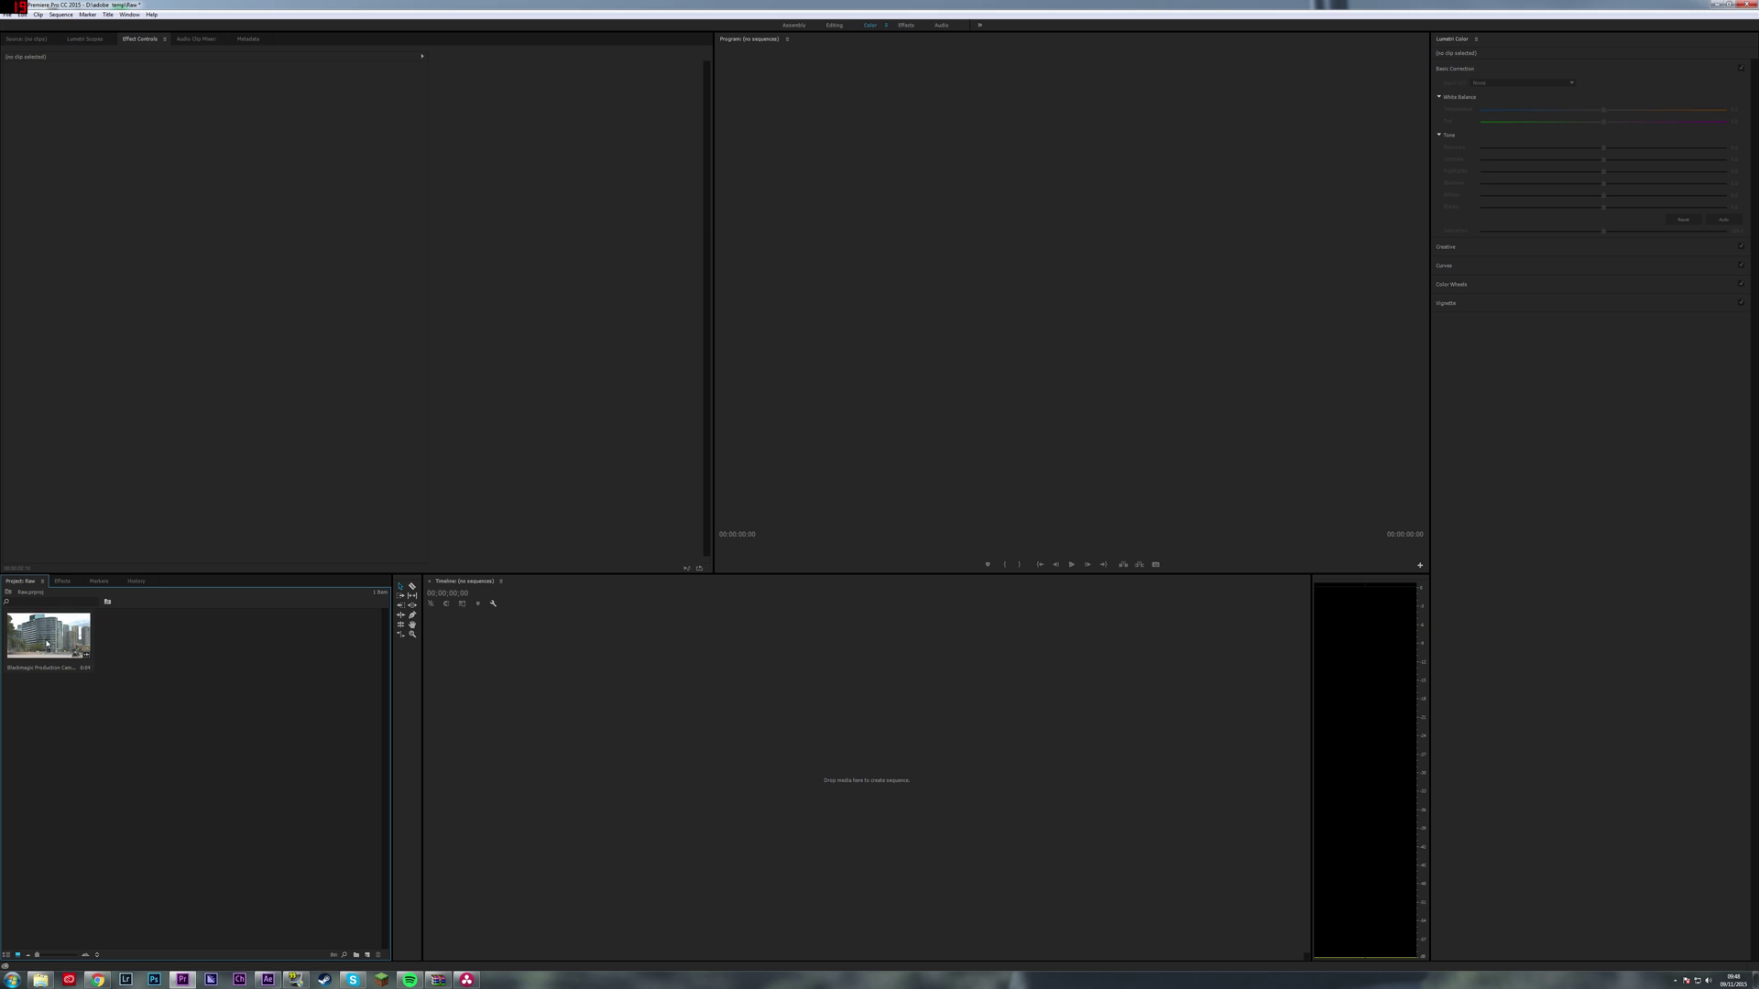
pyautogui.rightClick(47, 636)
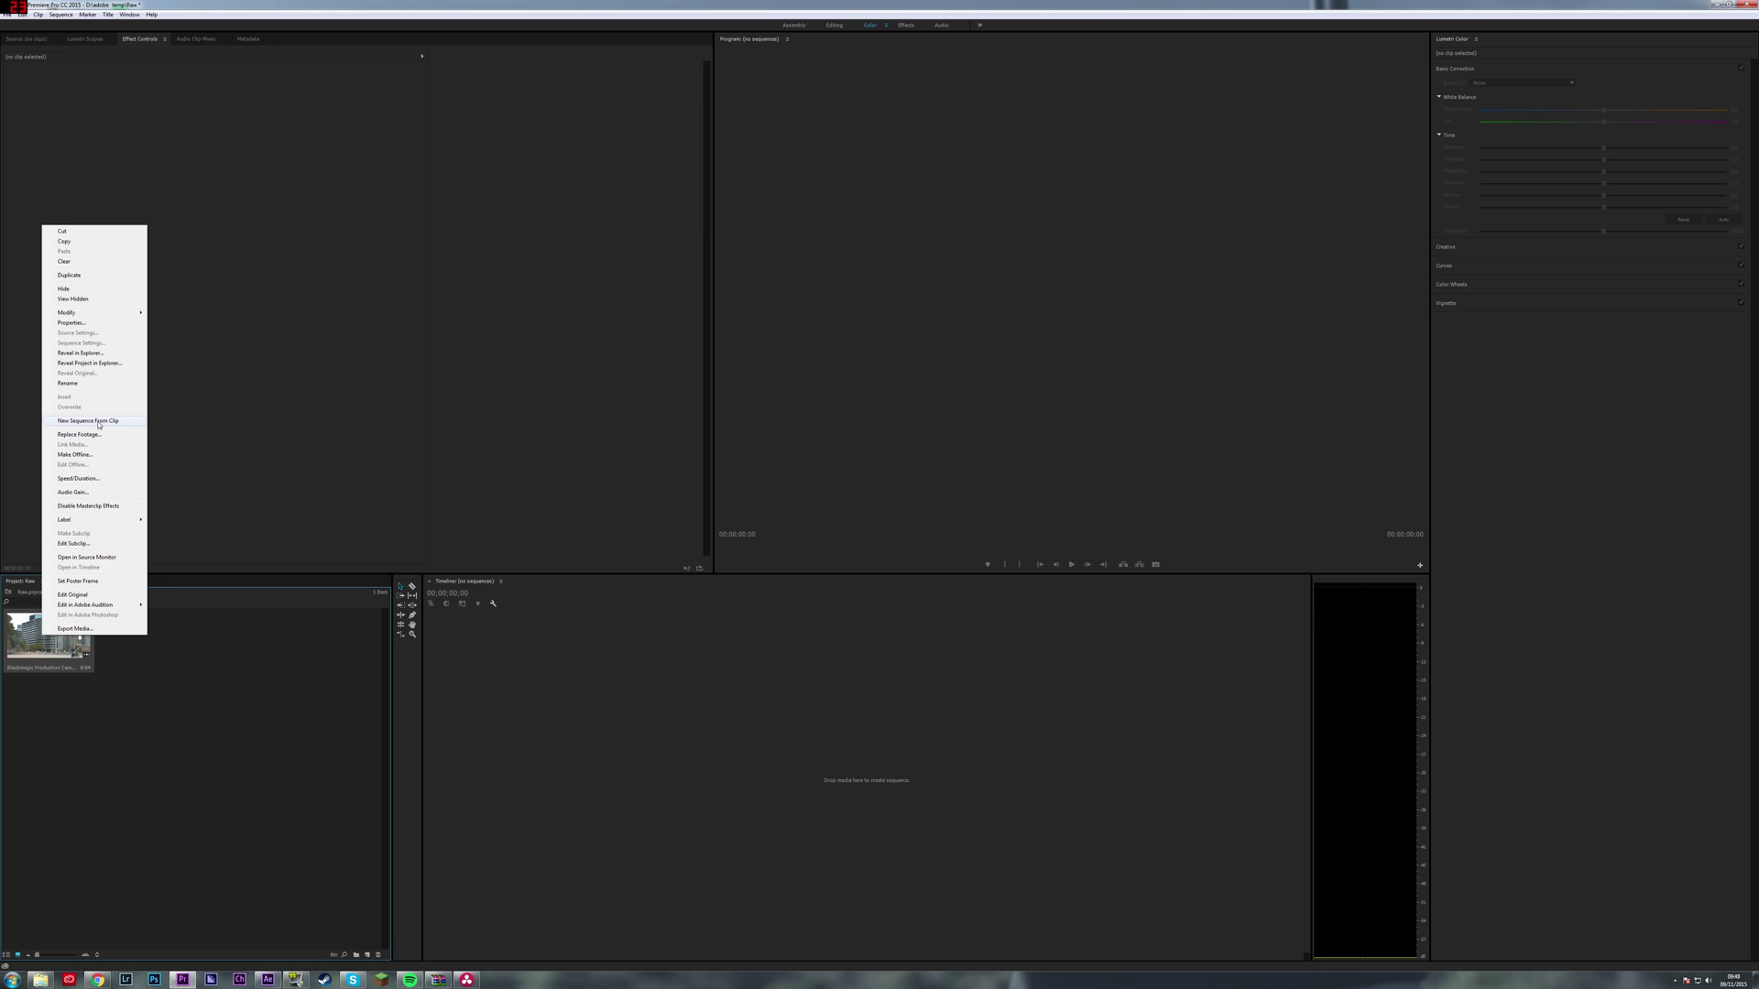
# Create a New Sequence From Clip for the DNG clip and play it back in the timeline.
pyautogui.click(88, 421)
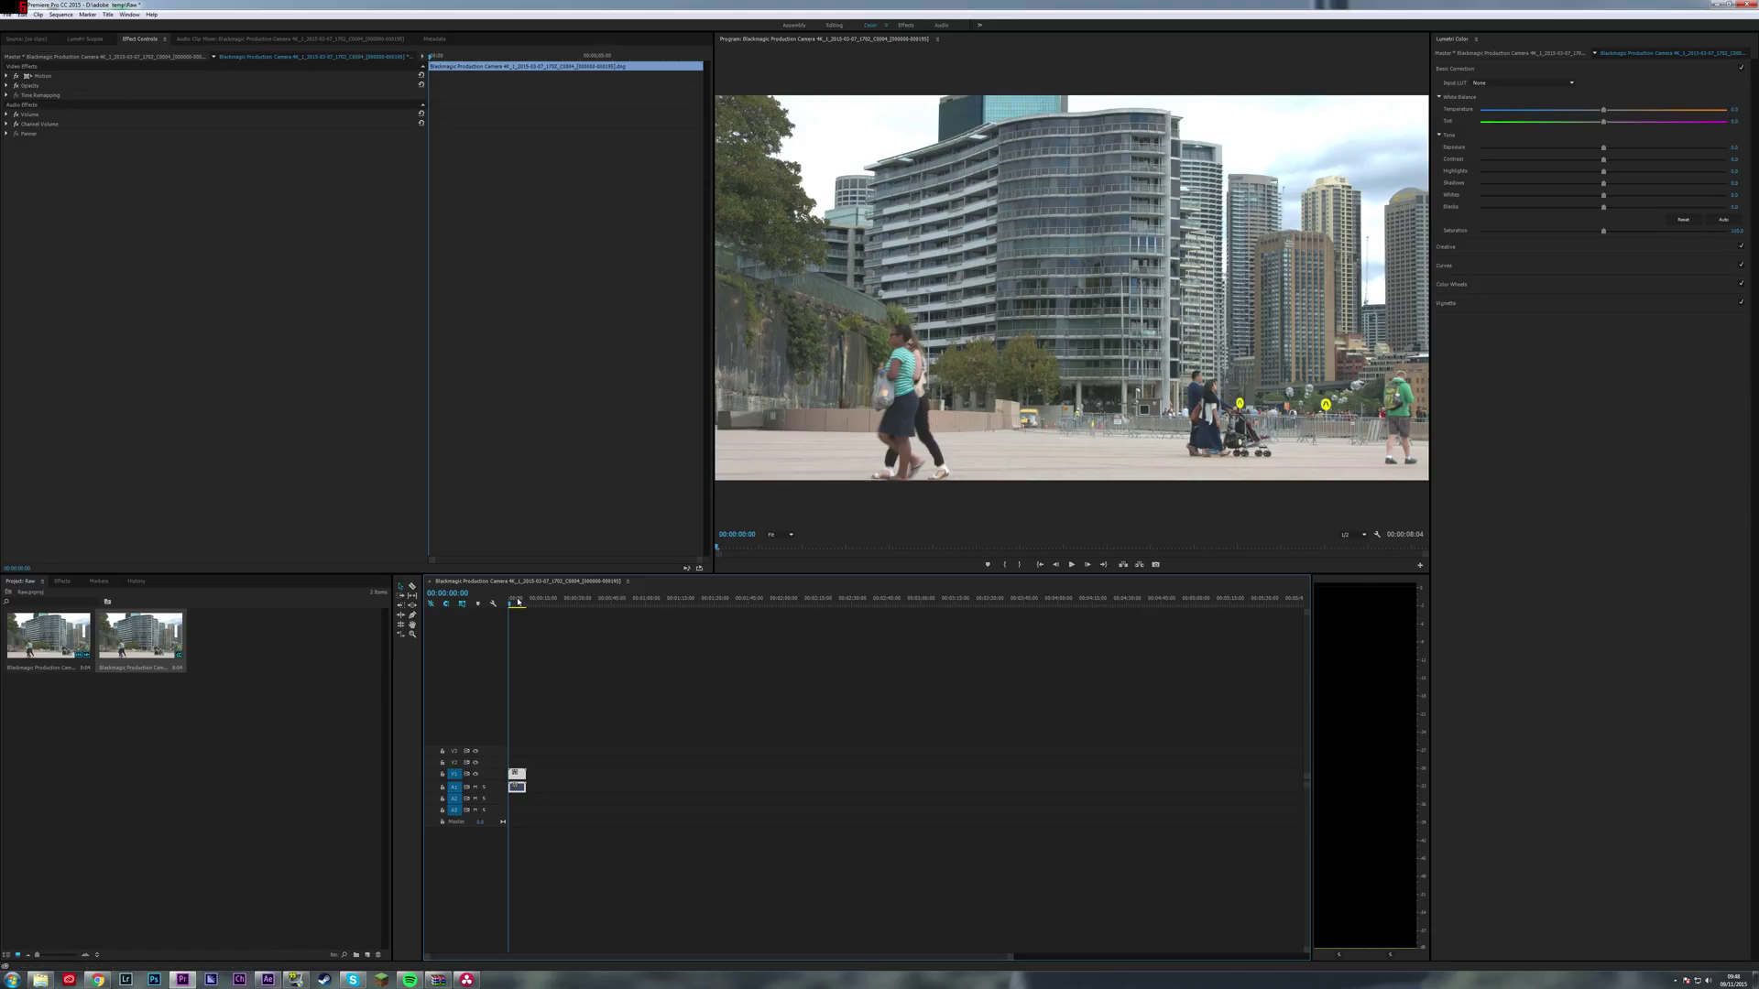
pyautogui.click(516, 597)
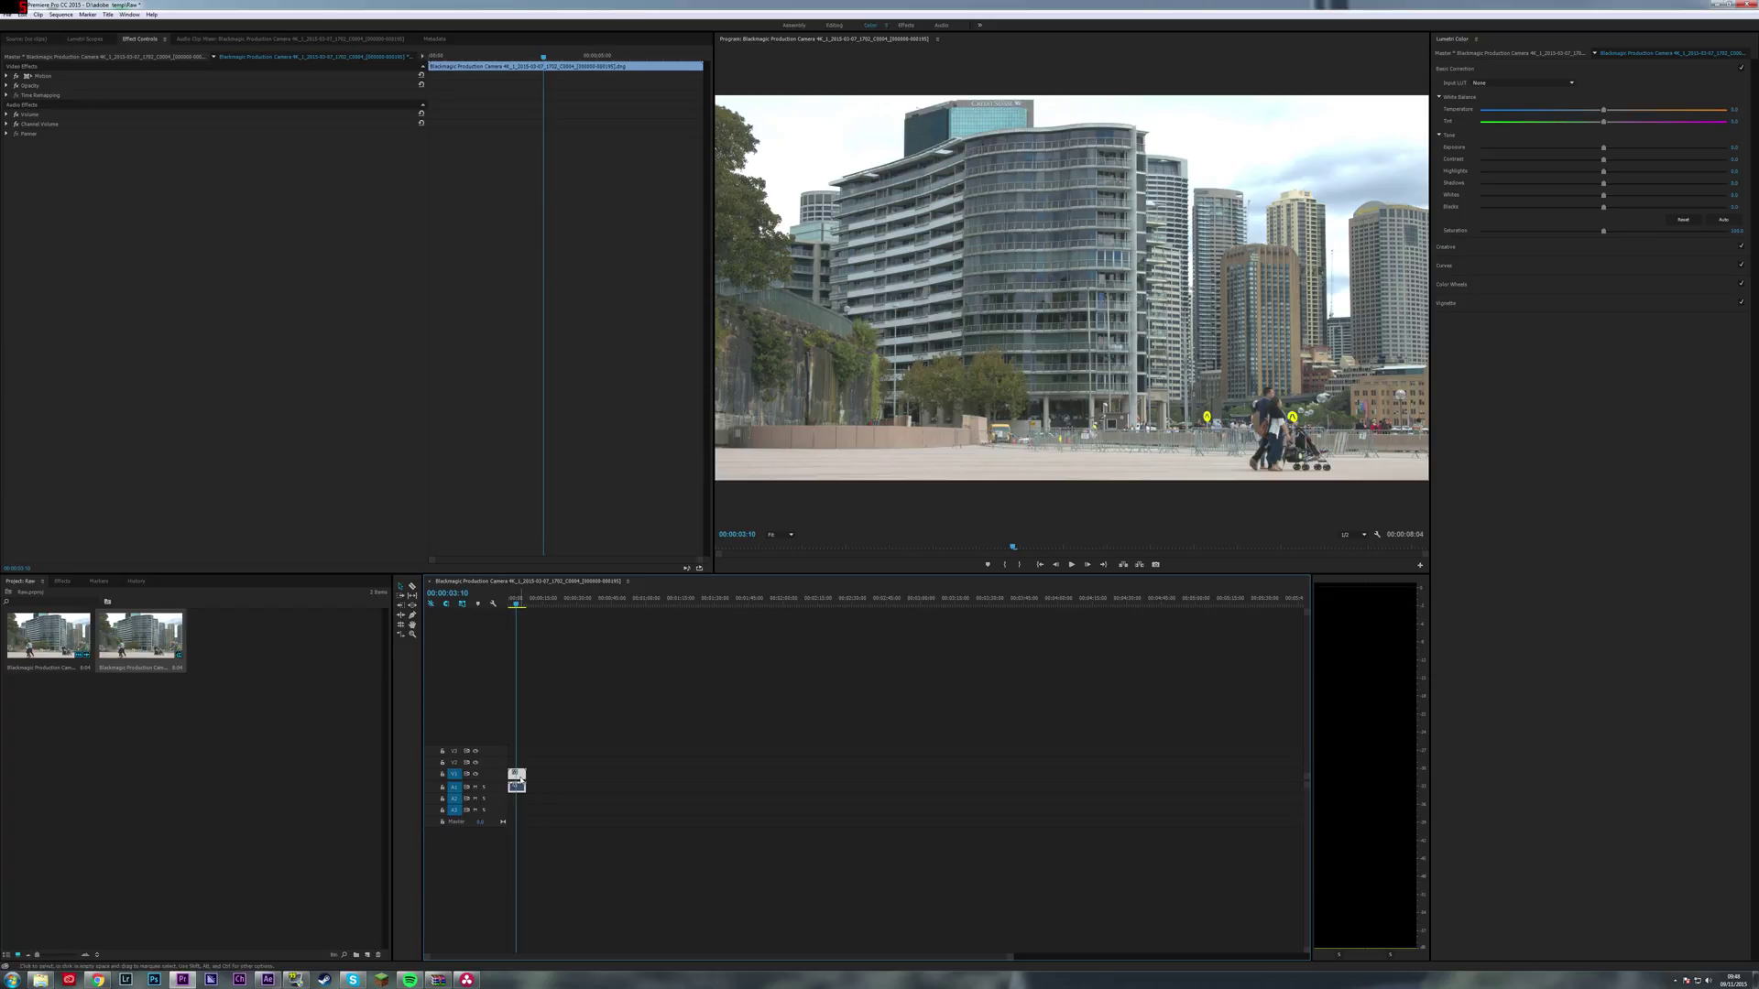
pyautogui.moveTo(516, 776)
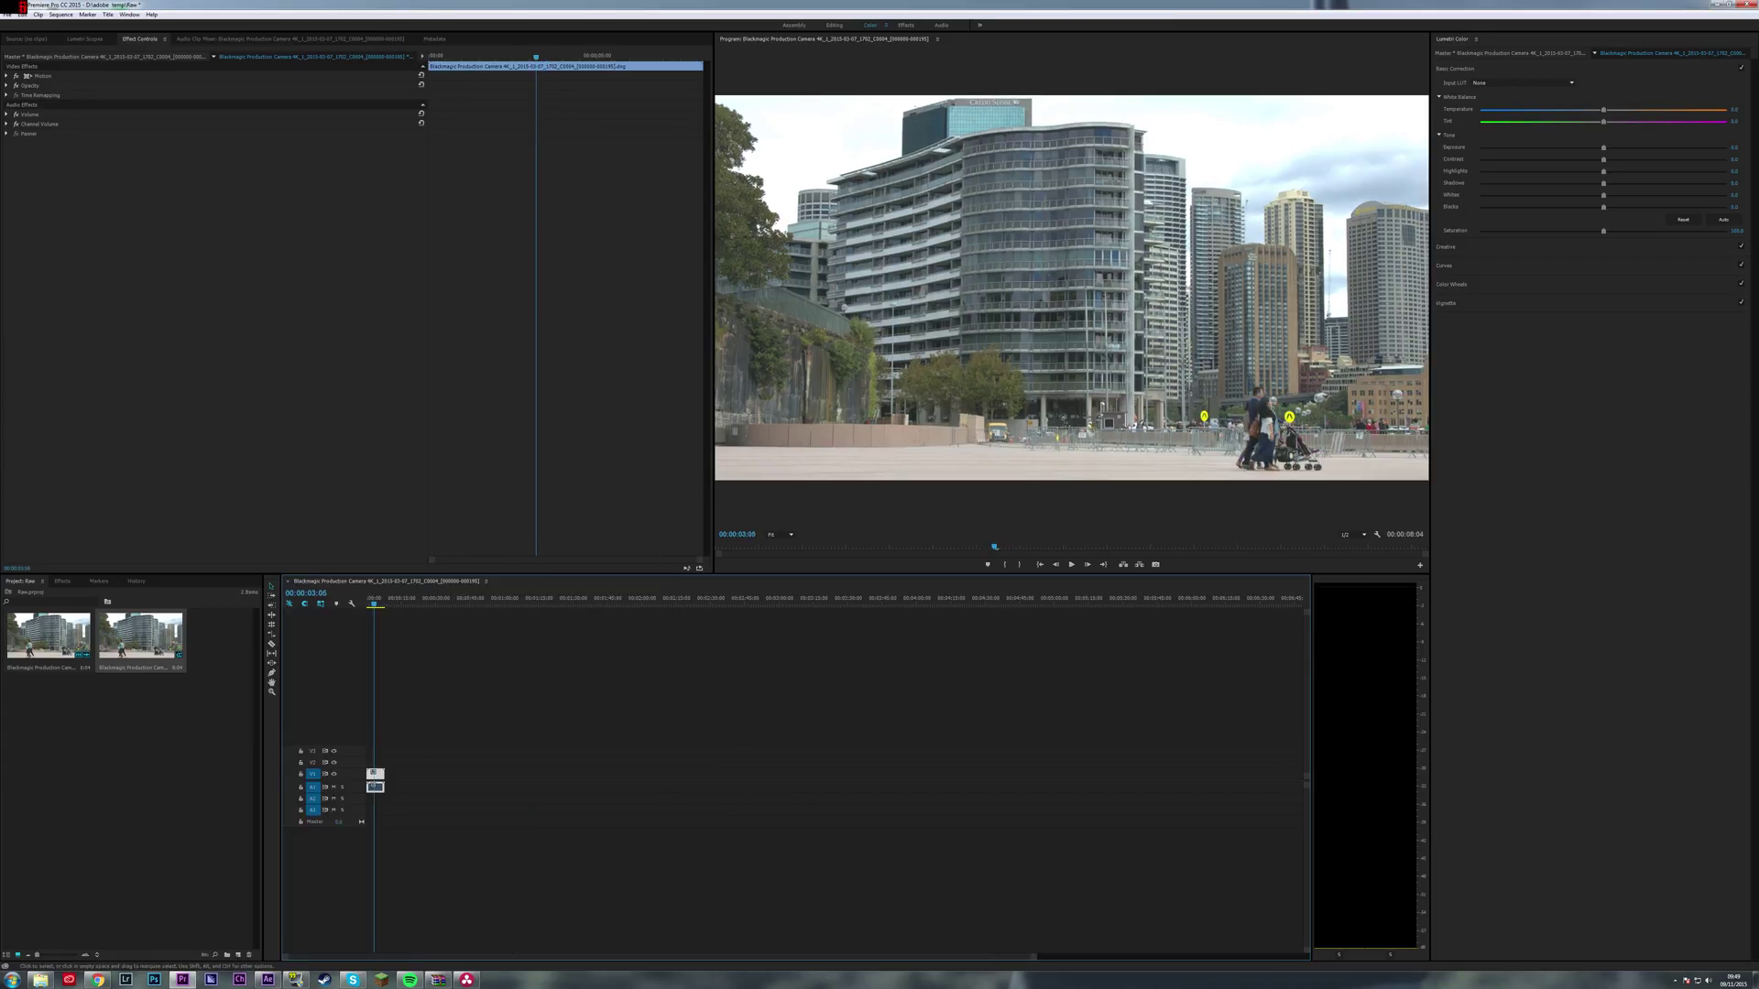
pyautogui.rightClick(374, 786)
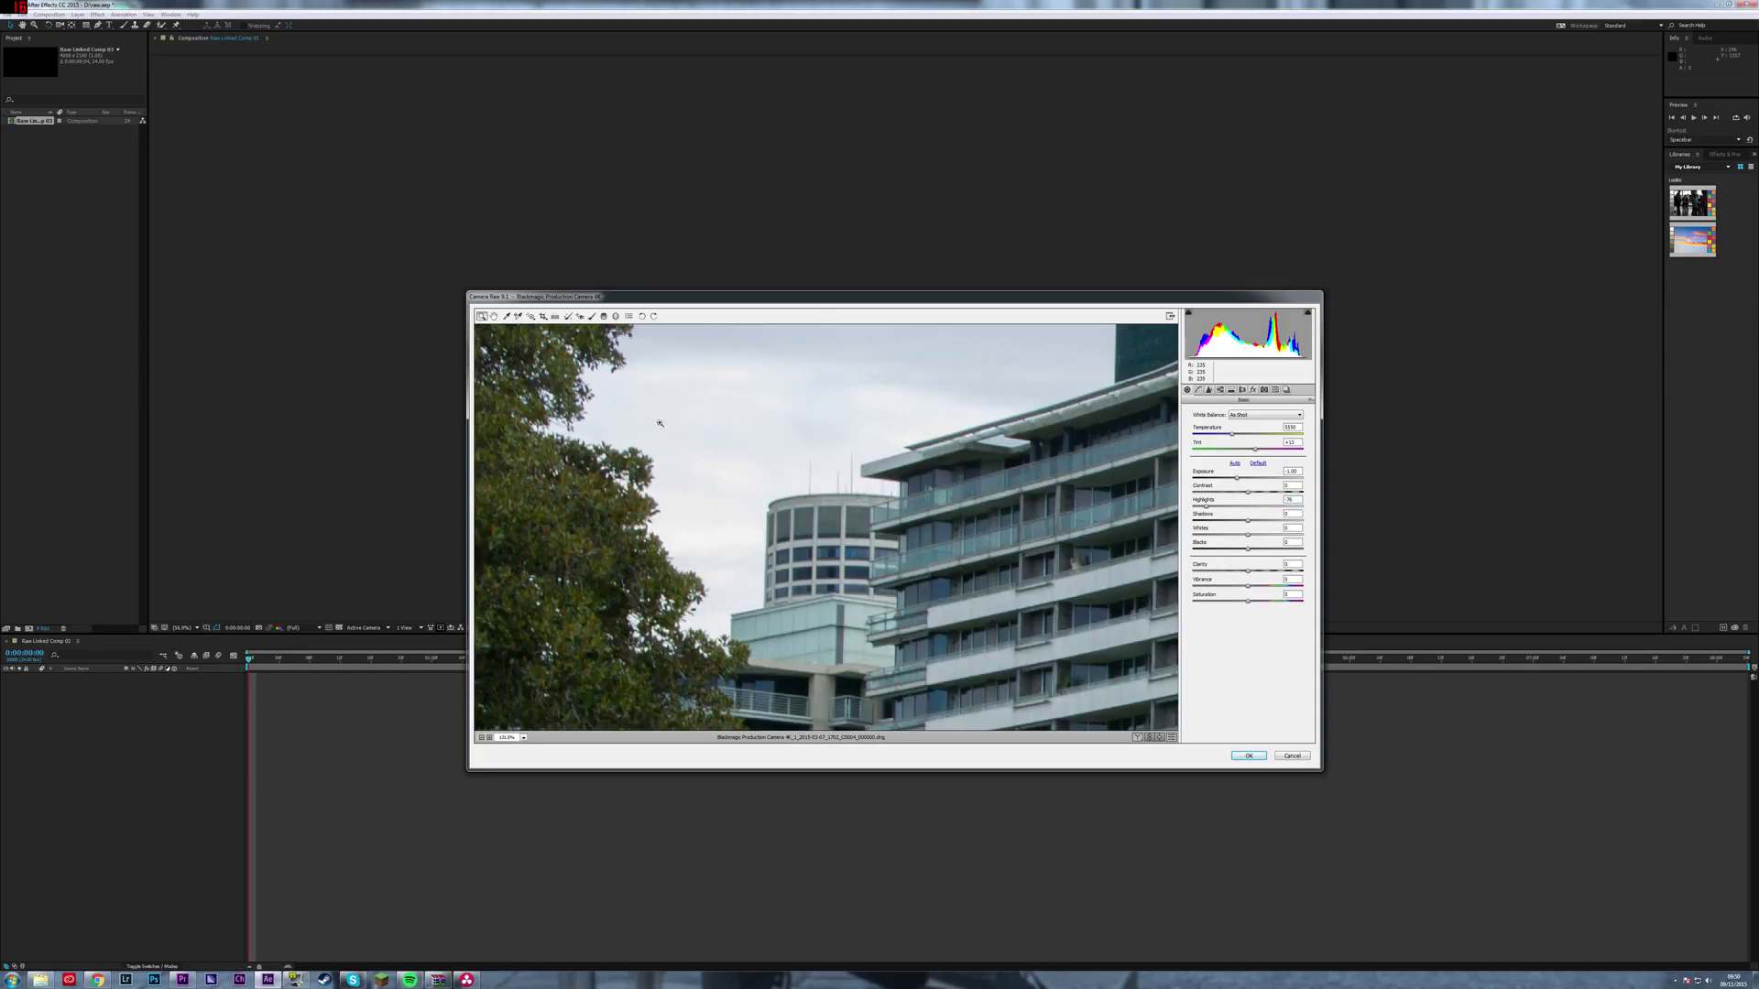
# Fit the frame in view and adjust the Clarity slider in Camera Raw's Basic tab.
pyautogui.click(506, 736)
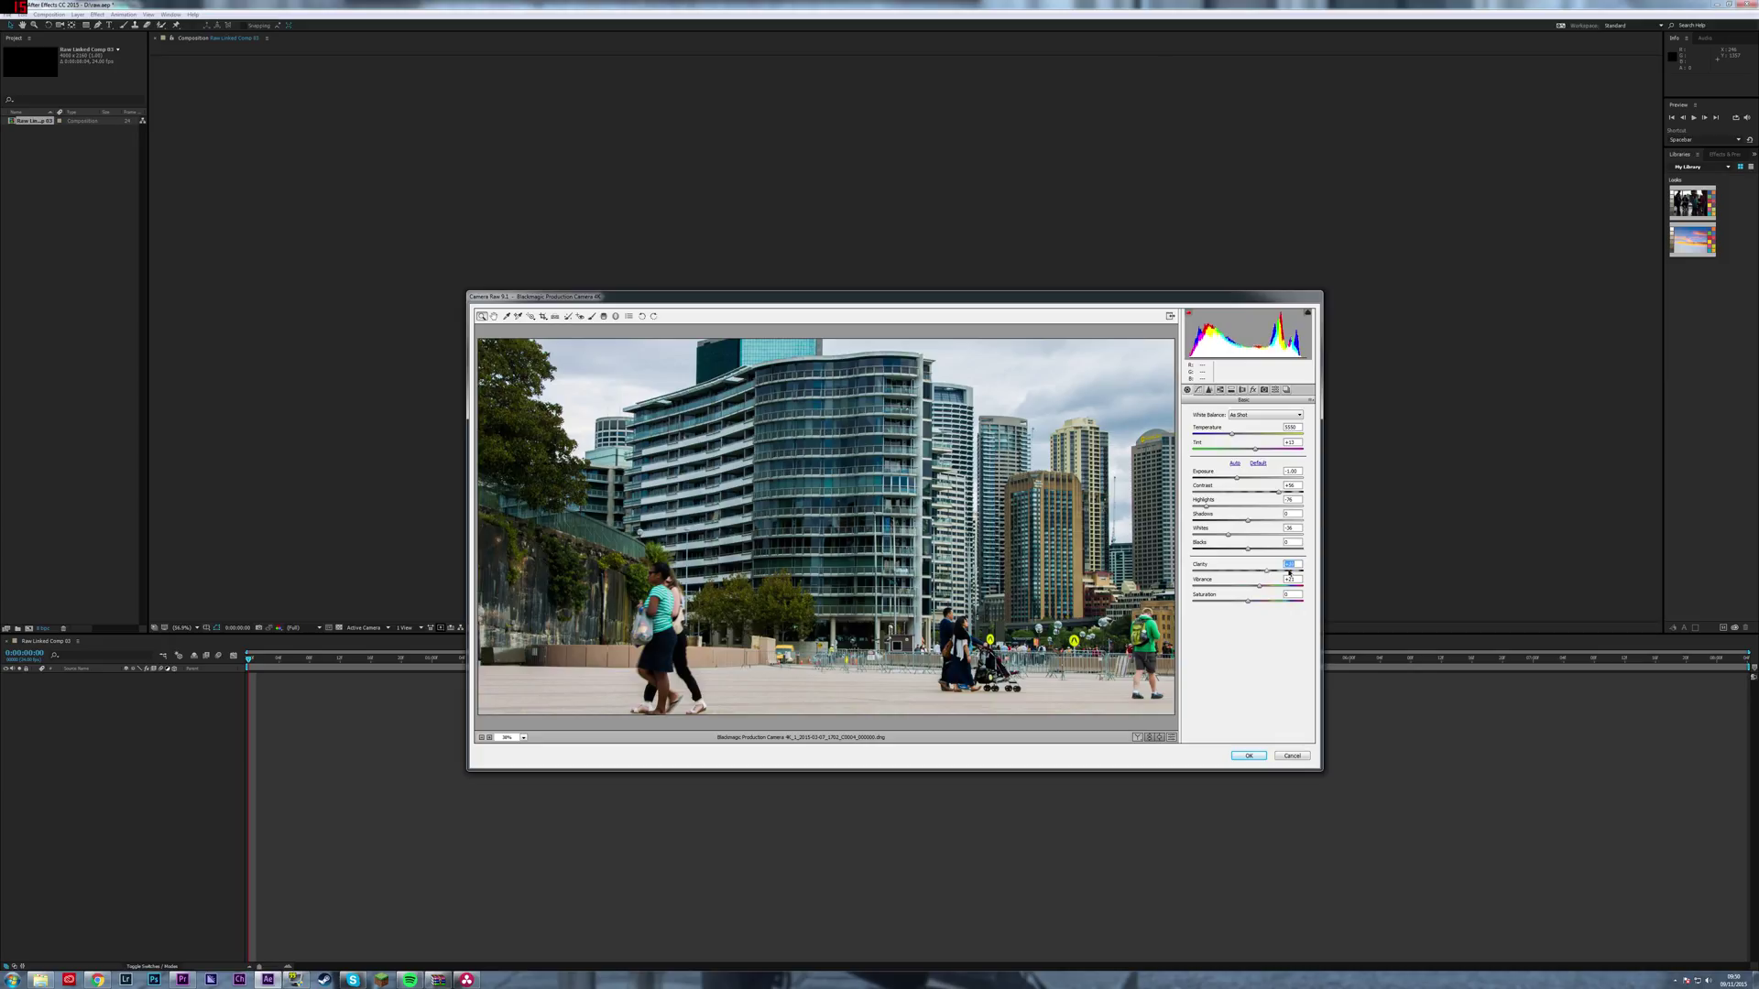
pyautogui.moveTo(1271, 581); pyautogui.dragTo(1259, 586)
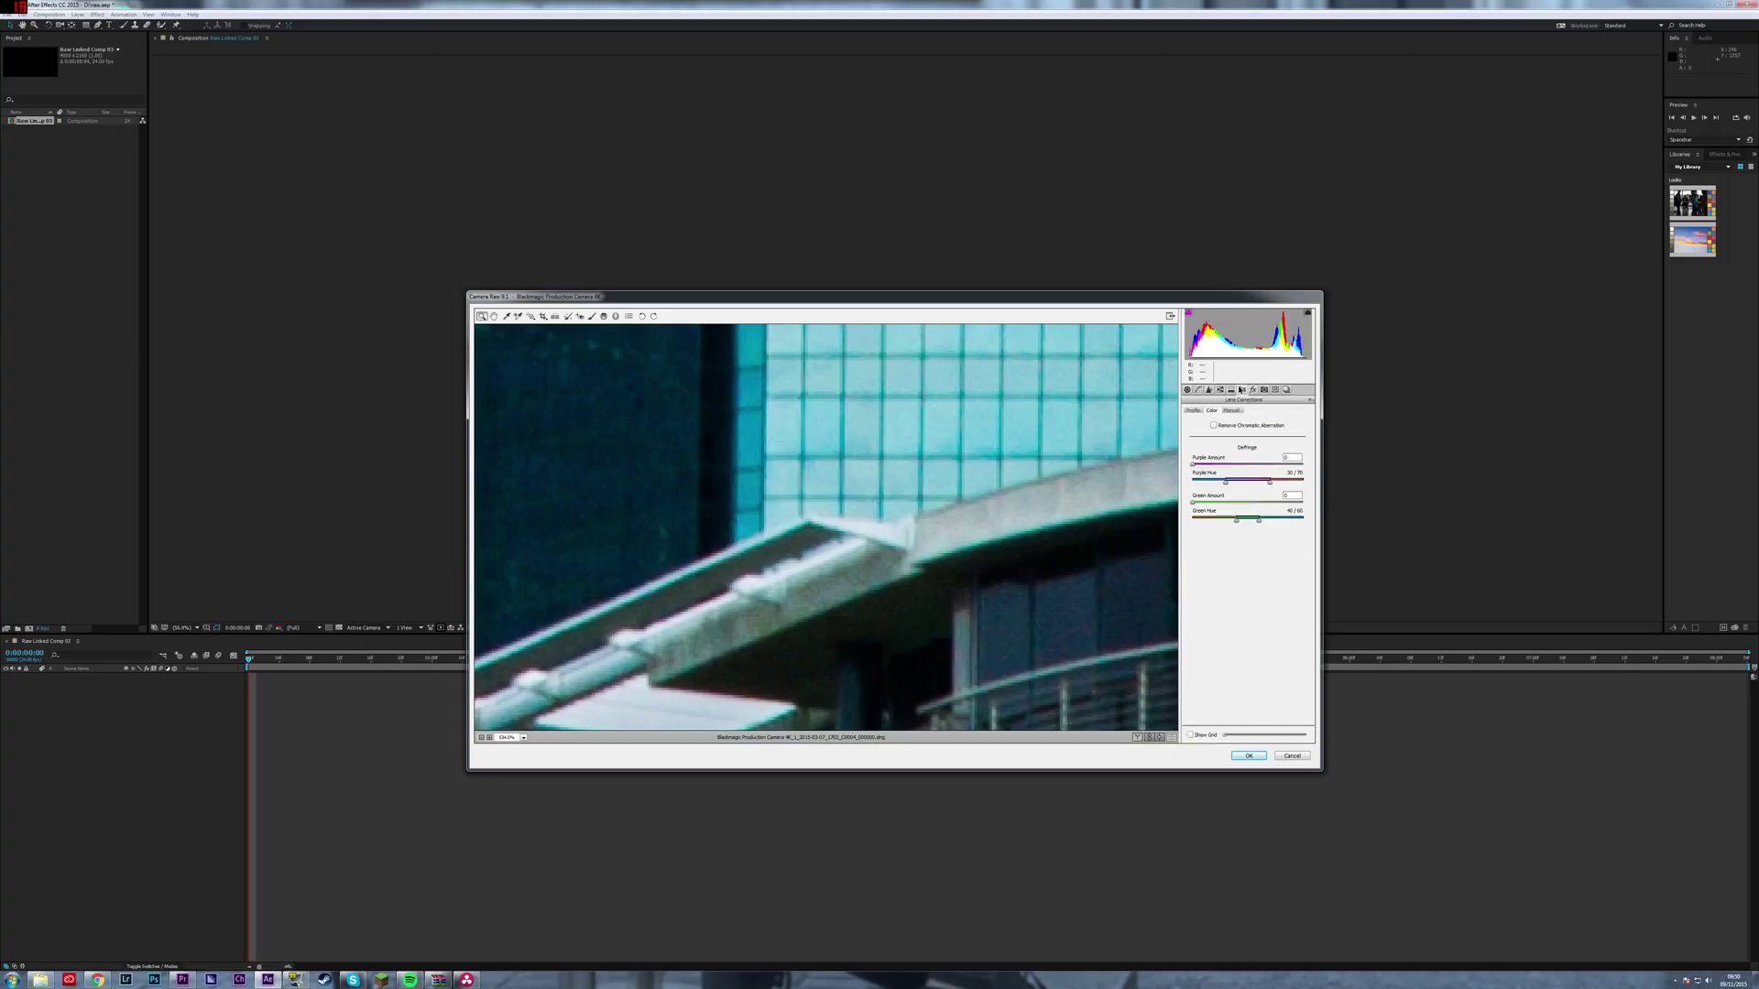
# Enable Remove Chromatic Aberration, fit the view, and apply the Camera Raw corrections with OK.
pyautogui.click(1213, 425)
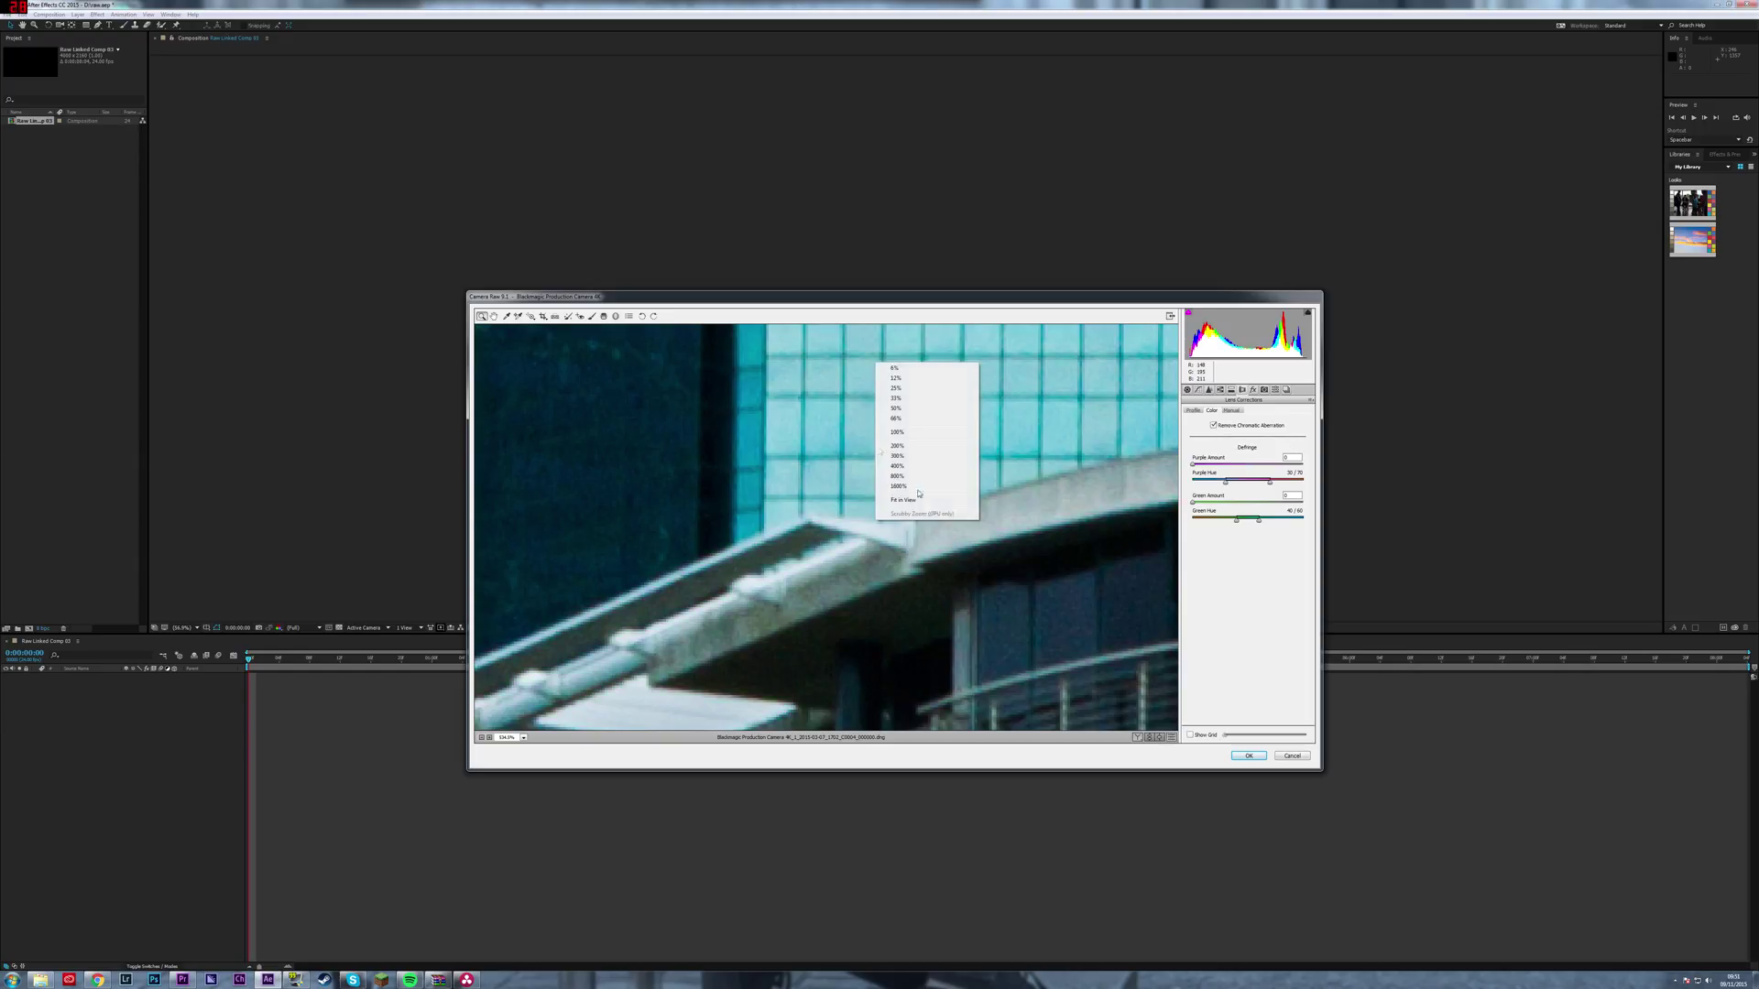
pyautogui.click(902, 498)
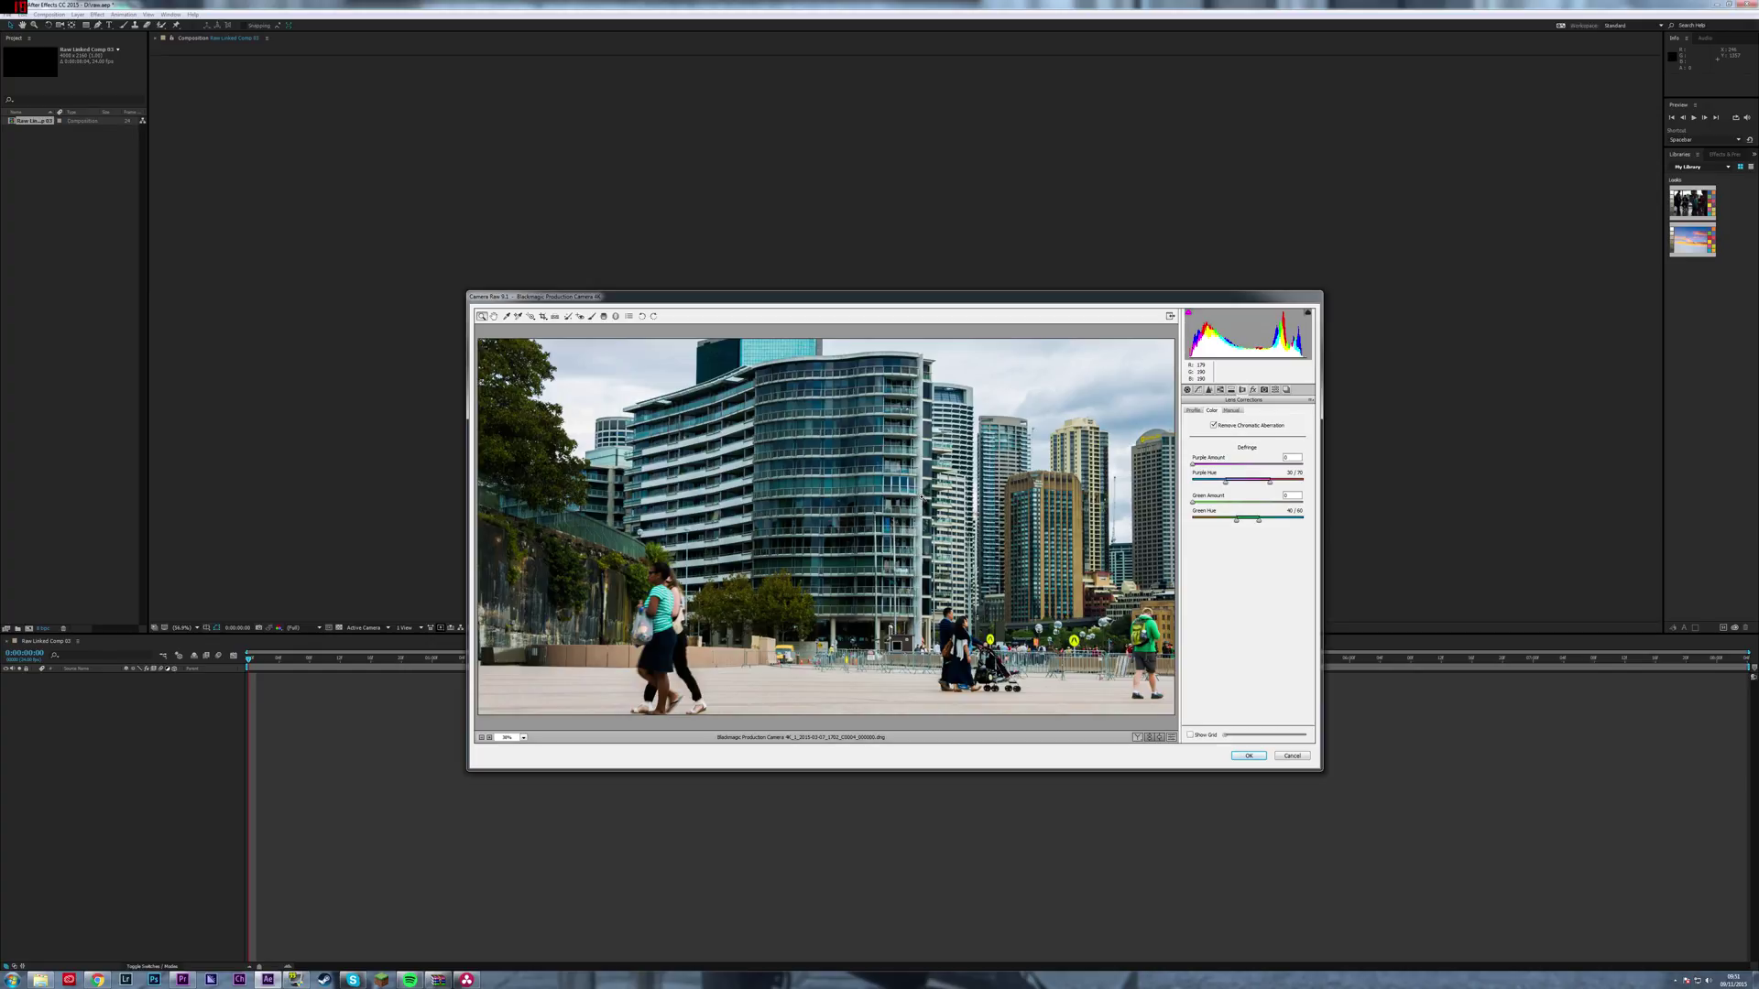
pyautogui.click(1246, 755)
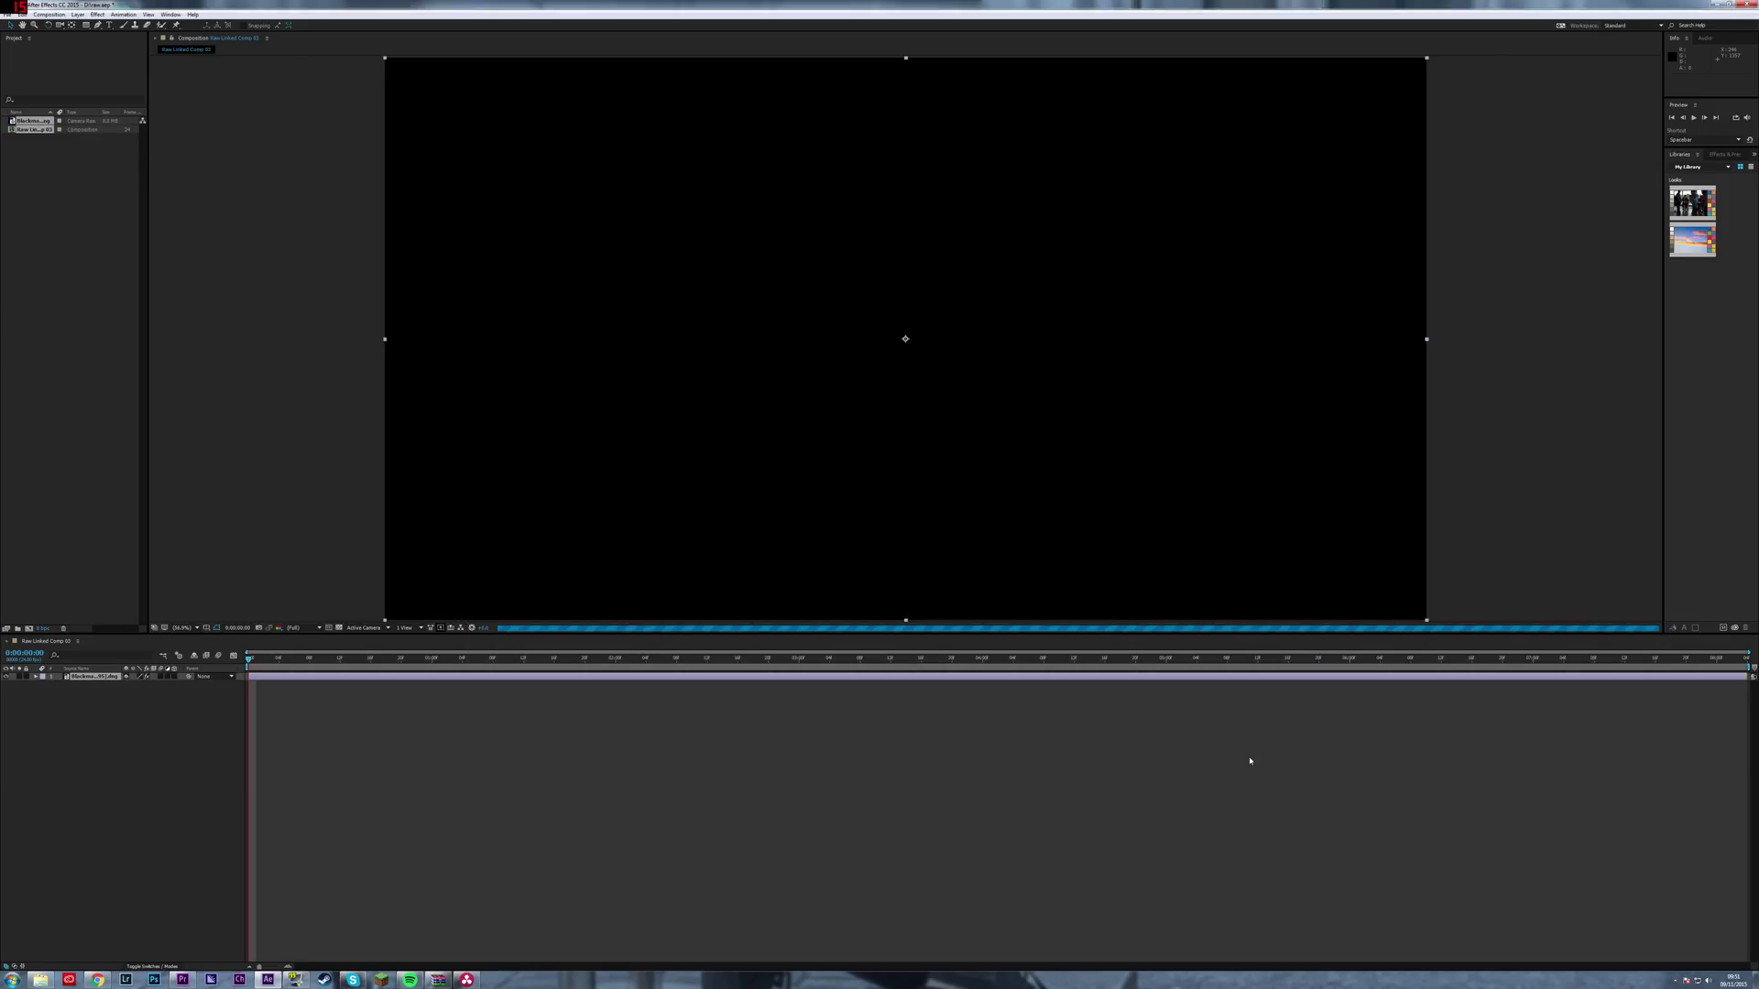